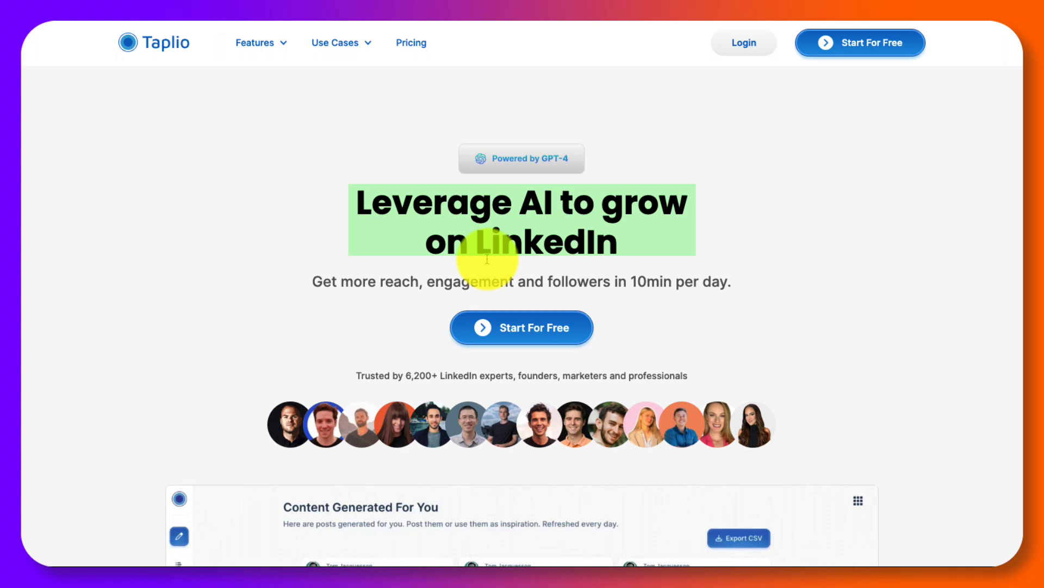
Compare the Starter $39, Standard $52 and Pro $149 plans, then read the FAQ
click(256, 42)
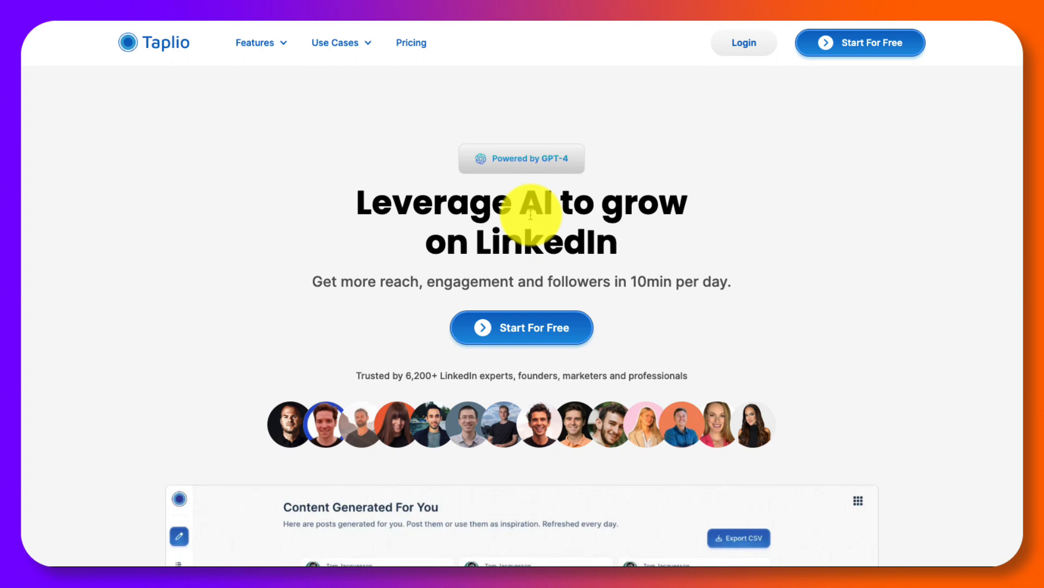
mouse_move(411, 42)
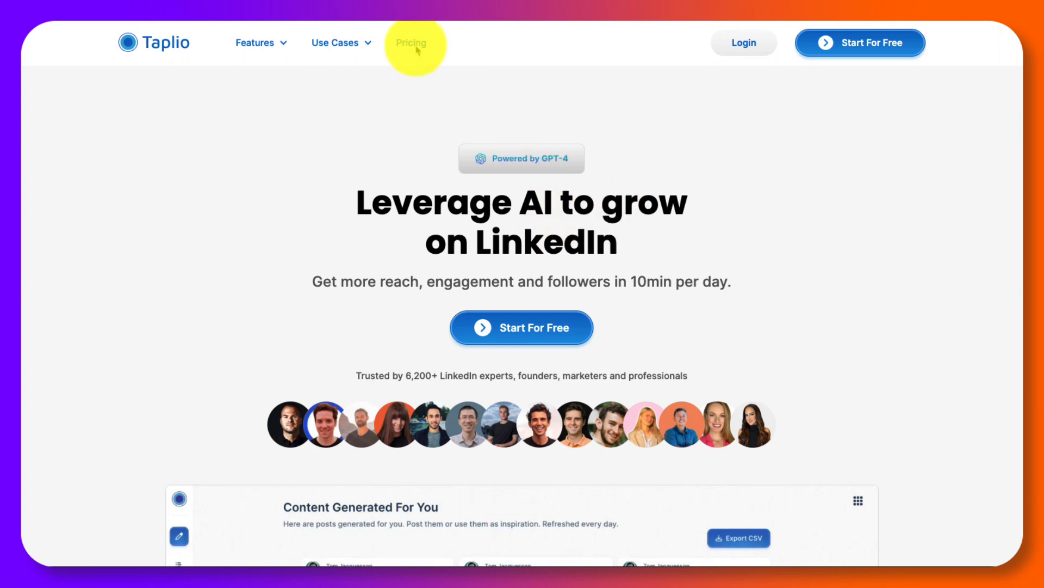
click(411, 42)
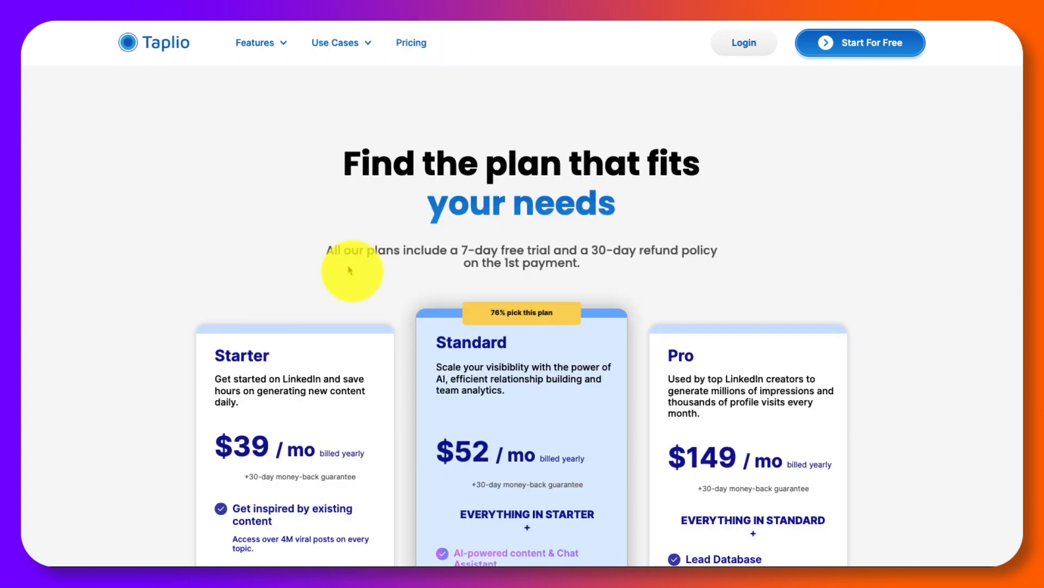
scroll(down, 3)
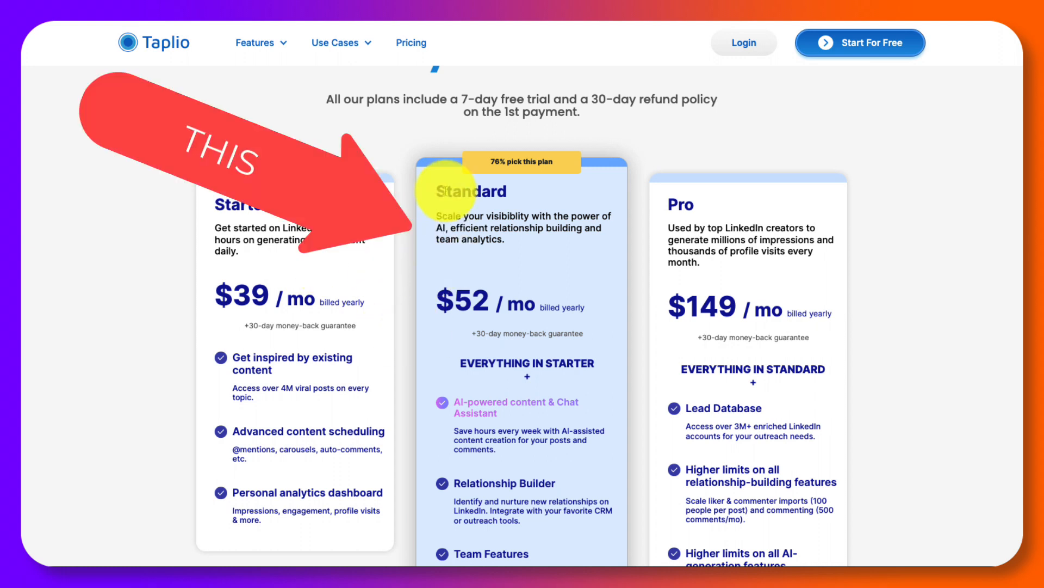
mouse_move(570, 309)
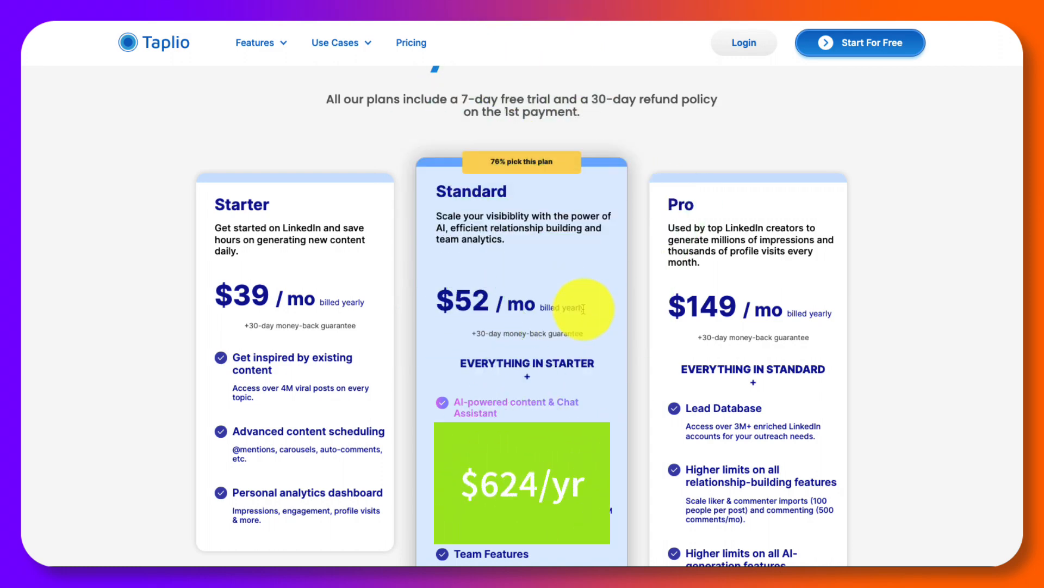
scroll(down, 3)
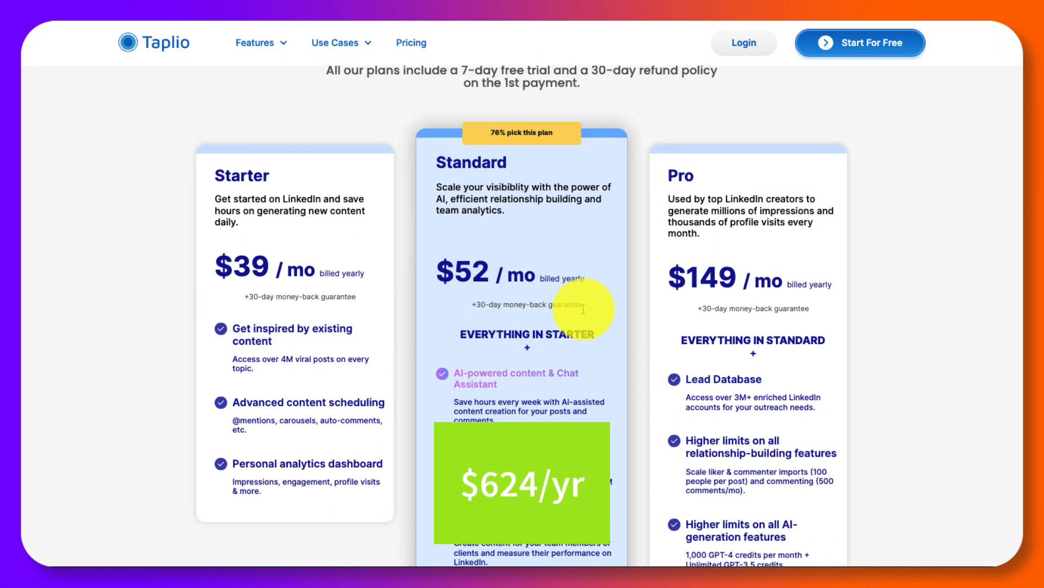
scroll(down, 3)
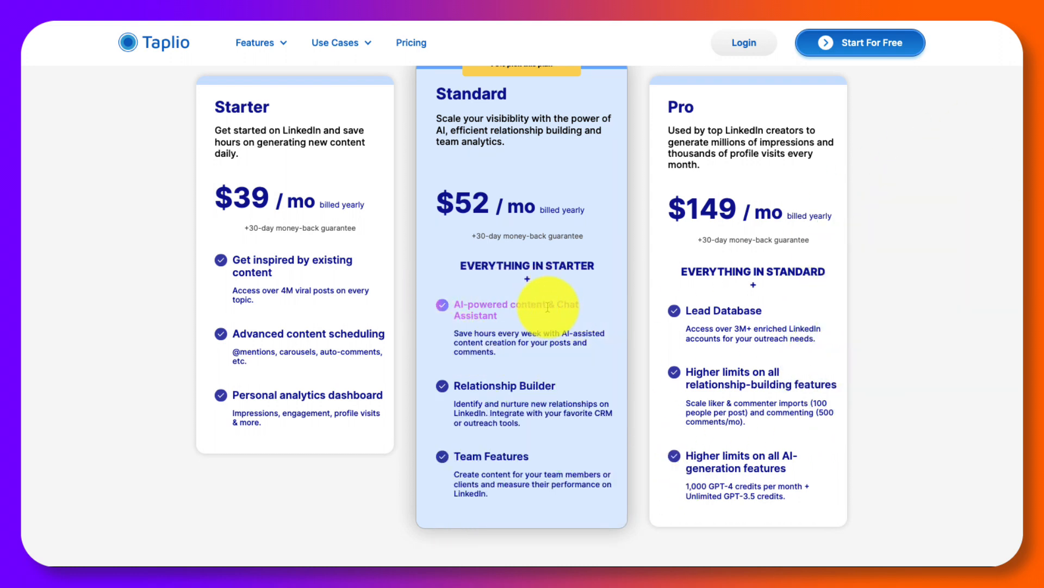
mouse_move(718, 170)
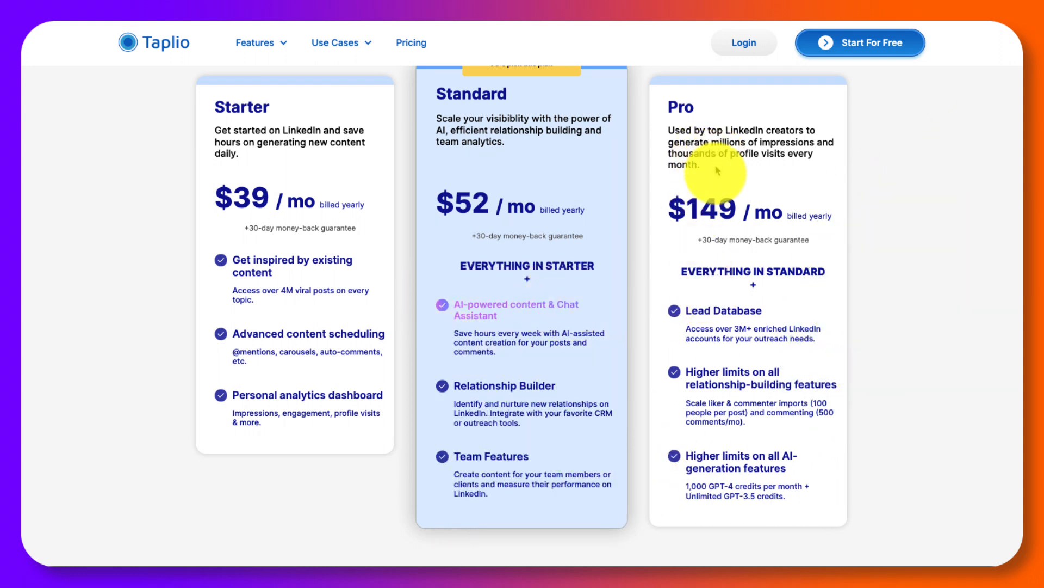
mouse_move(755, 255)
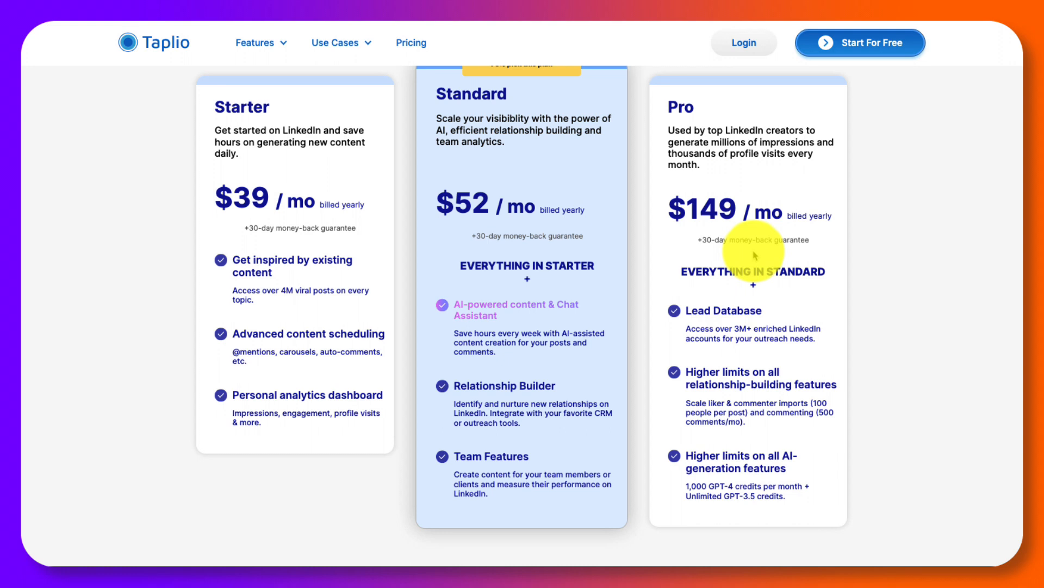
mouse_move(579, 203)
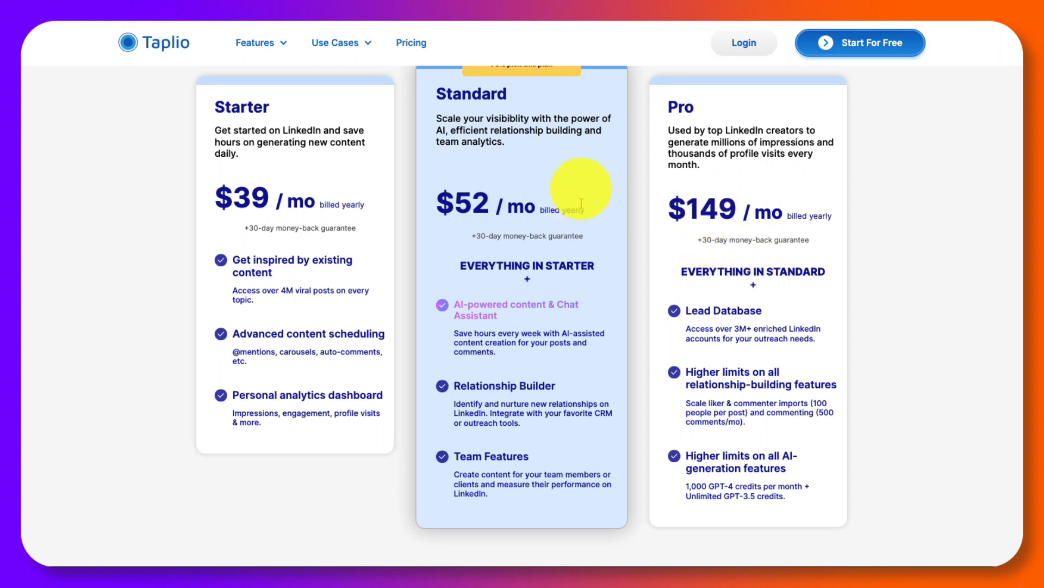
mouse_move(543, 210)
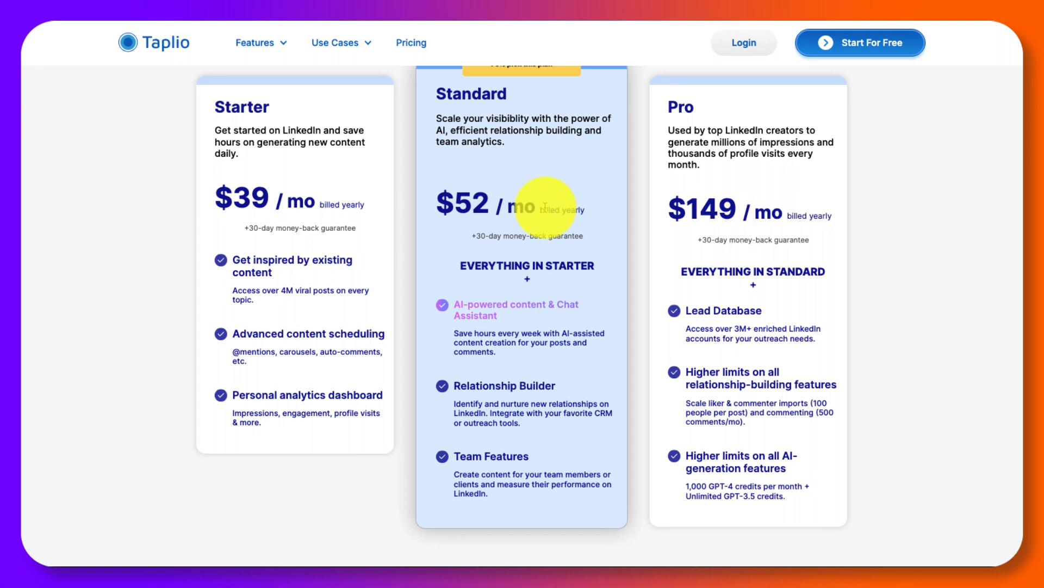
scroll(up, 3)
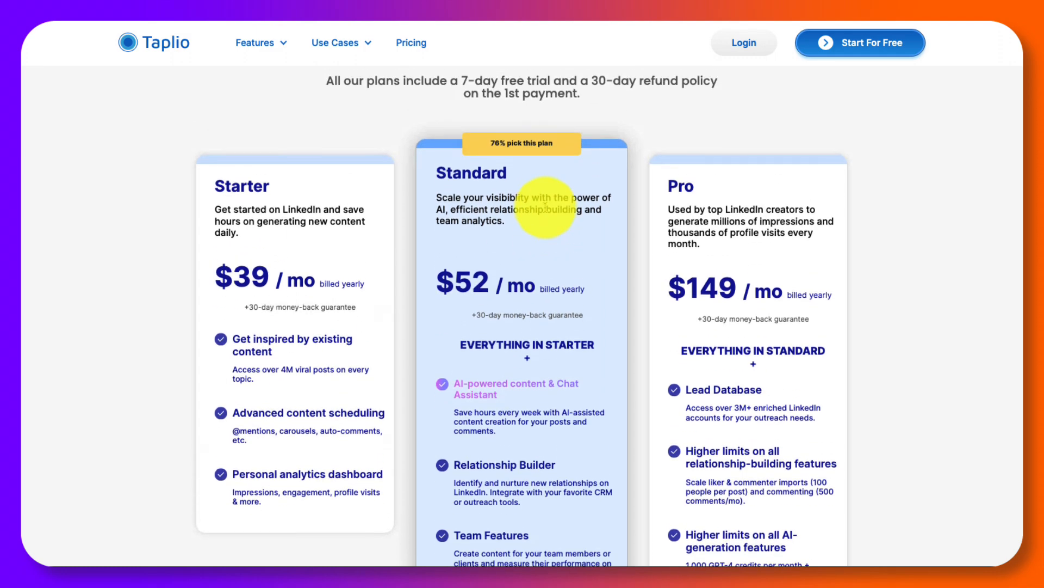
scroll(down, 3)
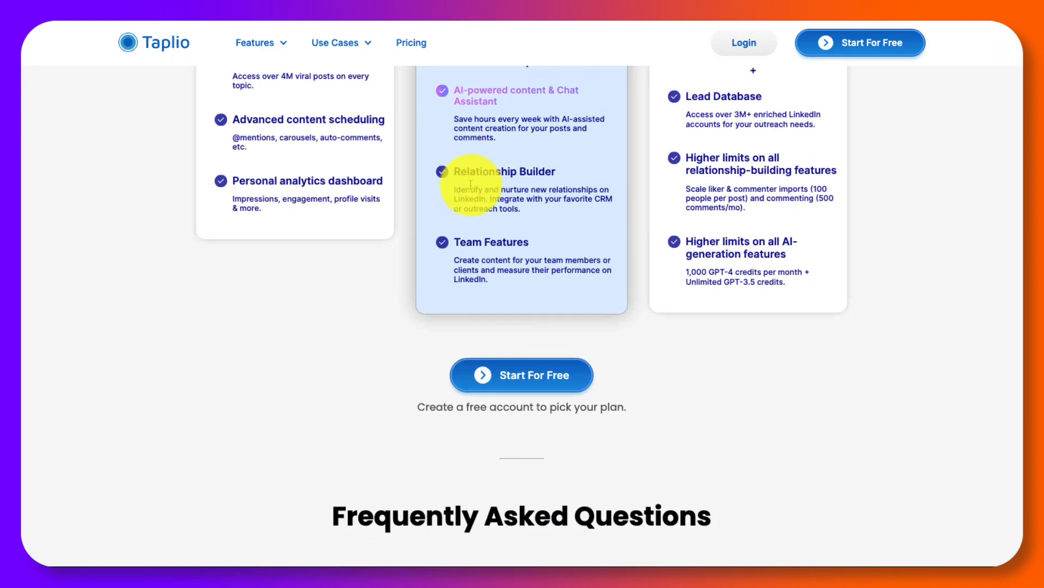
scroll(down, 3)
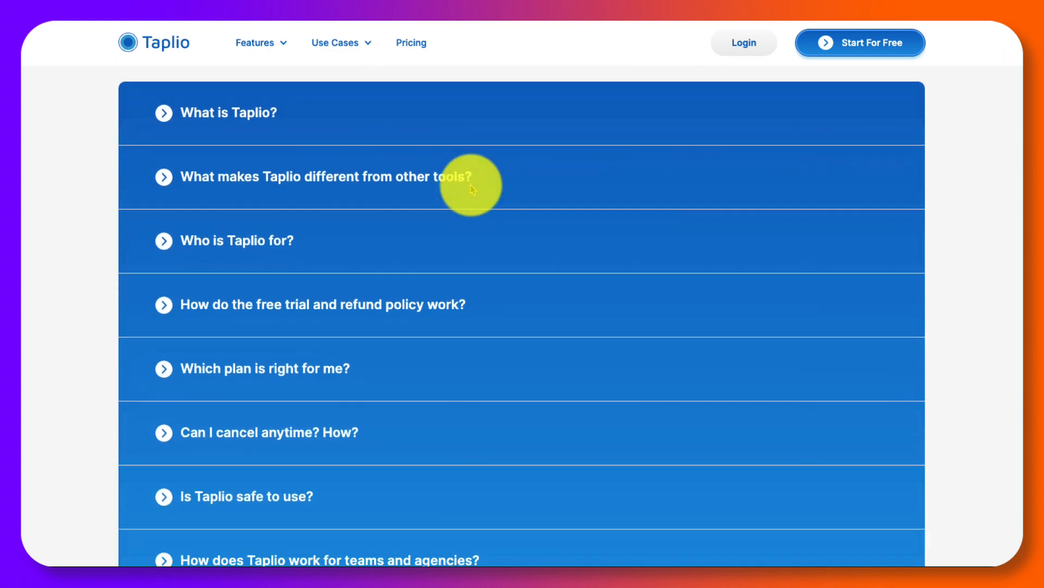
scroll(up, 3)
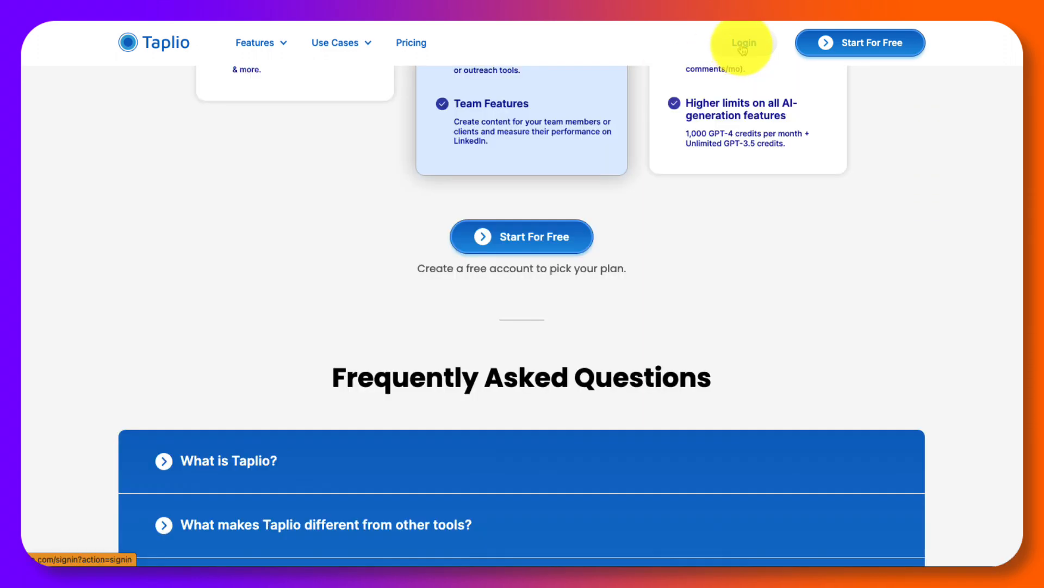
Log in and scroll the Post Inspirations grid of high-performing LinkedIn posts
click(744, 42)
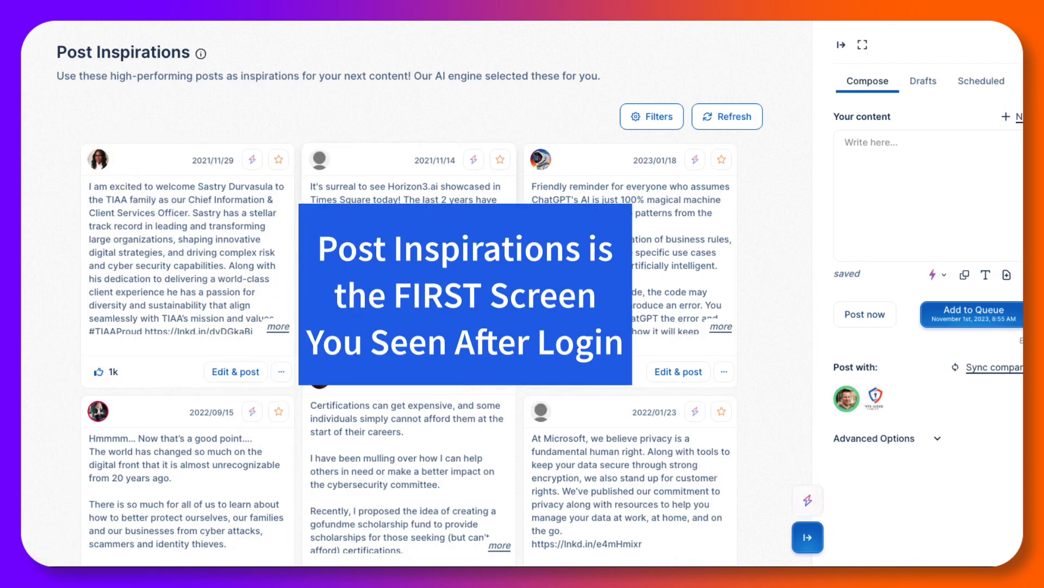
mouse_move(291, 126)
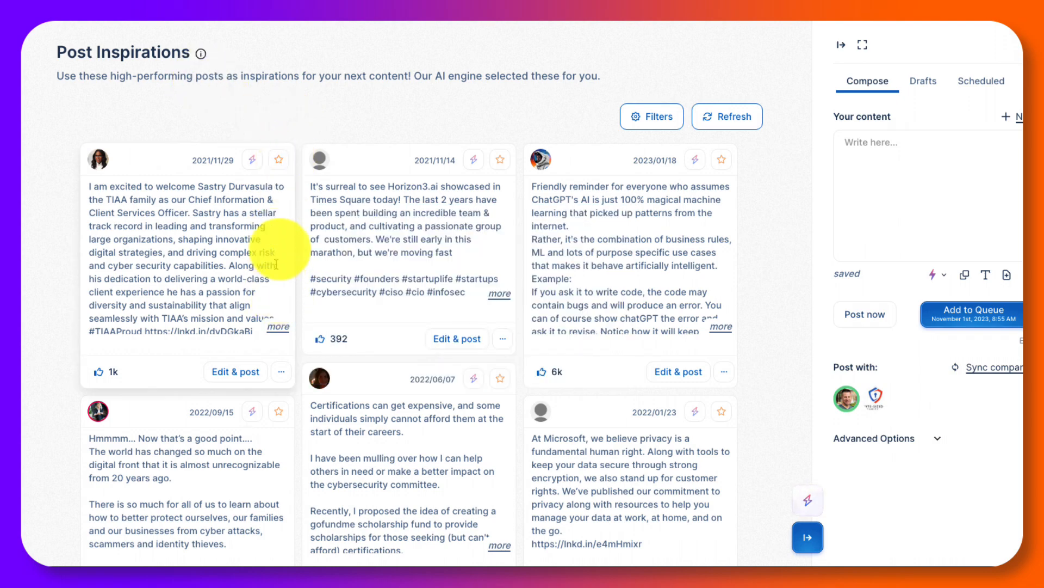
scroll(down, 3)
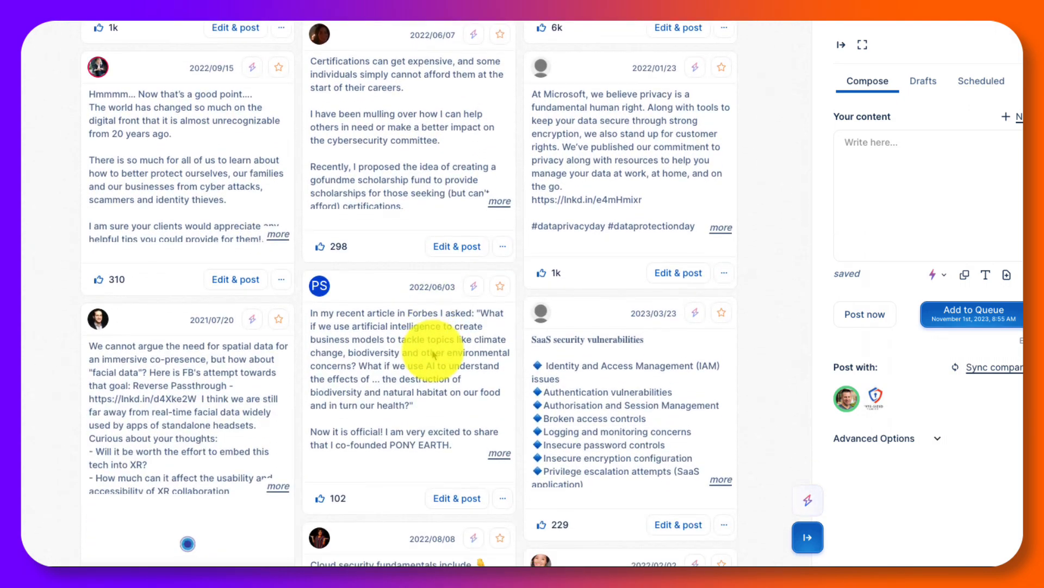
scroll(down, 3)
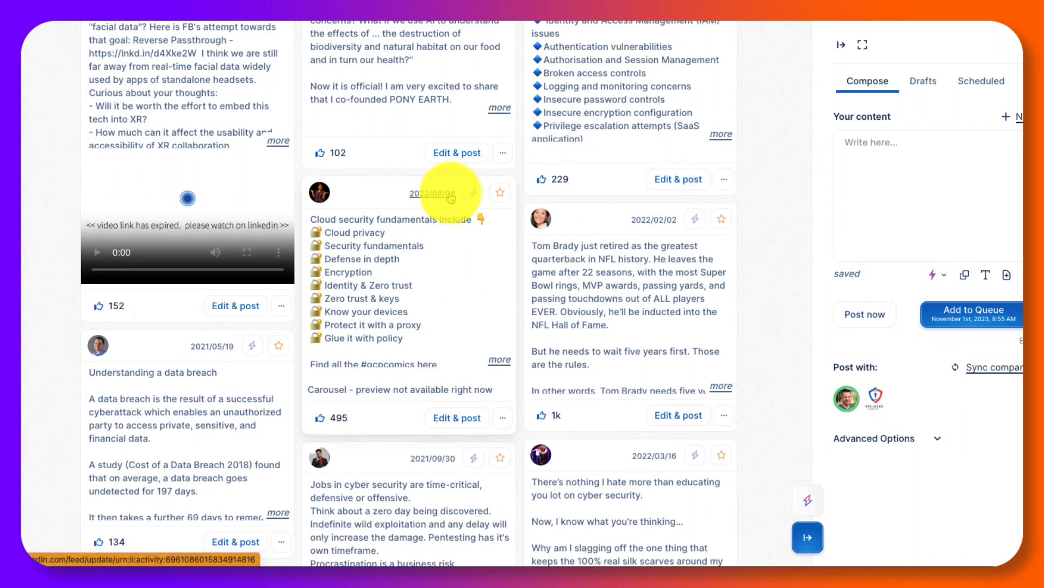
mouse_move(390, 413)
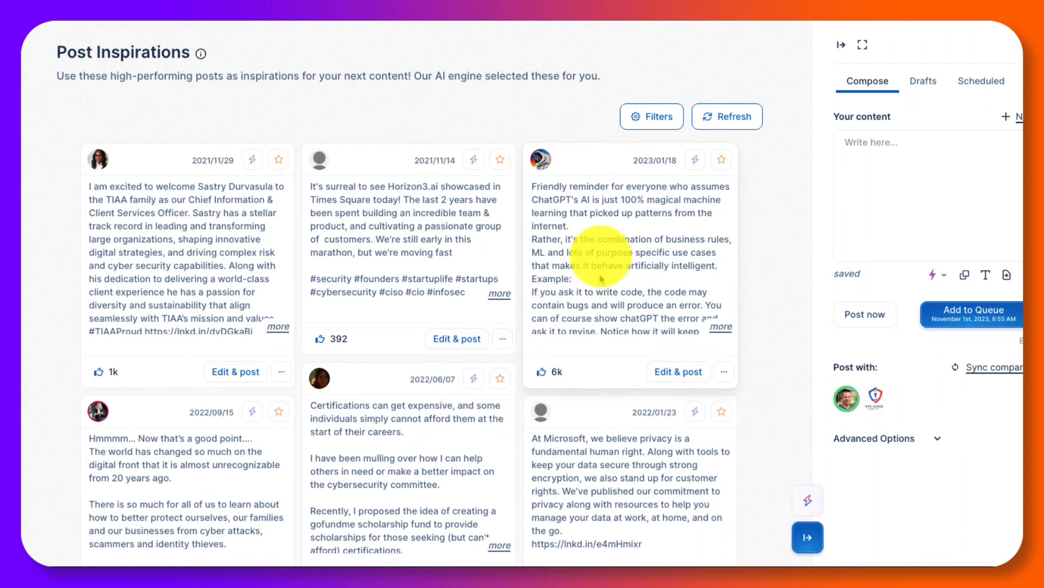
mouse_move(610, 262)
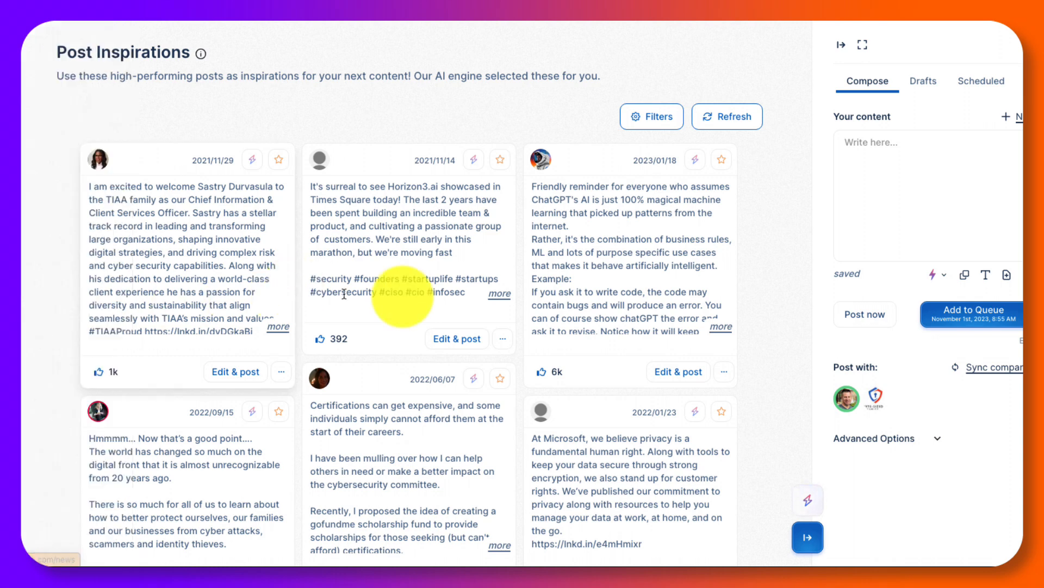
mouse_move(912, 201)
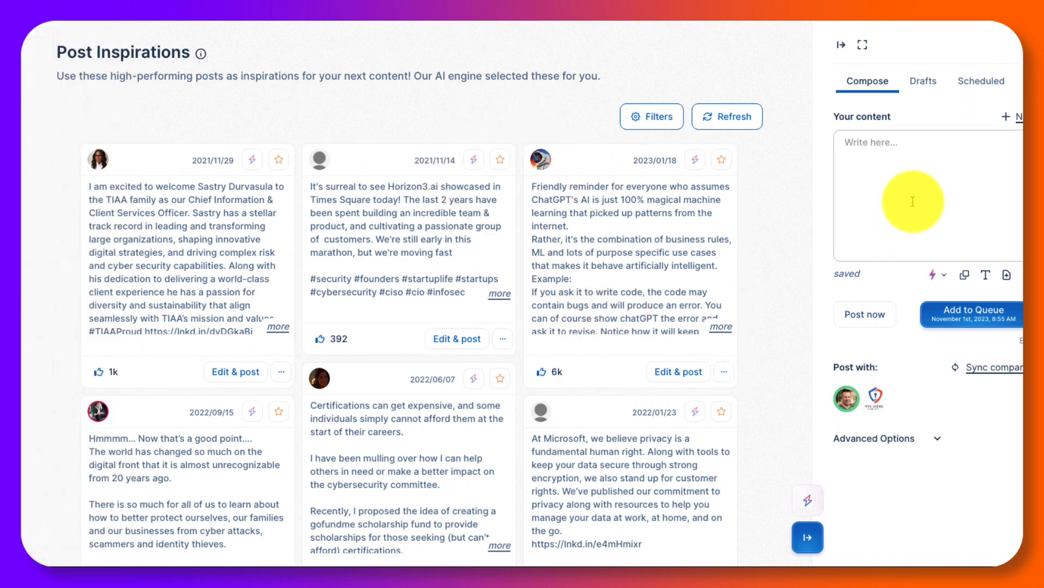
mouse_move(753, 192)
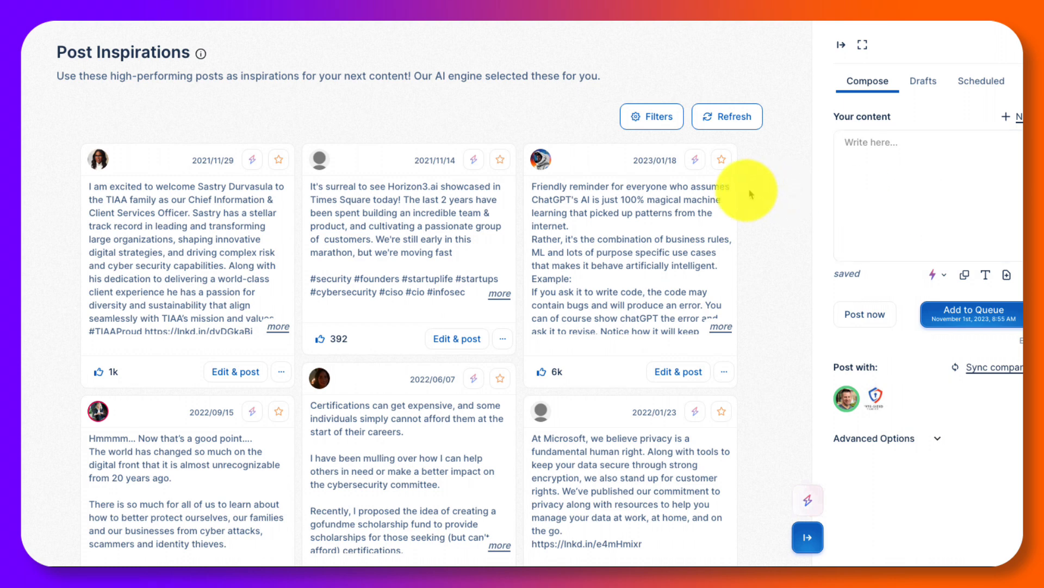
mouse_move(694, 175)
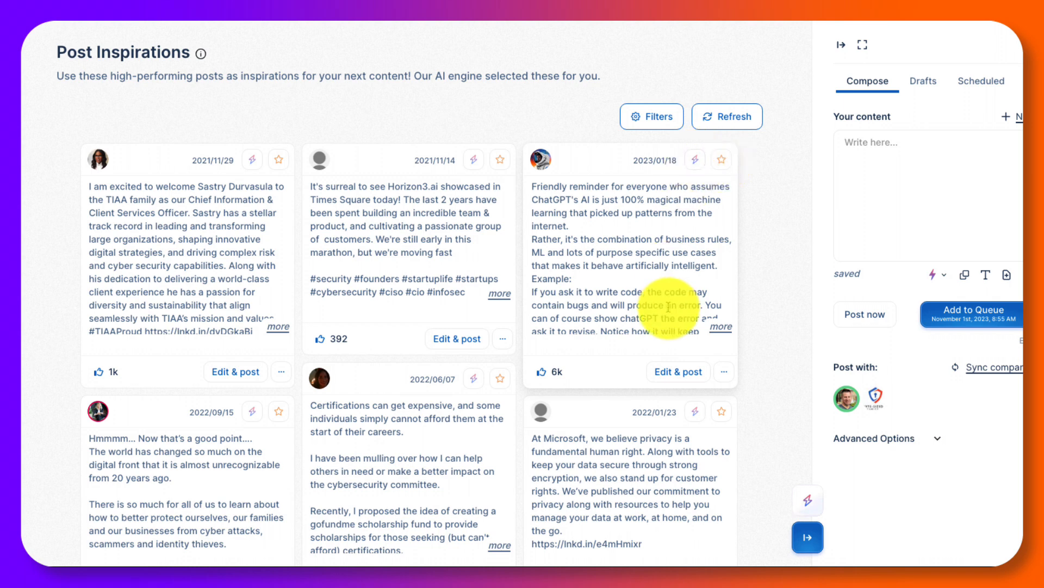
Use Copy / Paste on the ChatGPT reminder post to send it to Compose
click(724, 372)
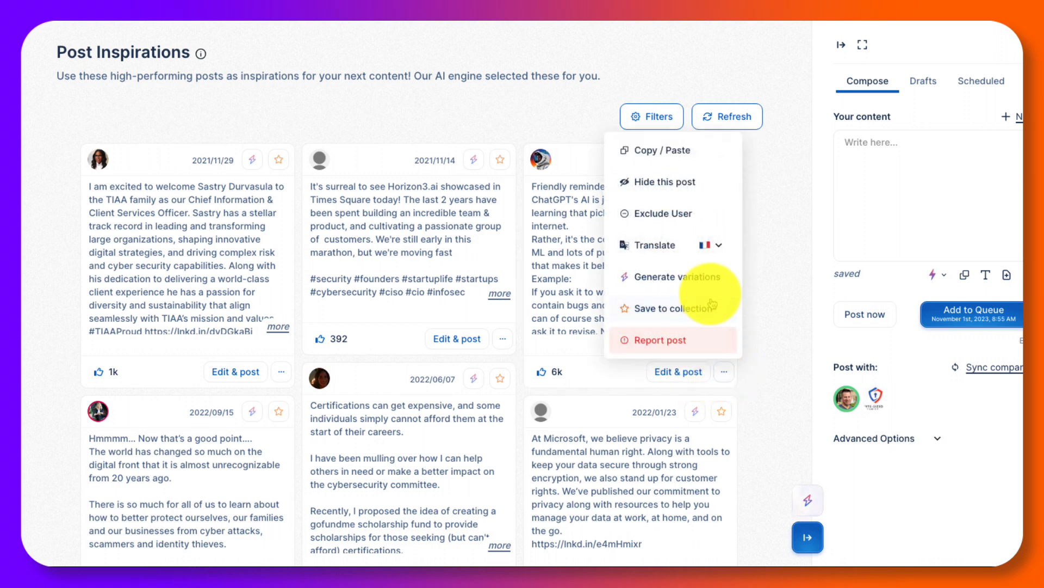
mouse_move(776, 291)
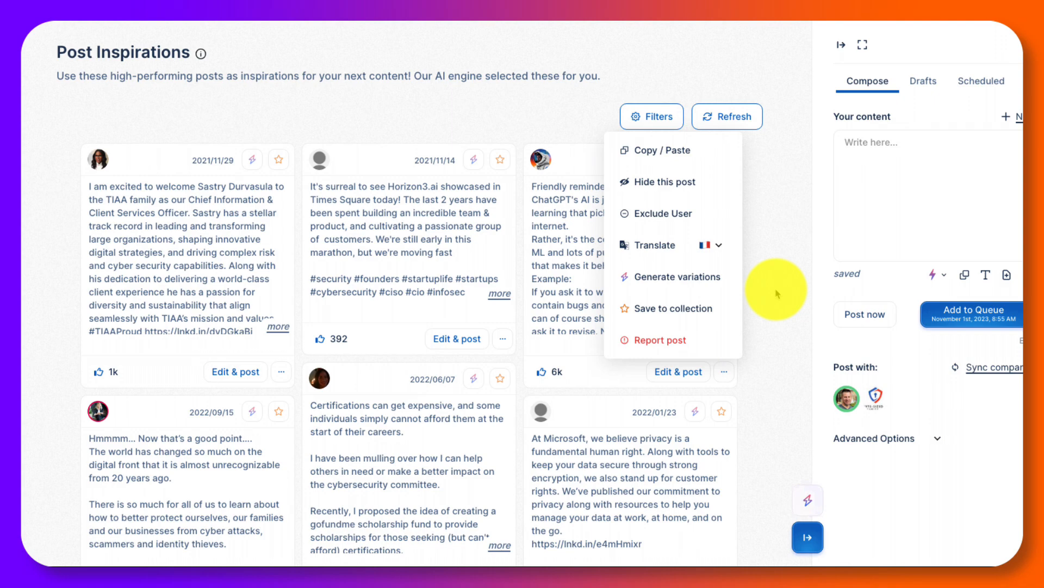
click(662, 149)
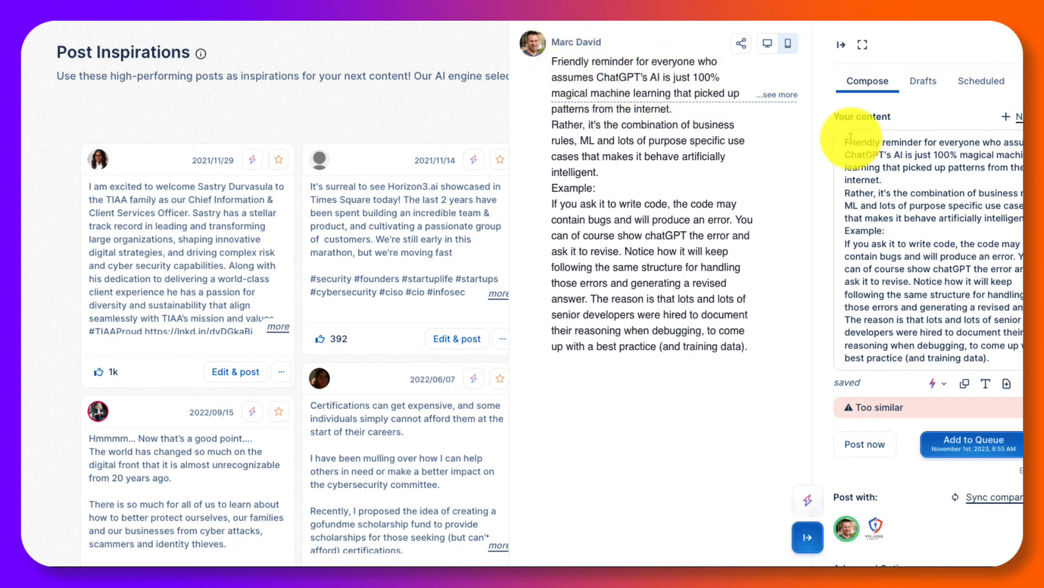
mouse_move(866, 407)
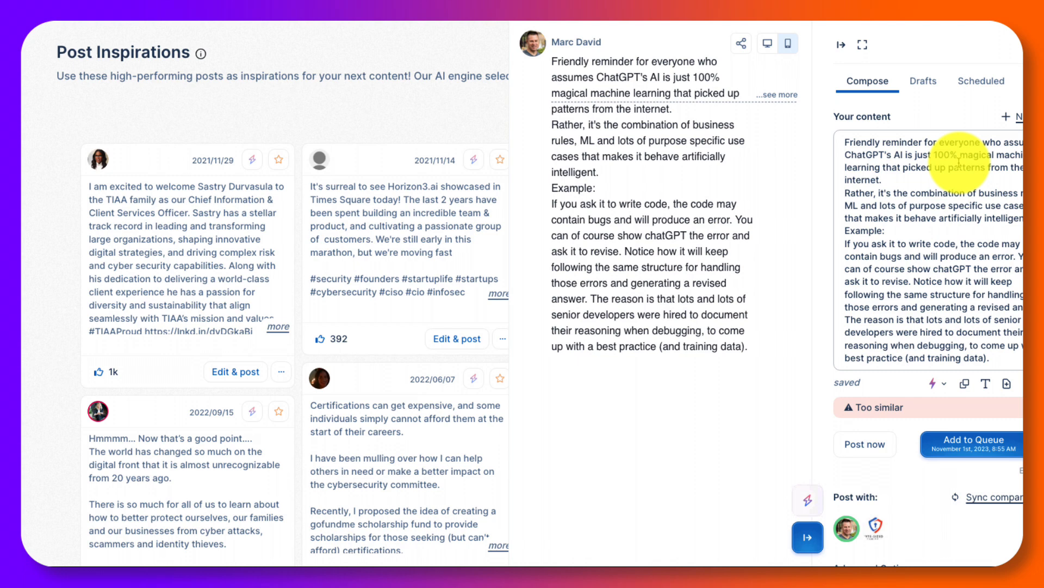
mouse_move(963, 403)
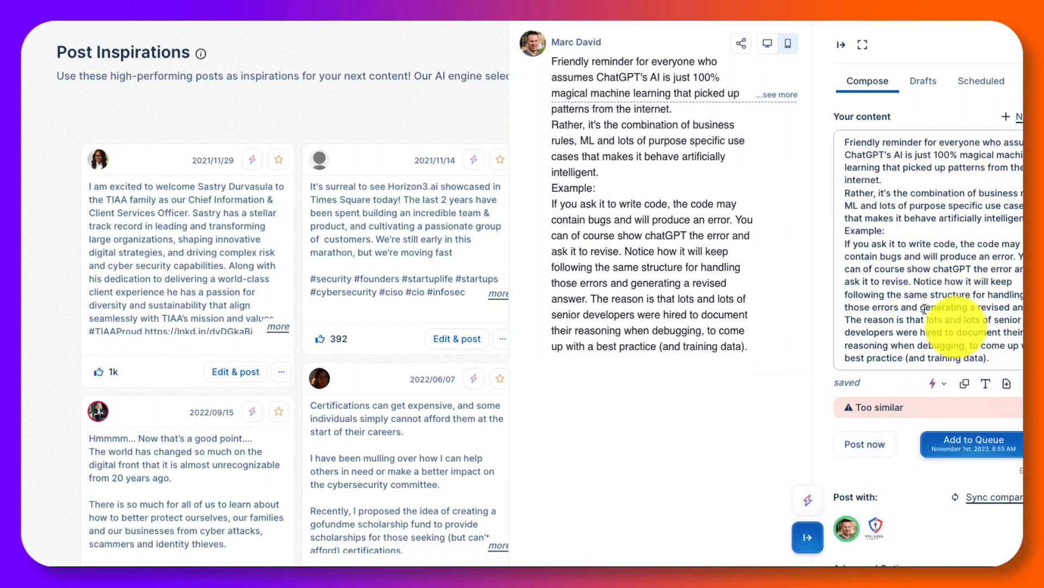
Enable Auto plug under Advanced Options and start writing the plug message
click(932, 383)
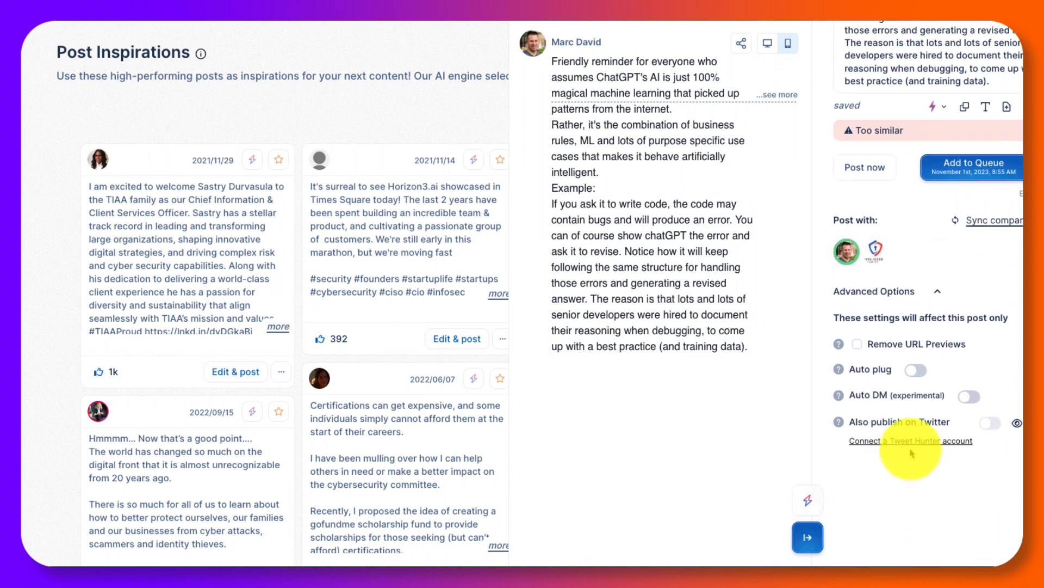
mouse_move(965, 350)
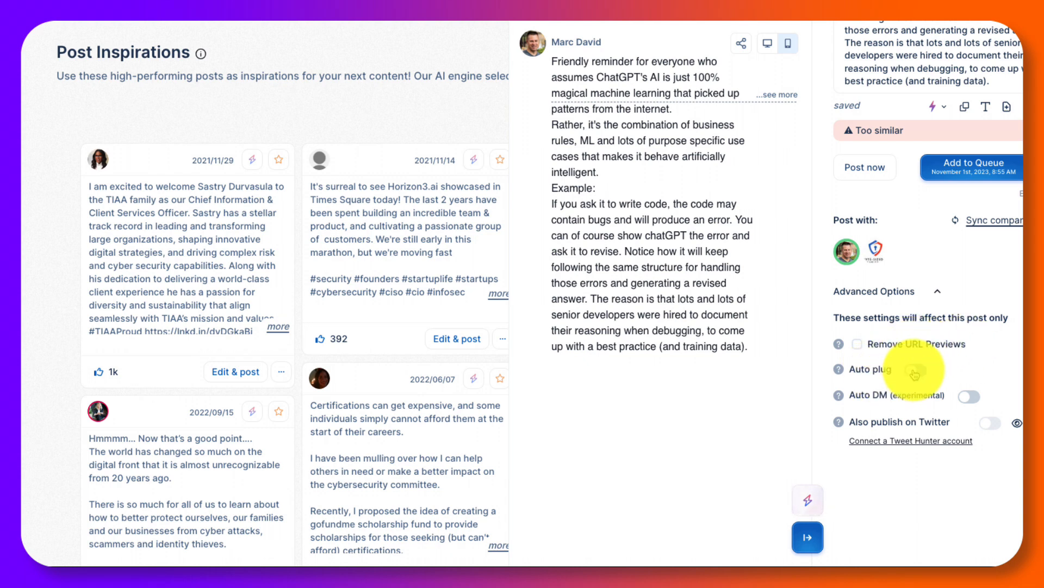
click(913, 382)
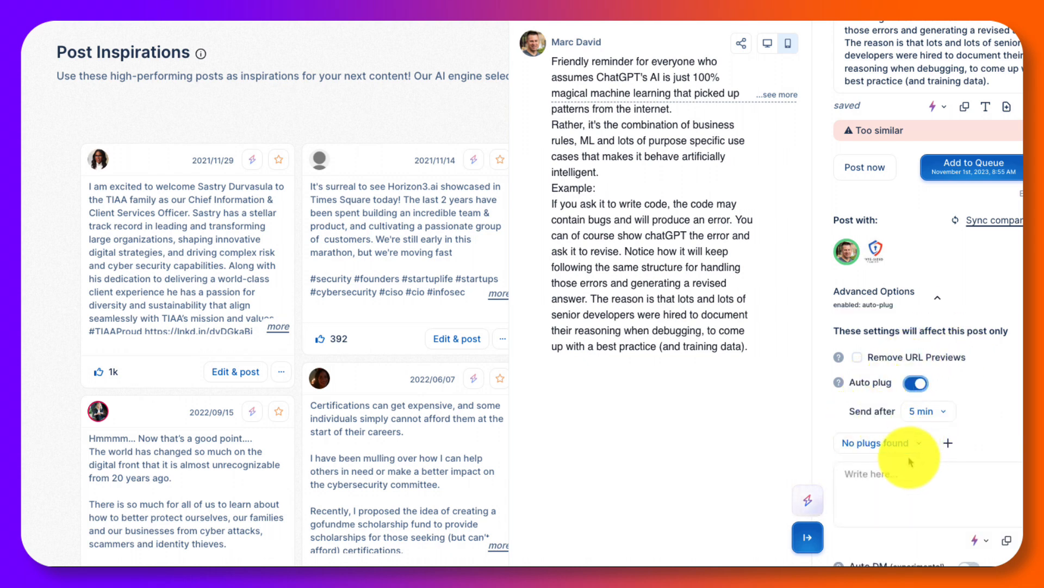
click(878, 442)
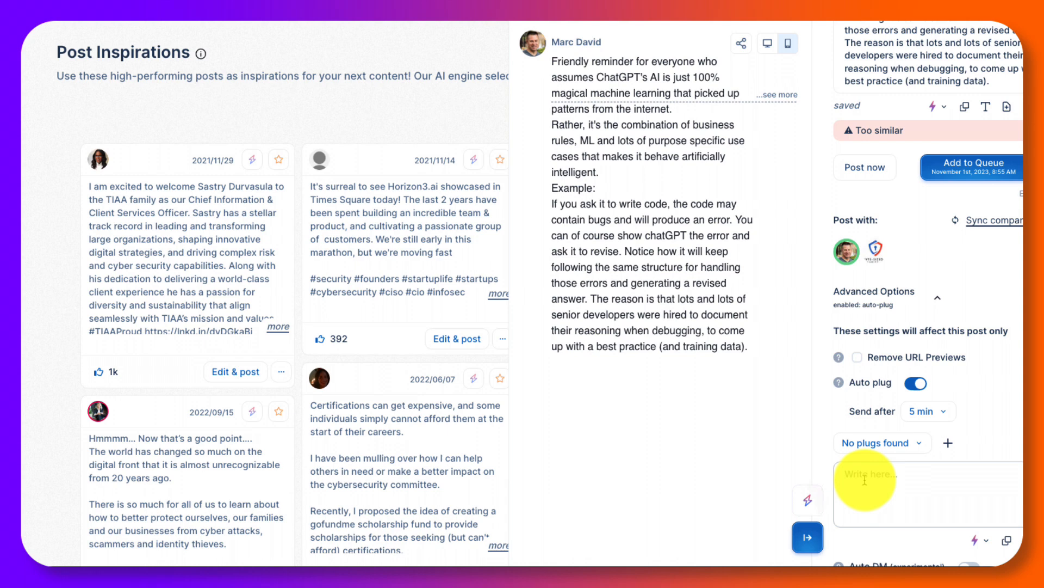
scroll(down, 3)
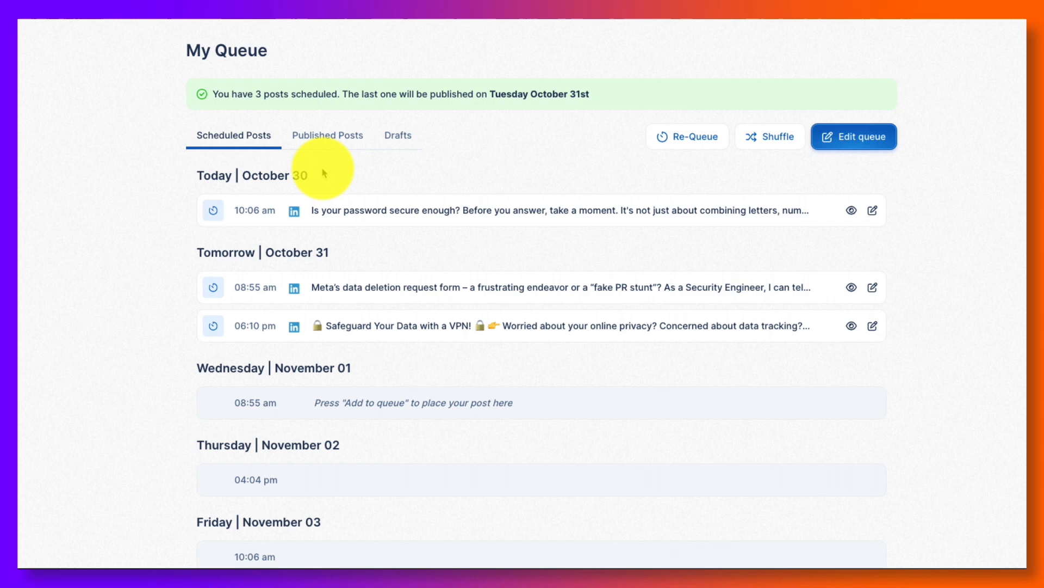
Scroll through the scheduled posts in My Queue
scroll(down, 3)
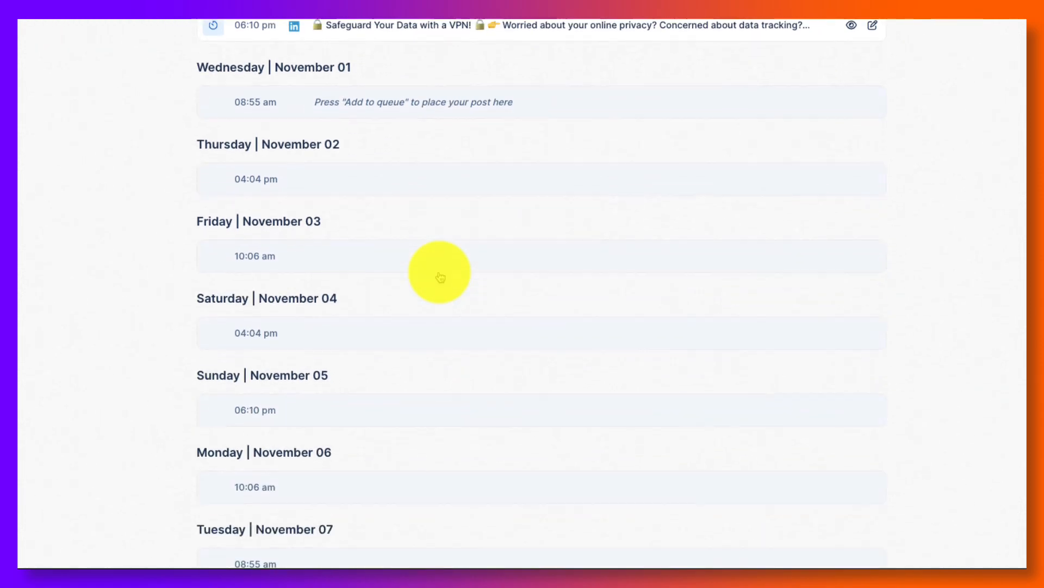
scroll(down, 3)
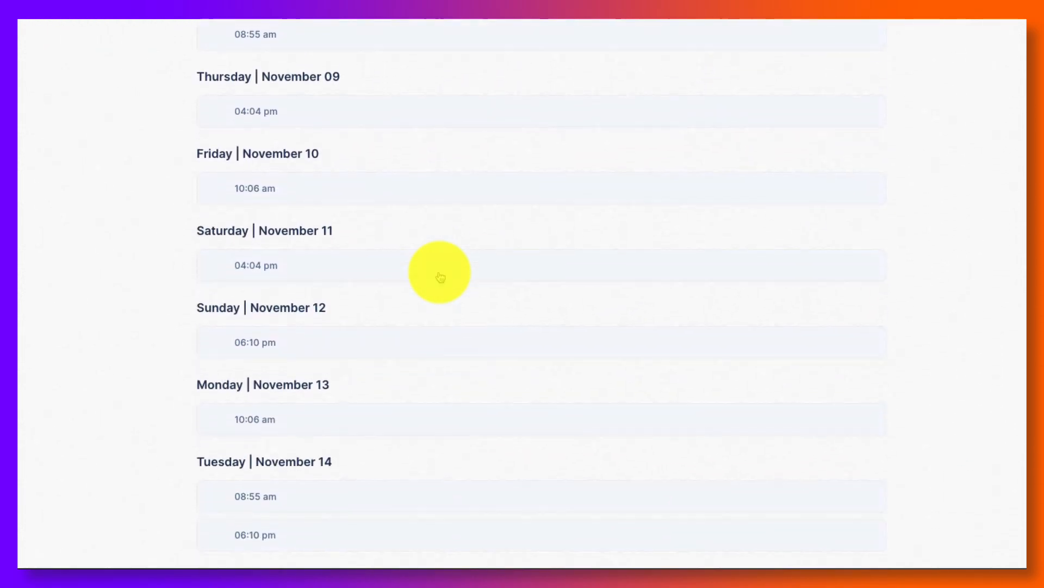
scroll(down, 3)
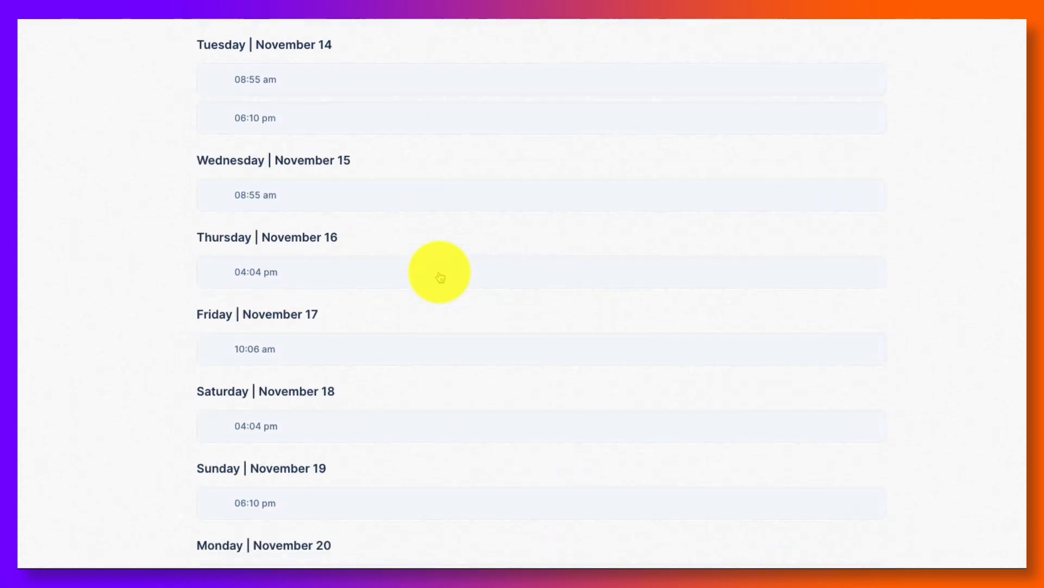
scroll(up, 3)
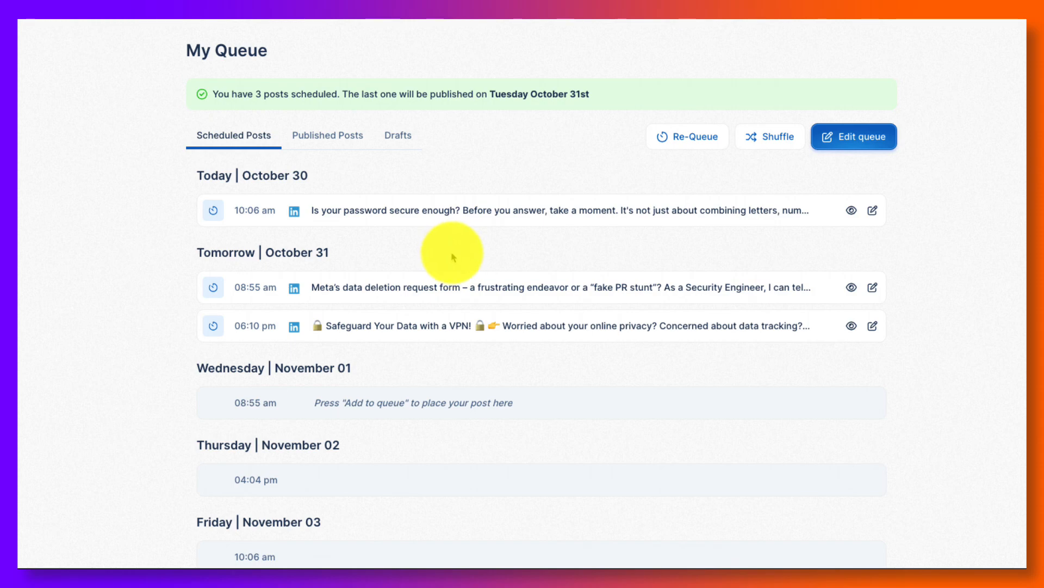
View the latest published post's statistics, then show the saved Drafts list
click(327, 135)
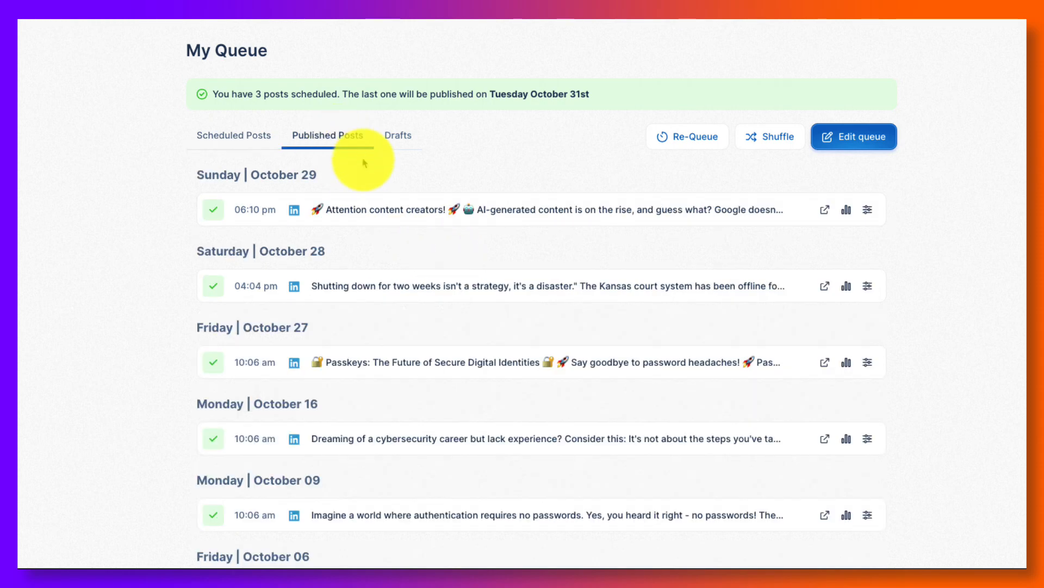
mouse_move(824, 209)
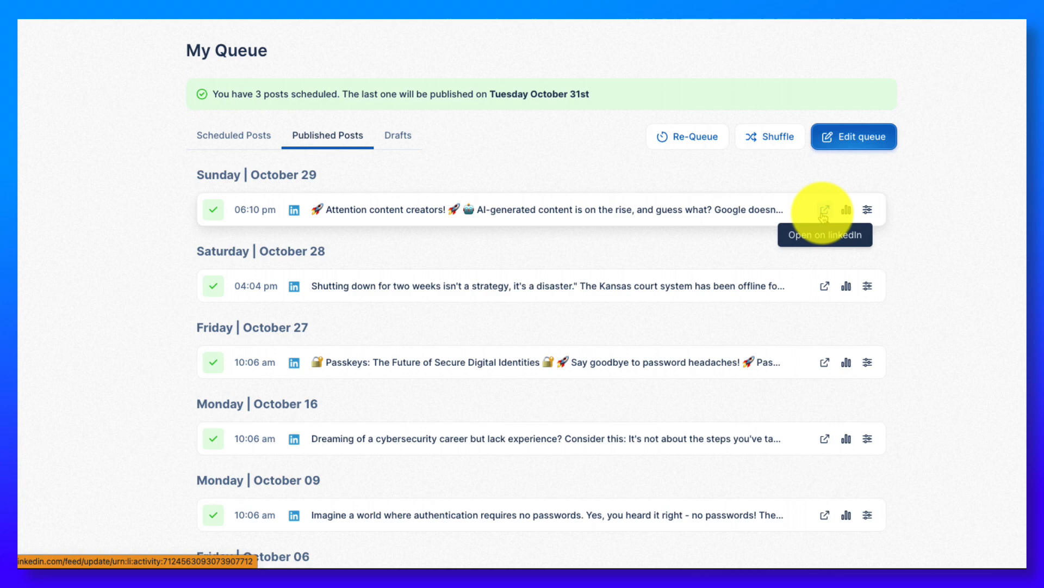
click(845, 210)
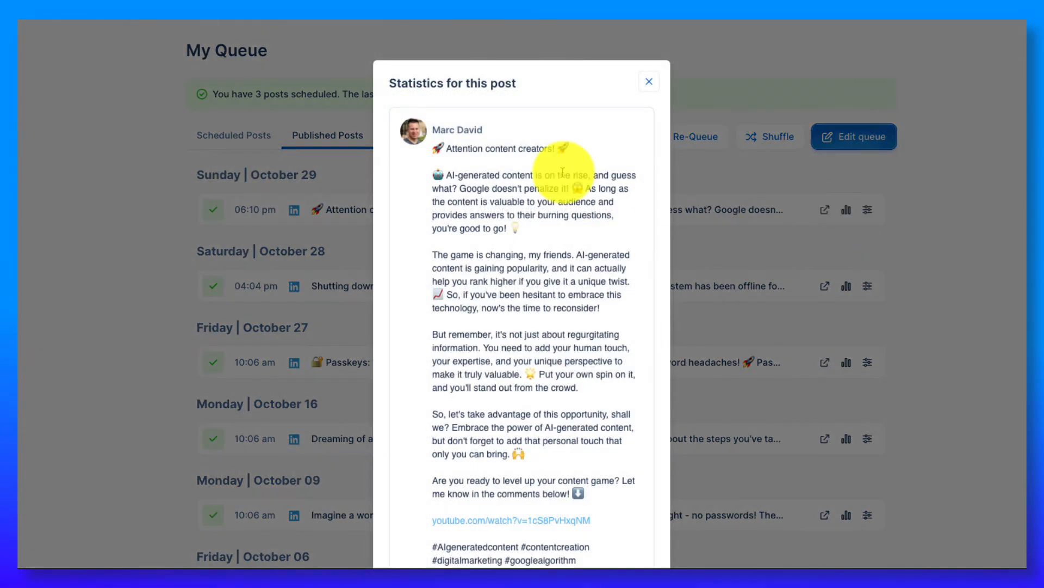
scroll(down, 3)
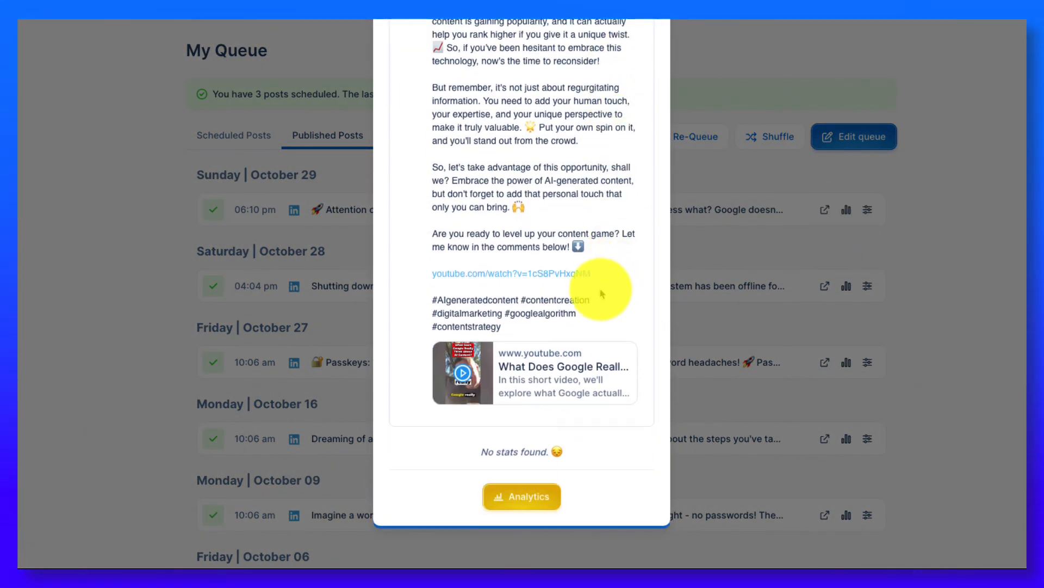
mouse_move(641, 321)
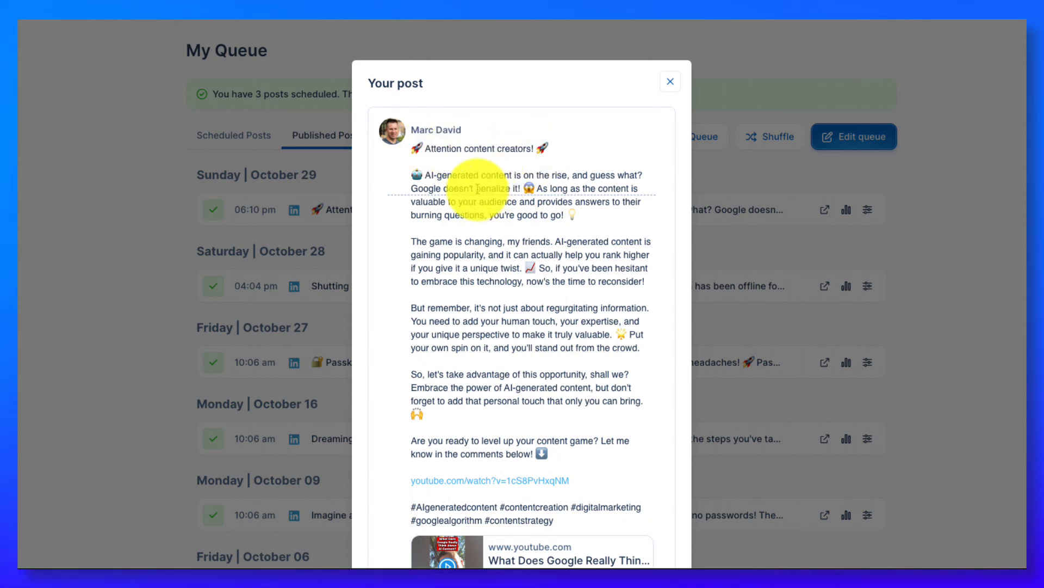
mouse_move(636, 200)
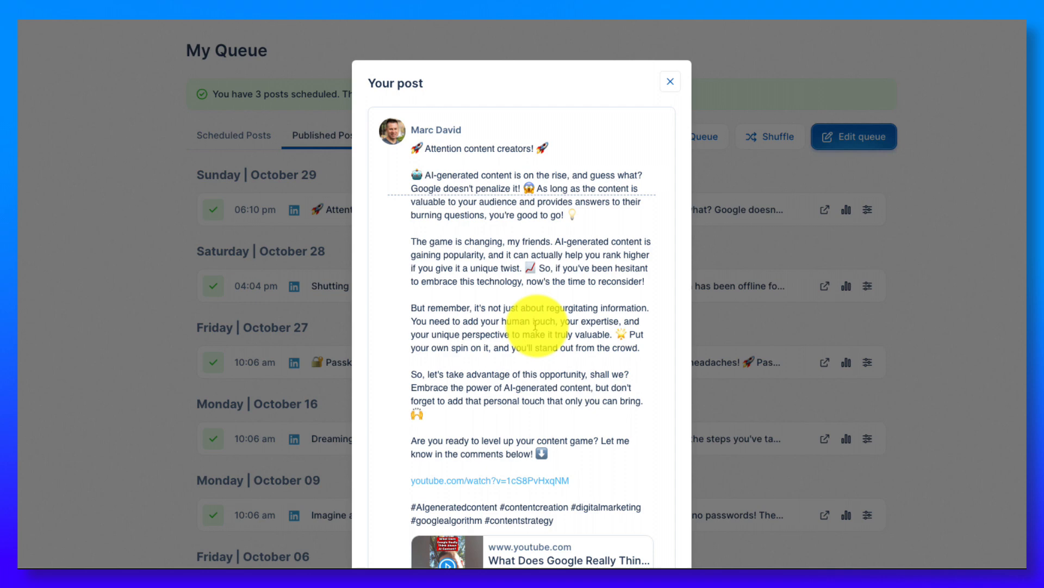
scroll(down, 3)
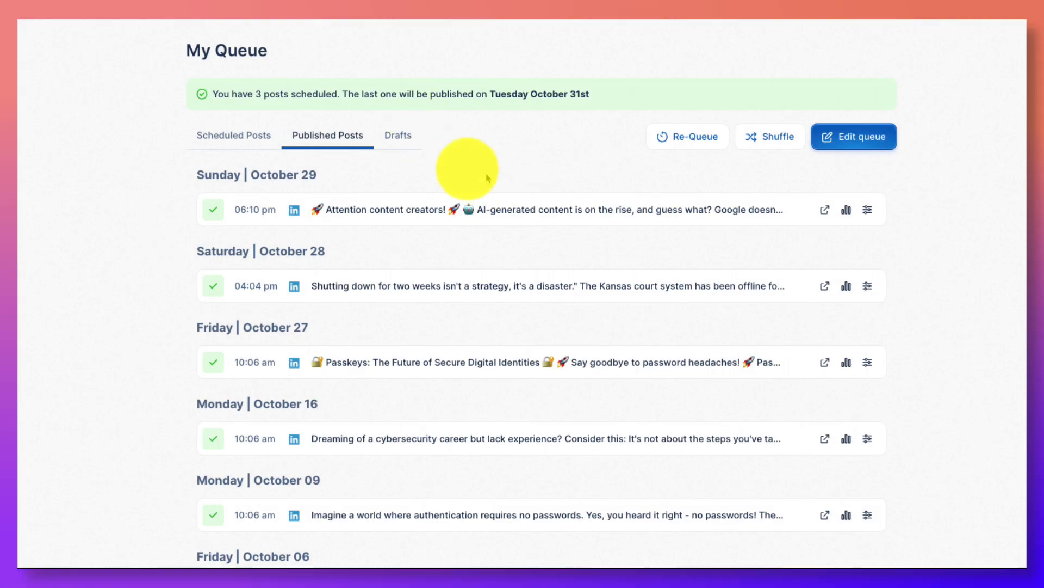
click(397, 136)
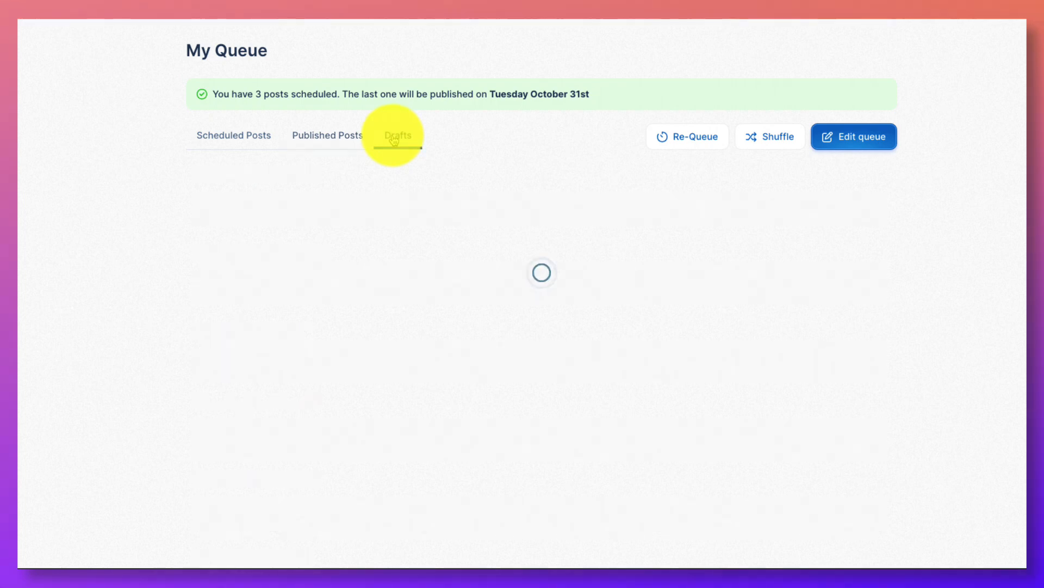
click(397, 135)
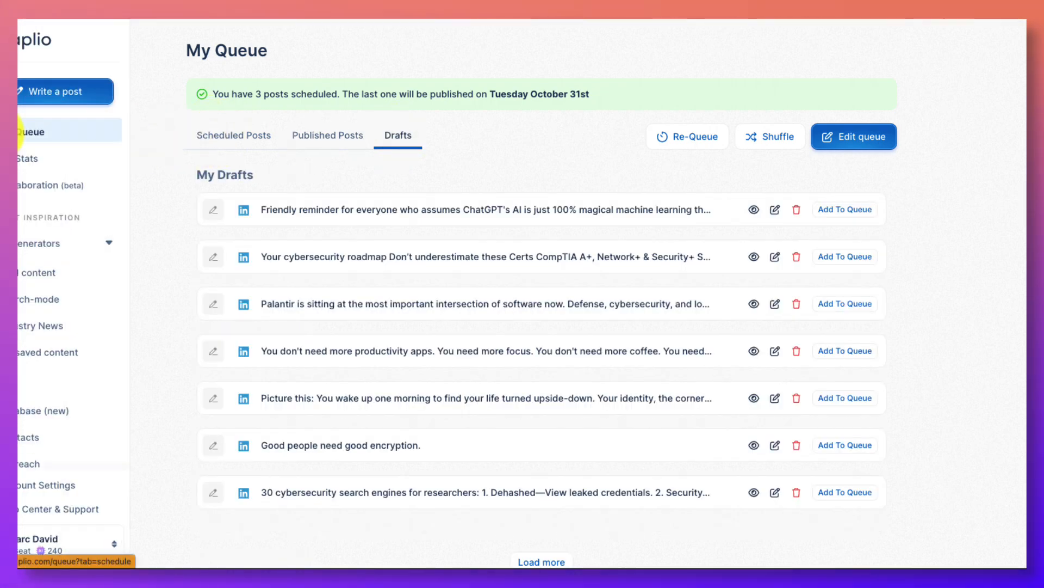
Open My Stats to load Marc David's 30-day performance metrics
click(27, 158)
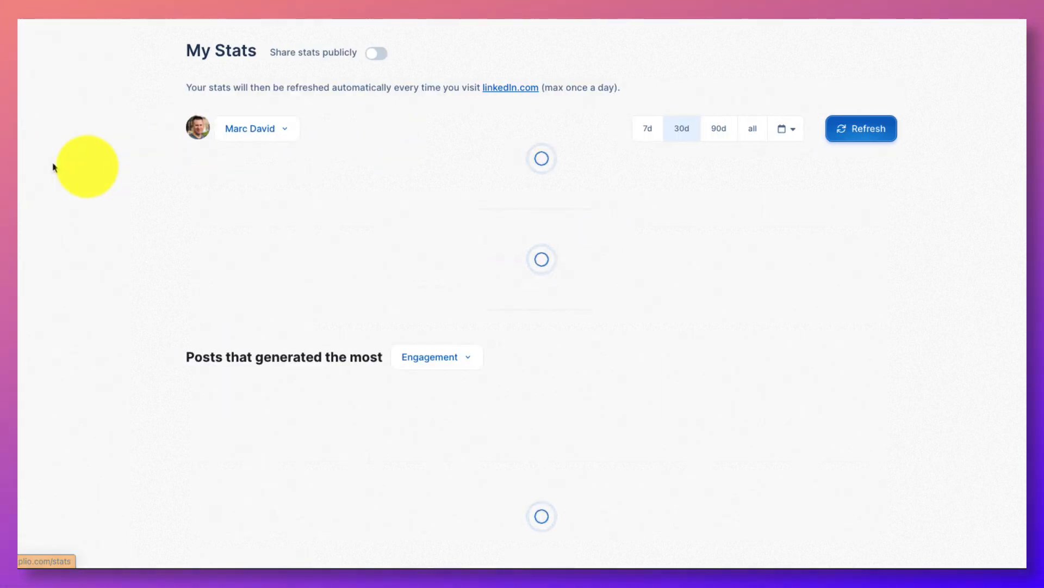
mouse_move(136, 176)
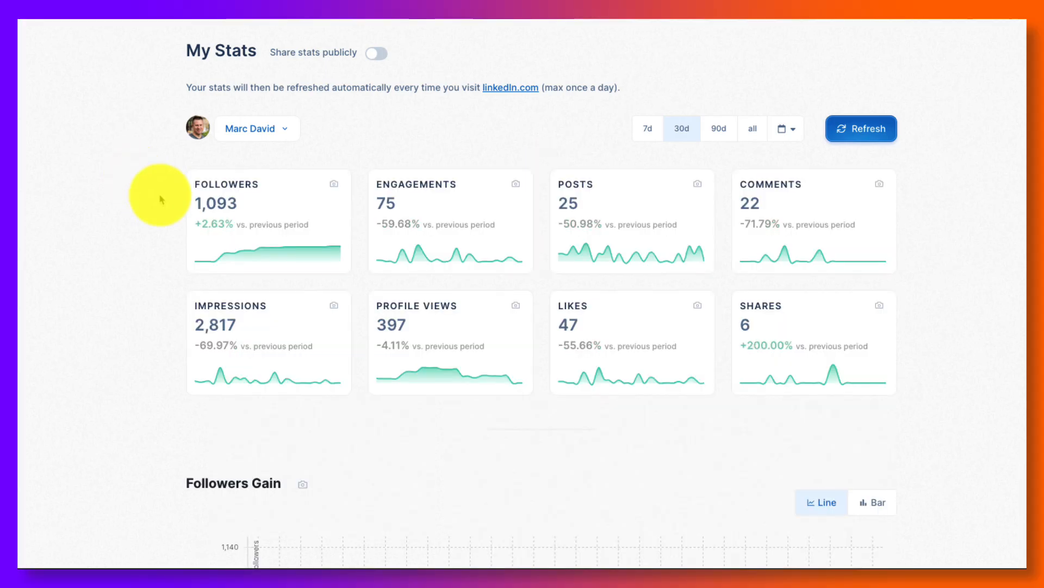
mouse_move(230, 248)
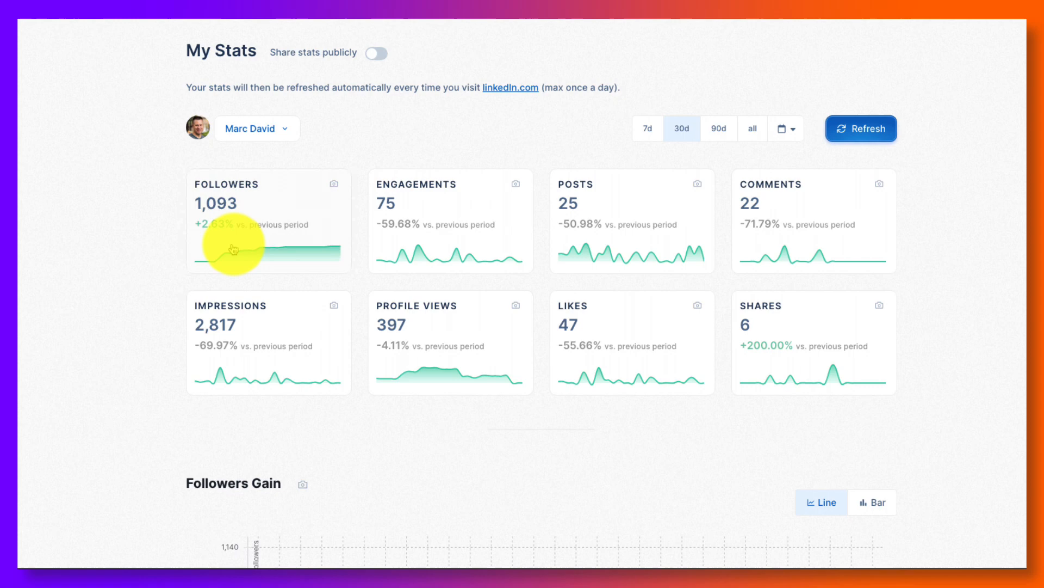
mouse_move(536, 226)
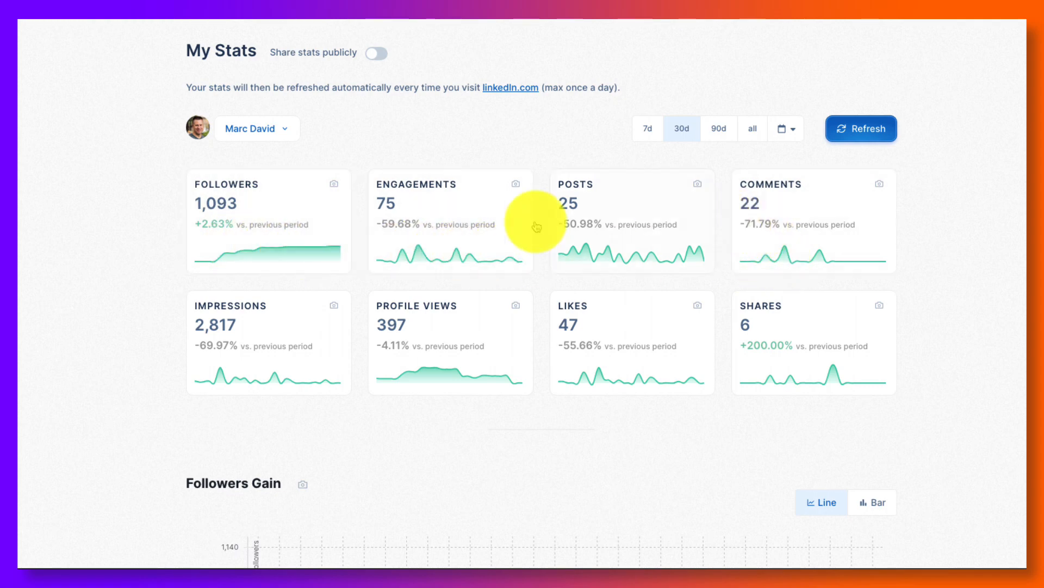
mouse_move(487, 303)
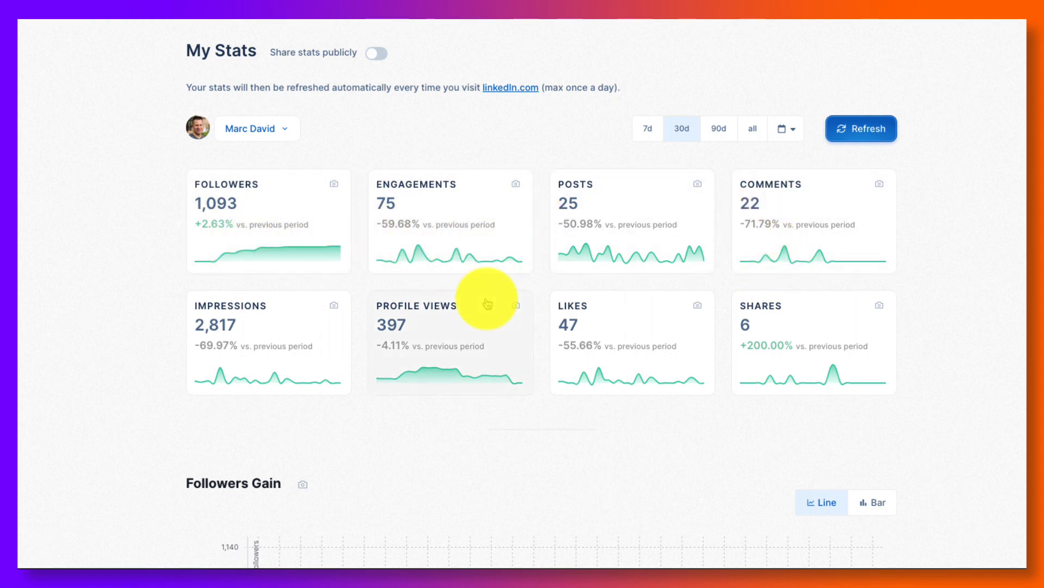
Scroll the stats page to the Followers Gain chart and posts performance table
scroll(down, 3)
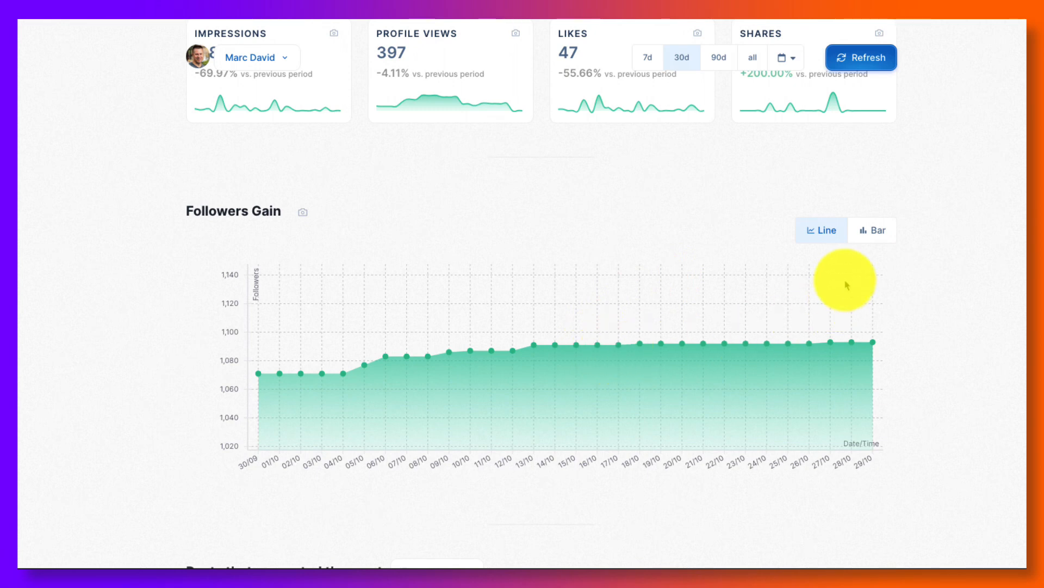
mouse_move(260, 373)
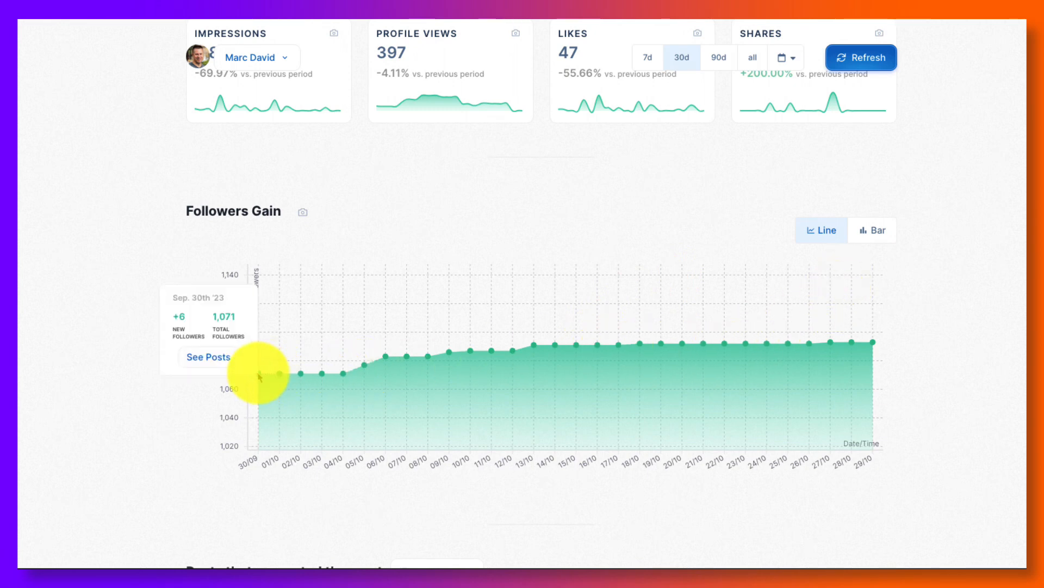
mouse_move(513, 346)
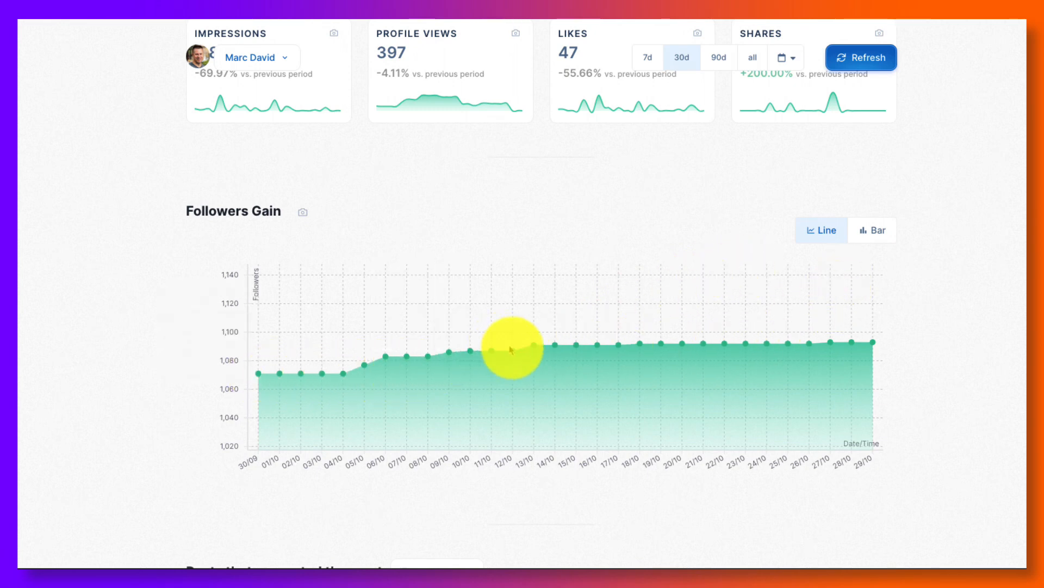
mouse_move(734, 345)
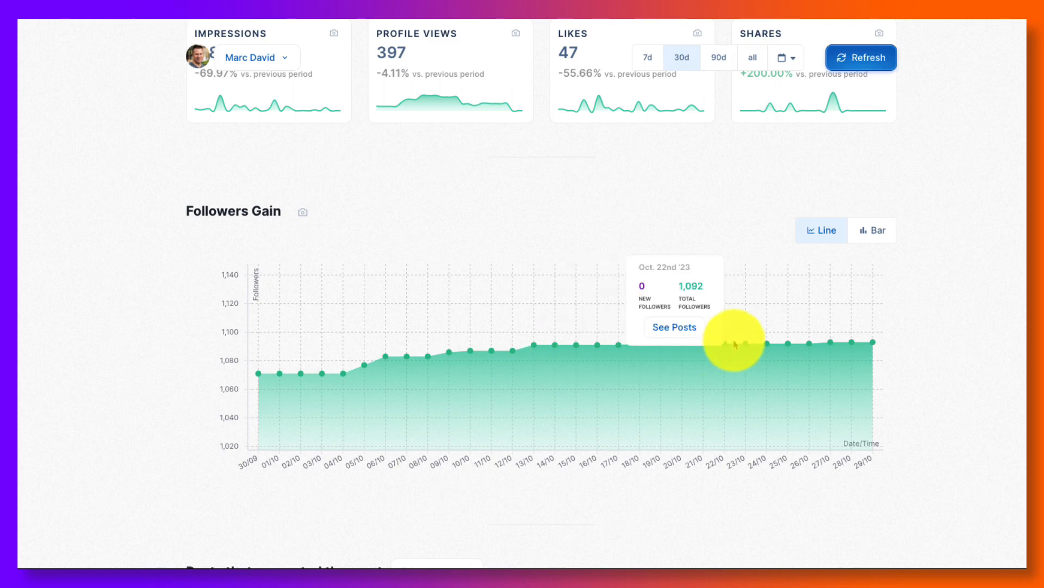
scroll(down, 3)
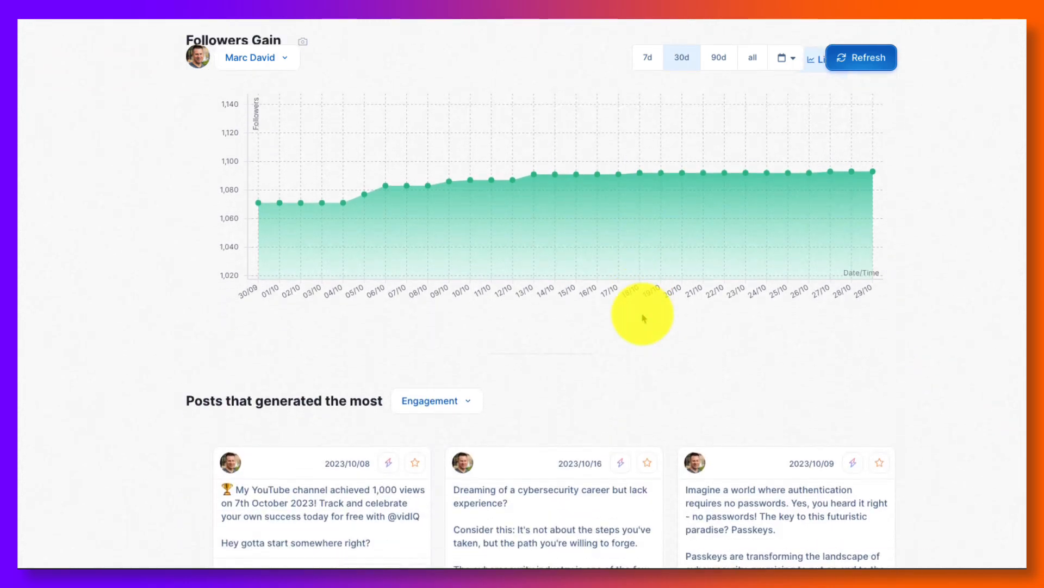
scroll(down, 3)
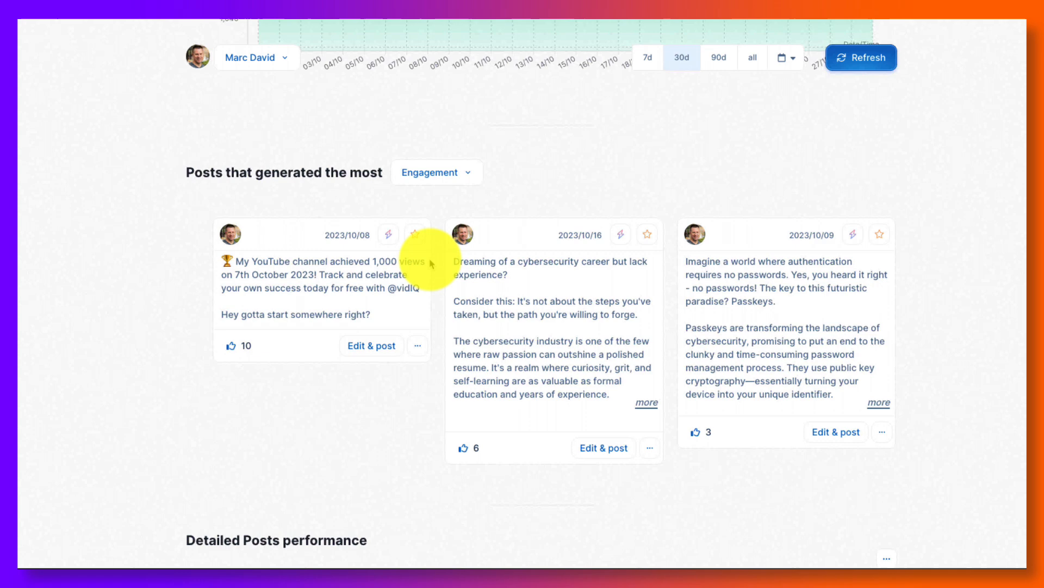
scroll(down, 3)
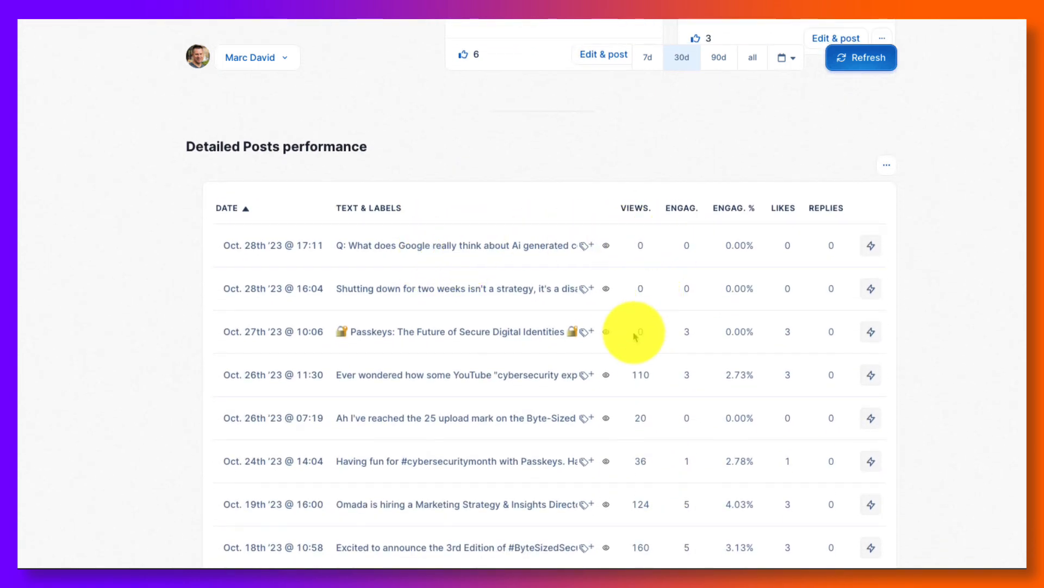
scroll(down, 3)
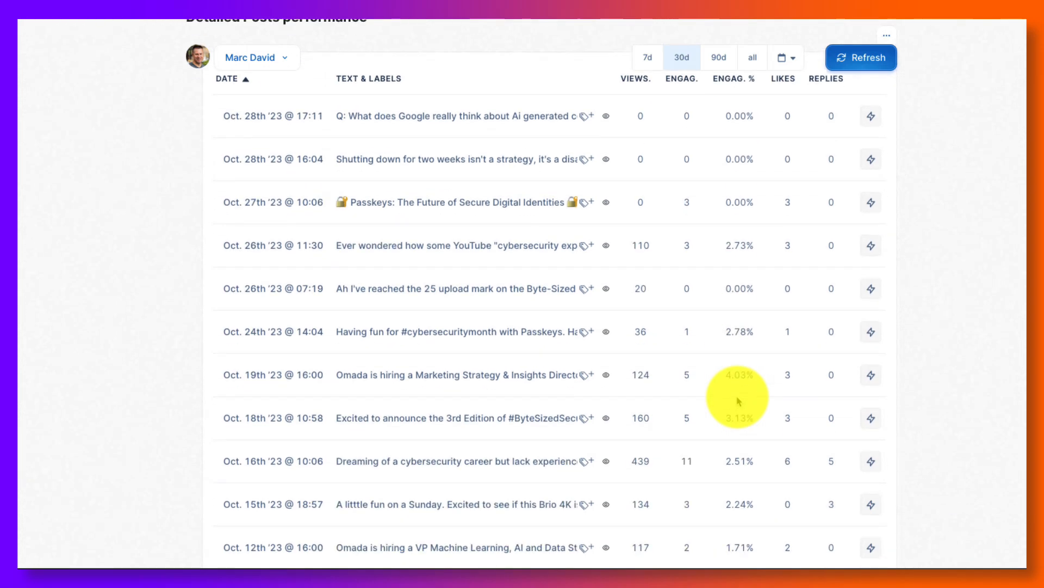
scroll(down, 3)
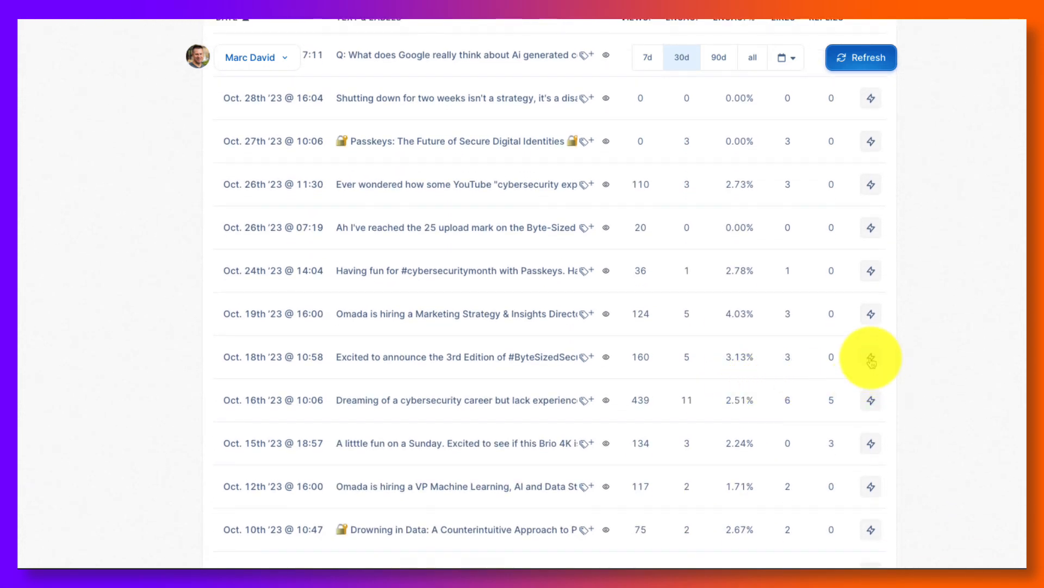
scroll(up, 3)
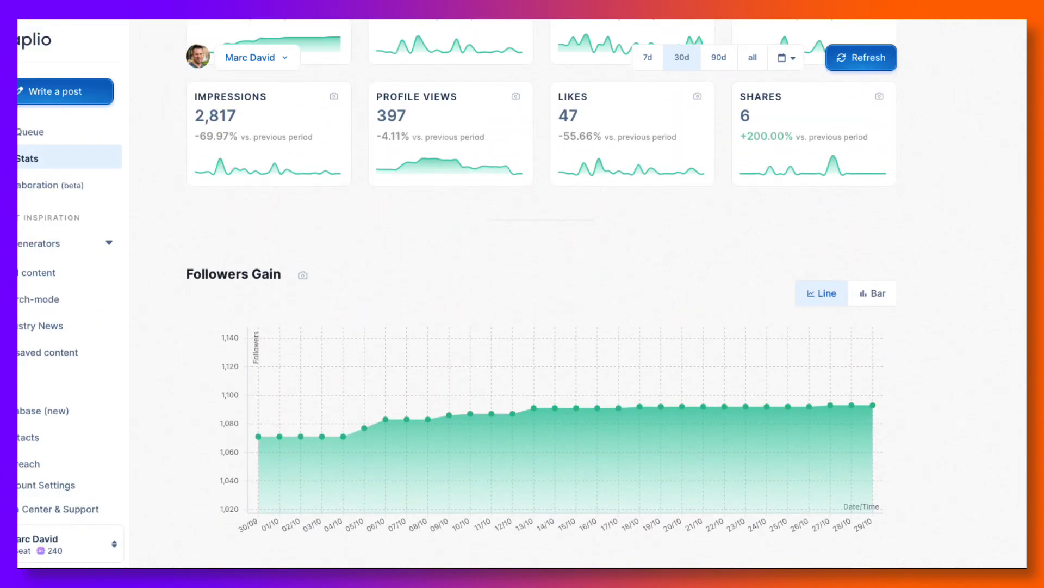
mouse_move(47, 185)
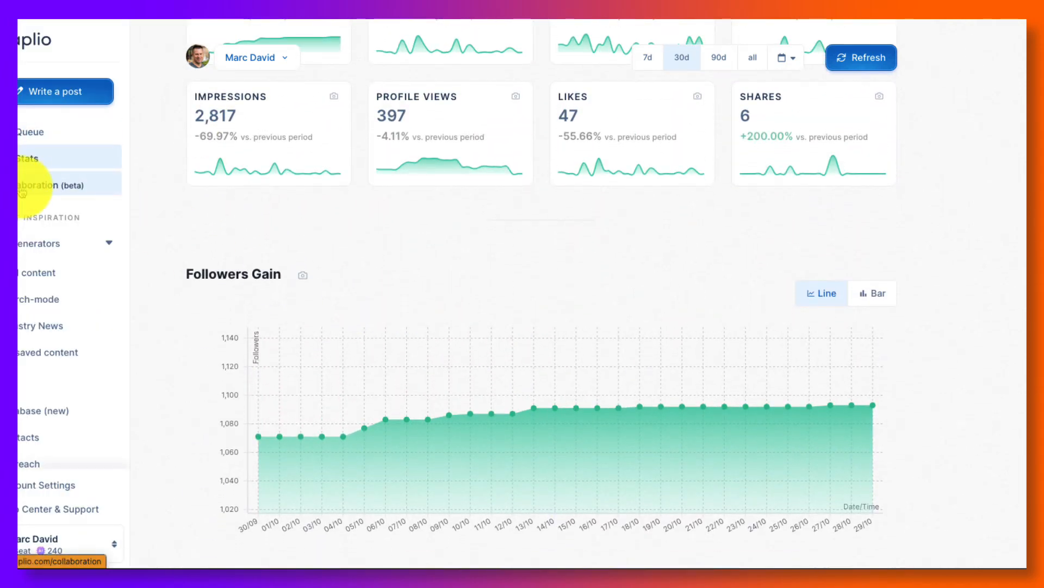
Open the Collaboration (beta) page from the sidebar
click(46, 185)
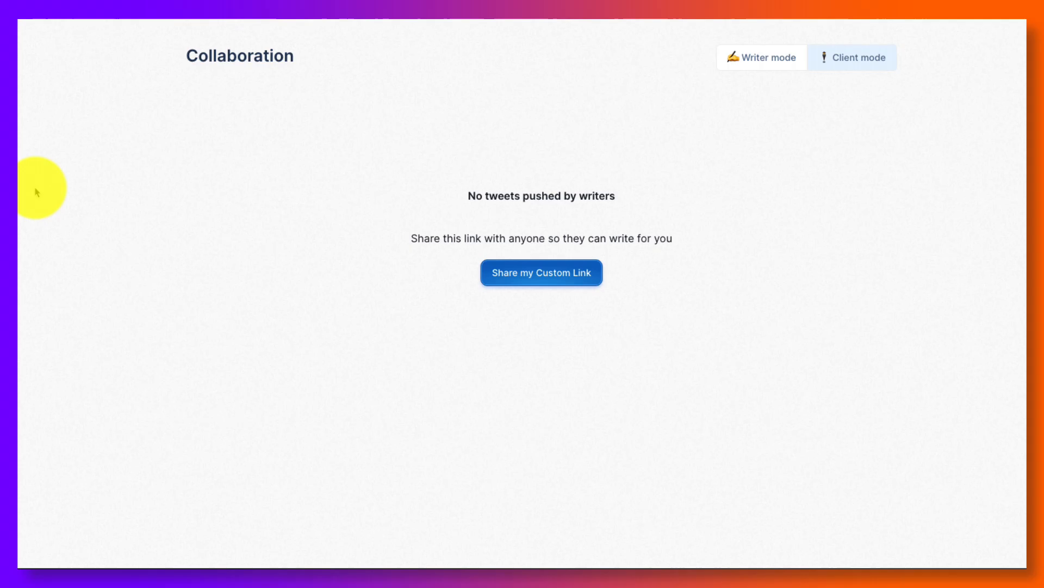
mouse_move(62, 150)
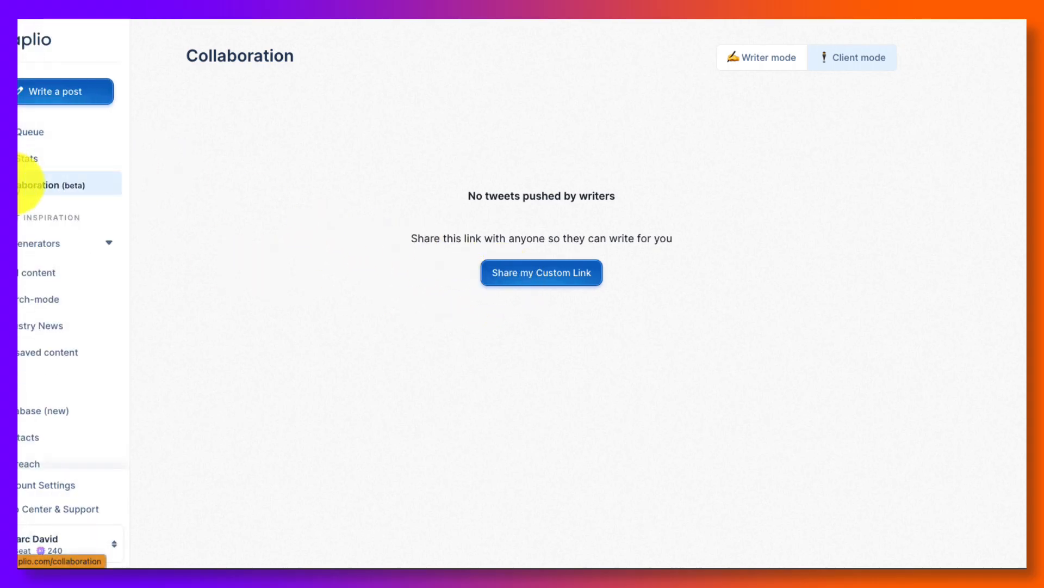
mouse_move(33, 244)
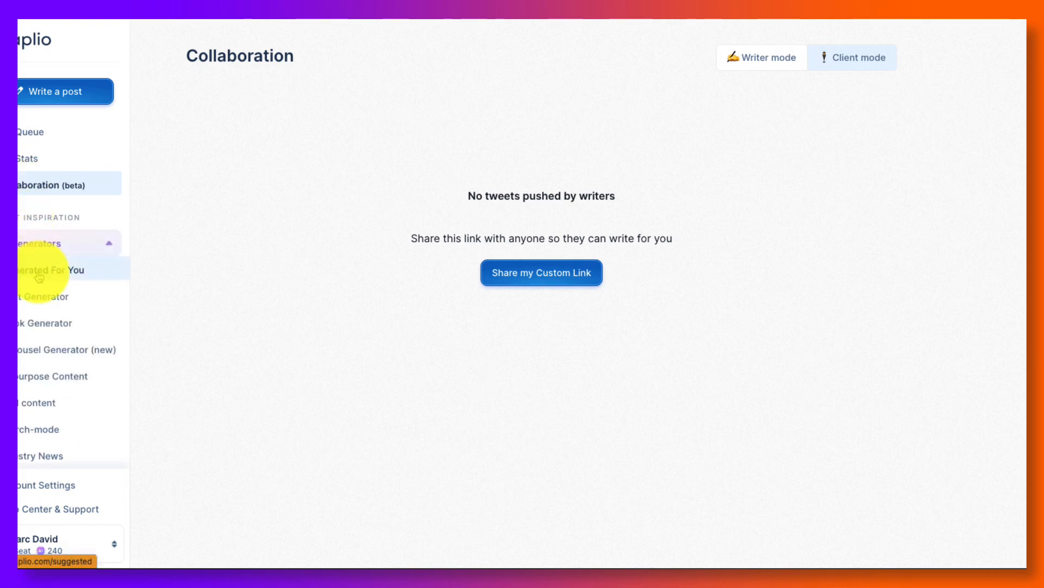
mouse_move(43, 323)
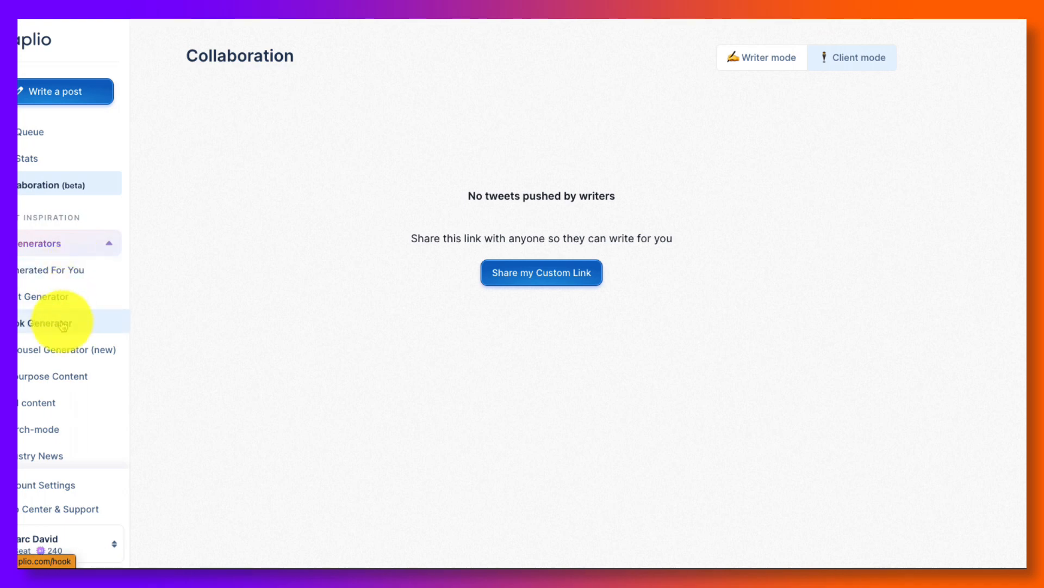
mouse_move(46, 270)
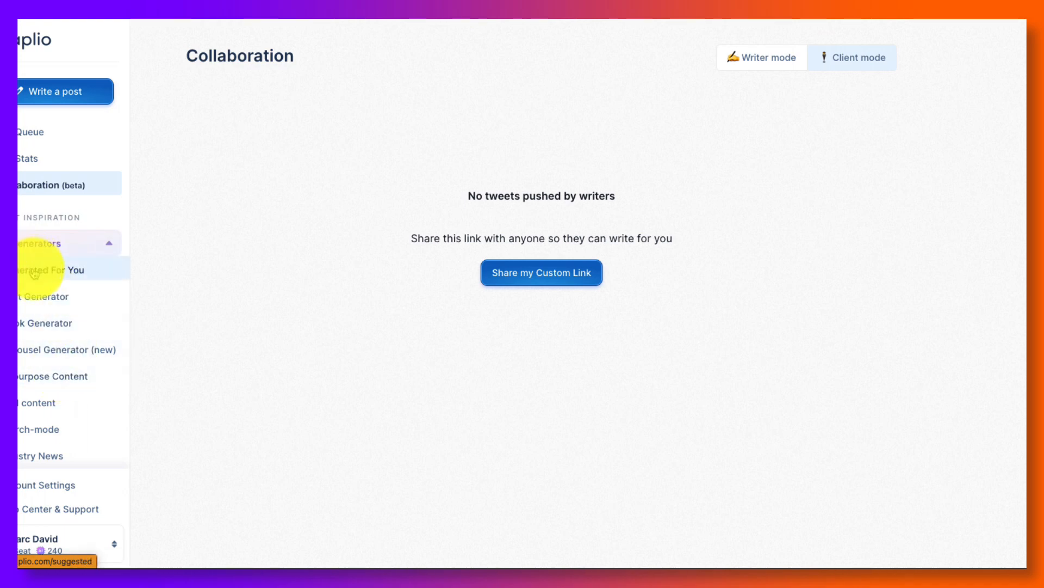
Open the Generated For You page under Generators
click(60, 270)
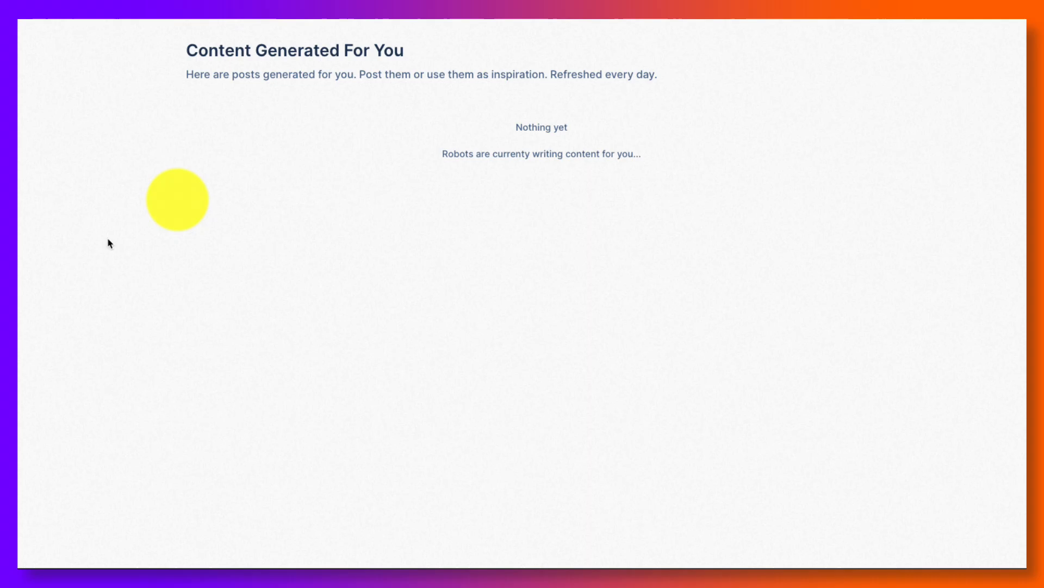
mouse_move(560, 122)
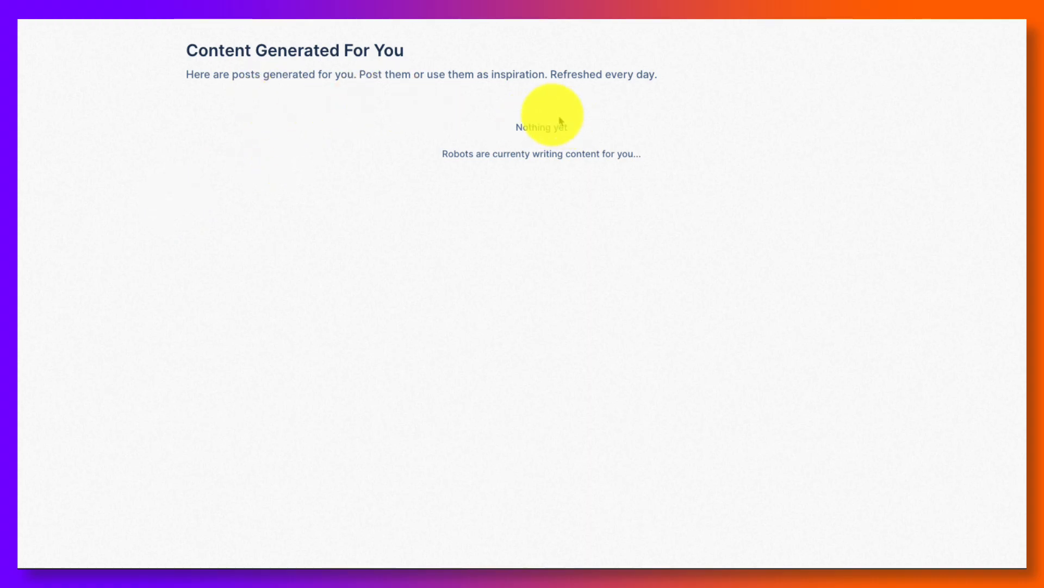
mouse_move(448, 130)
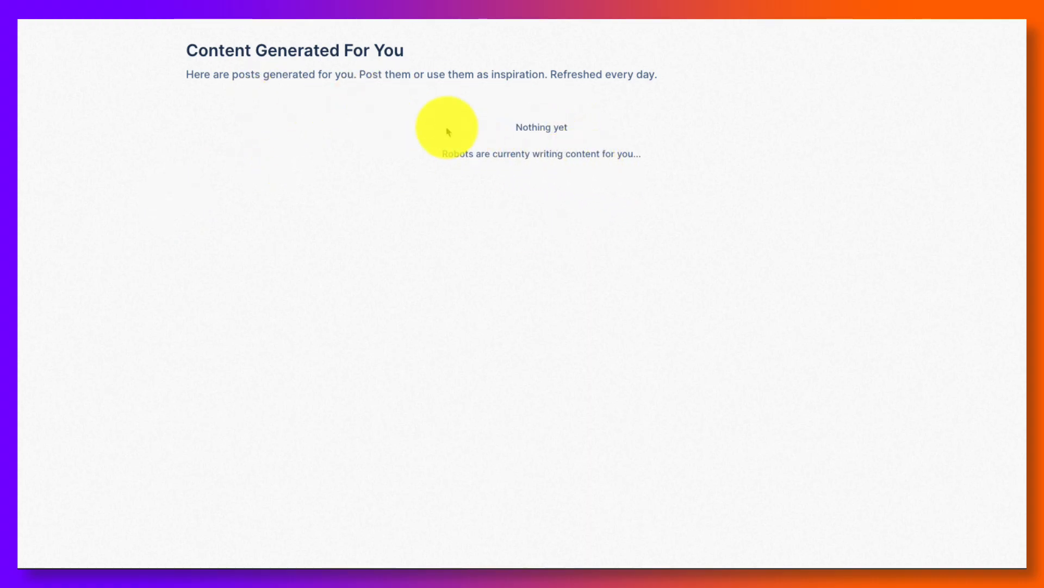
mouse_move(206, 142)
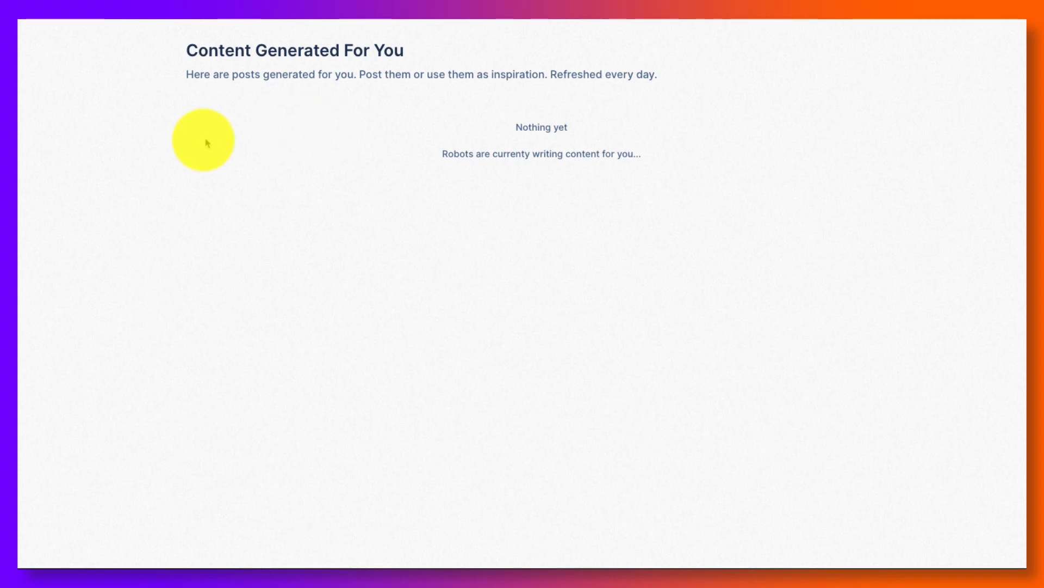
mouse_move(214, 166)
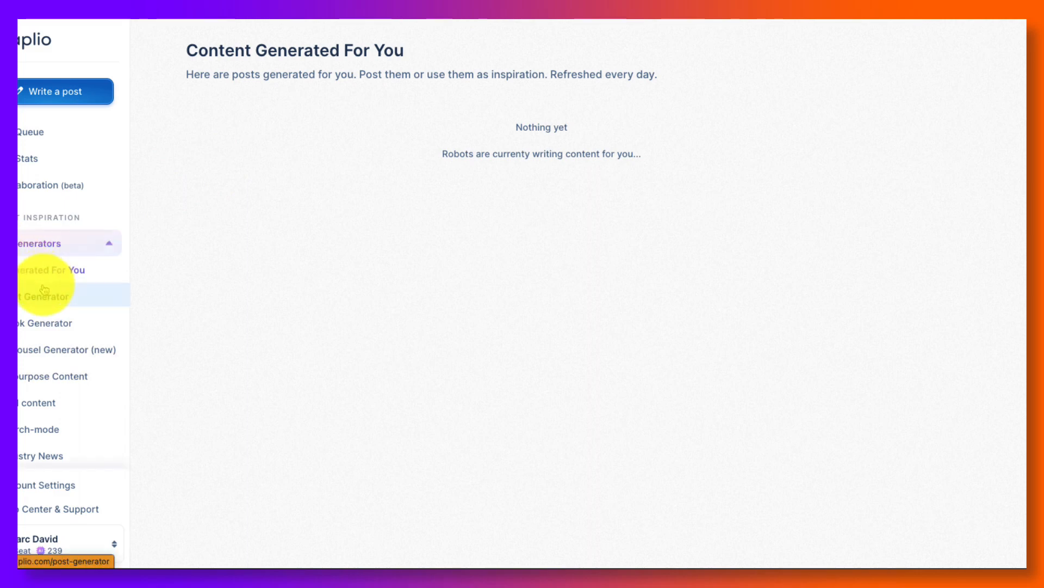
In Post Generator, browse the topic and variants options and tag the post Promotional
click(36, 296)
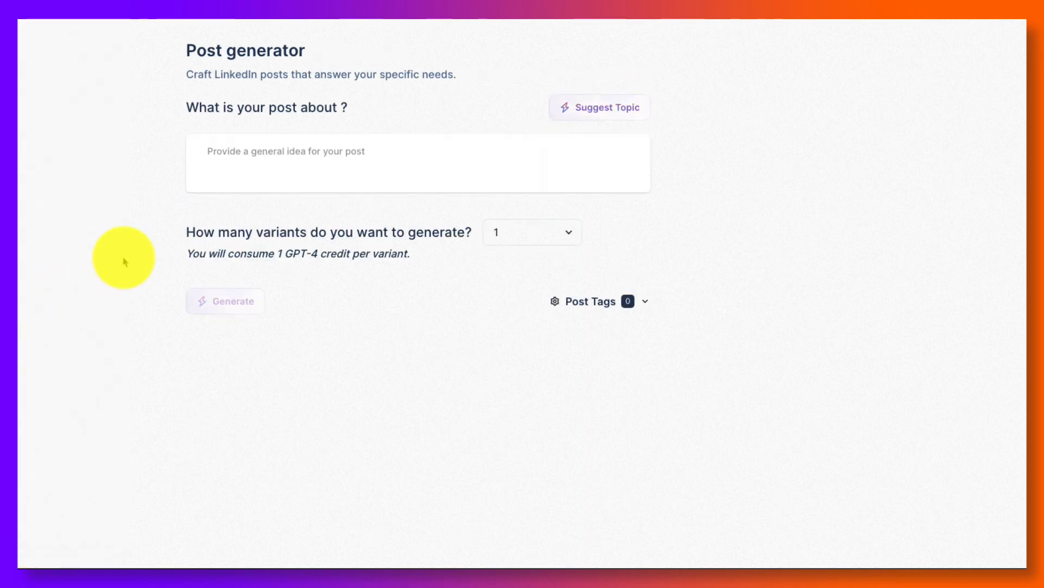
mouse_move(606, 108)
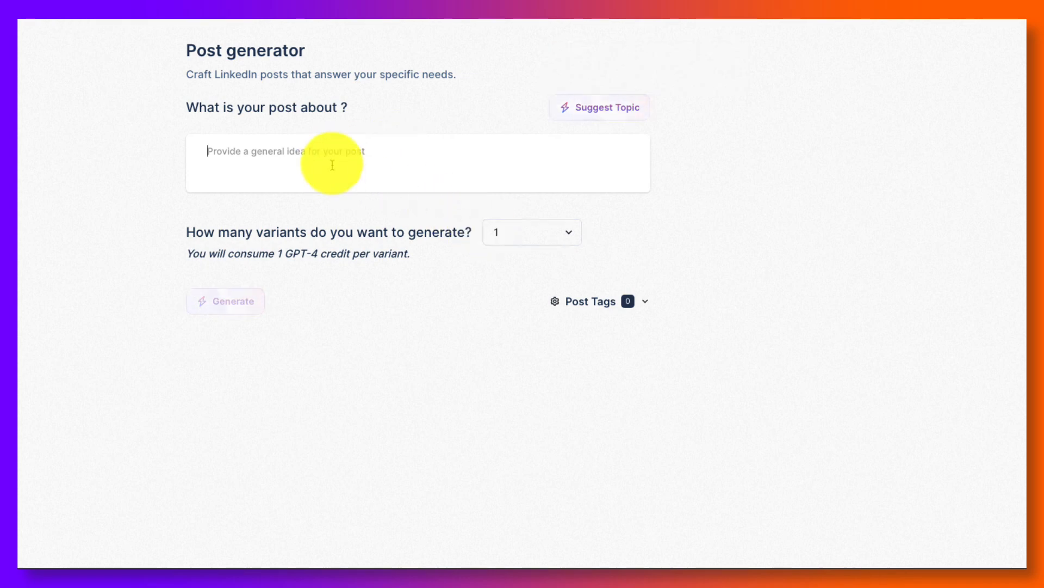
click(531, 232)
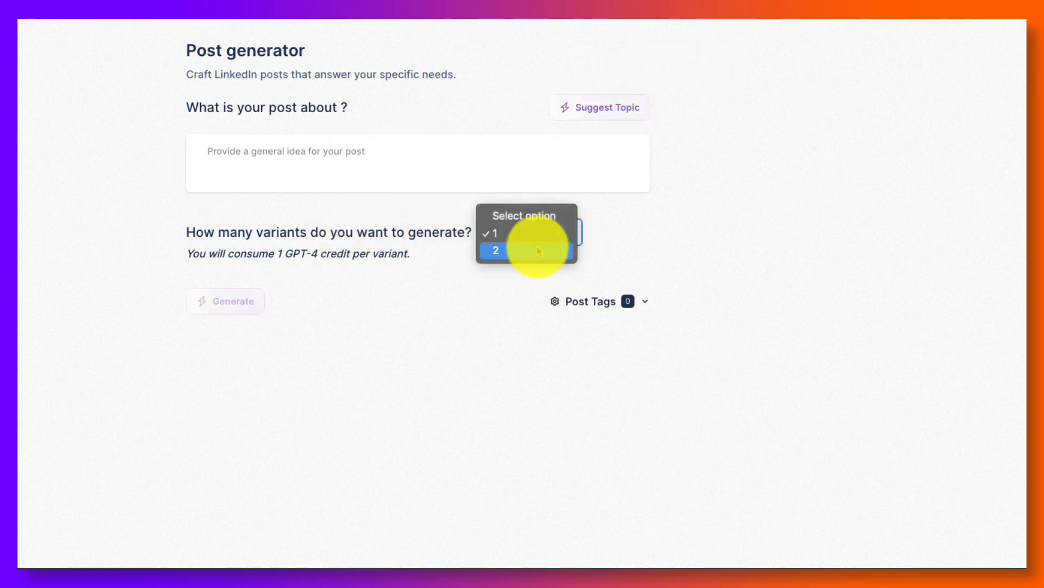
click(493, 232)
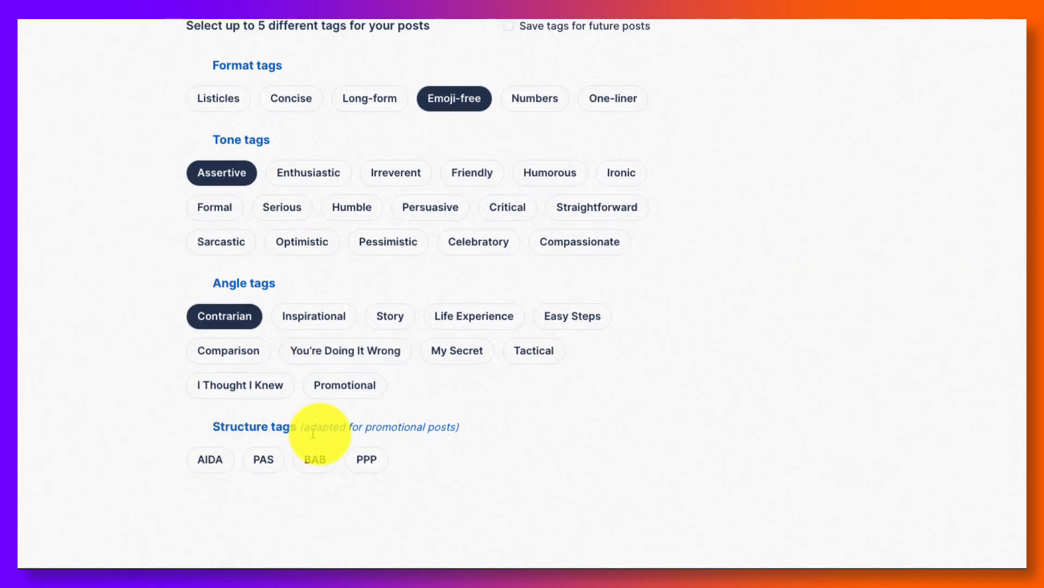
mouse_move(366, 459)
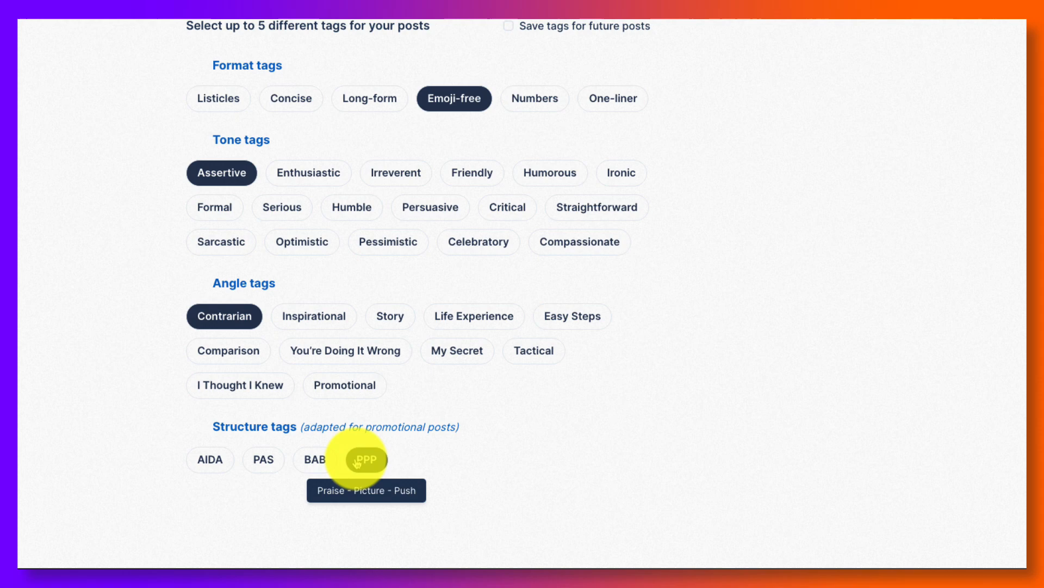
click(344, 385)
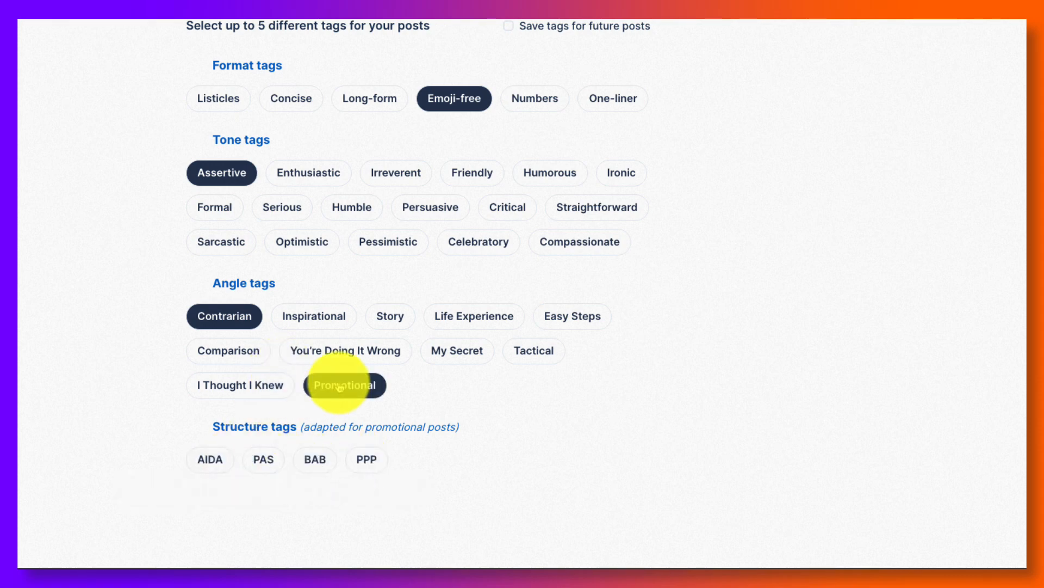
scroll(up, 3)
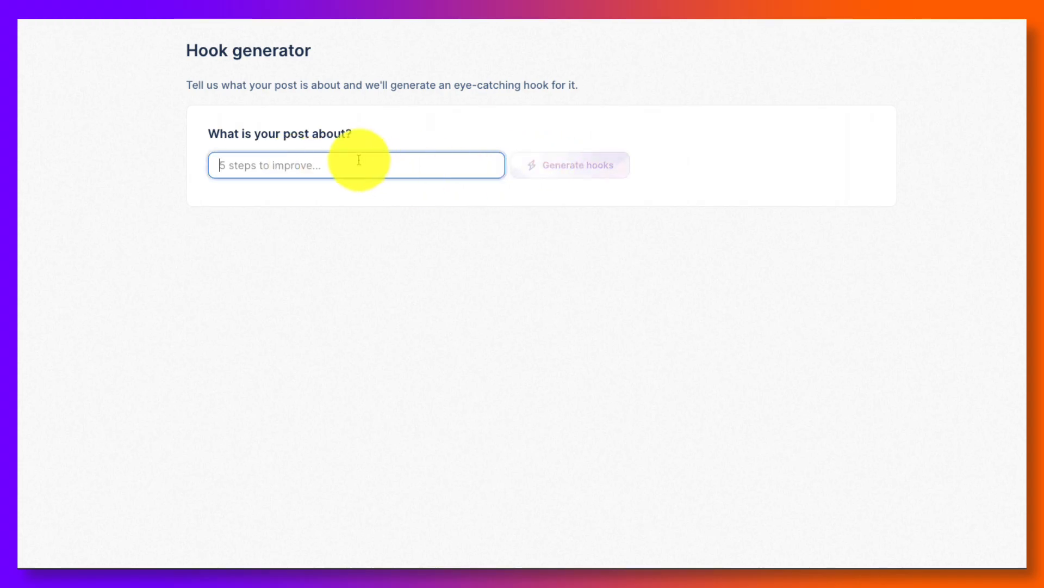
mouse_move(443, 142)
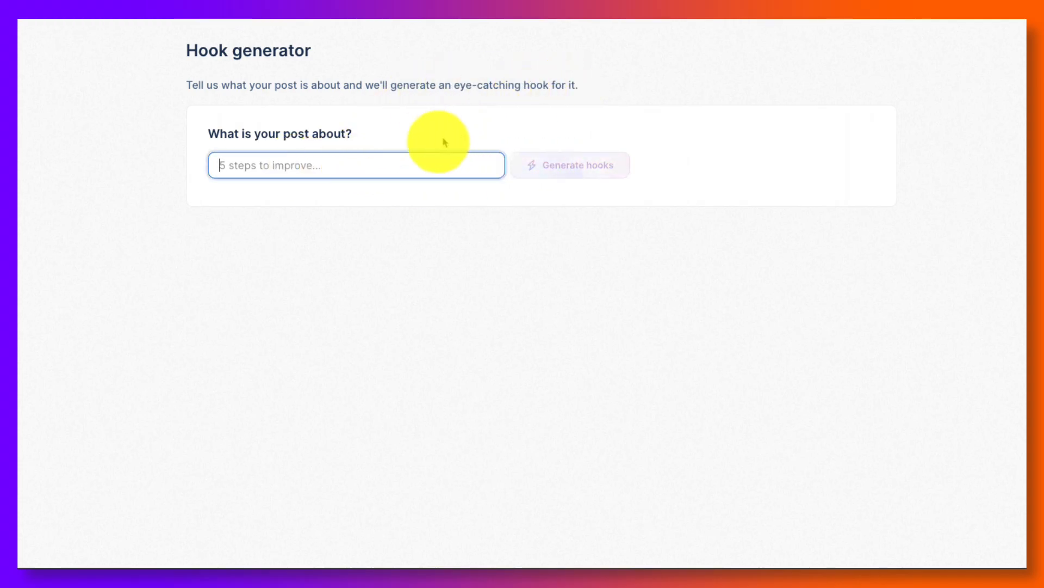
mouse_move(205, 240)
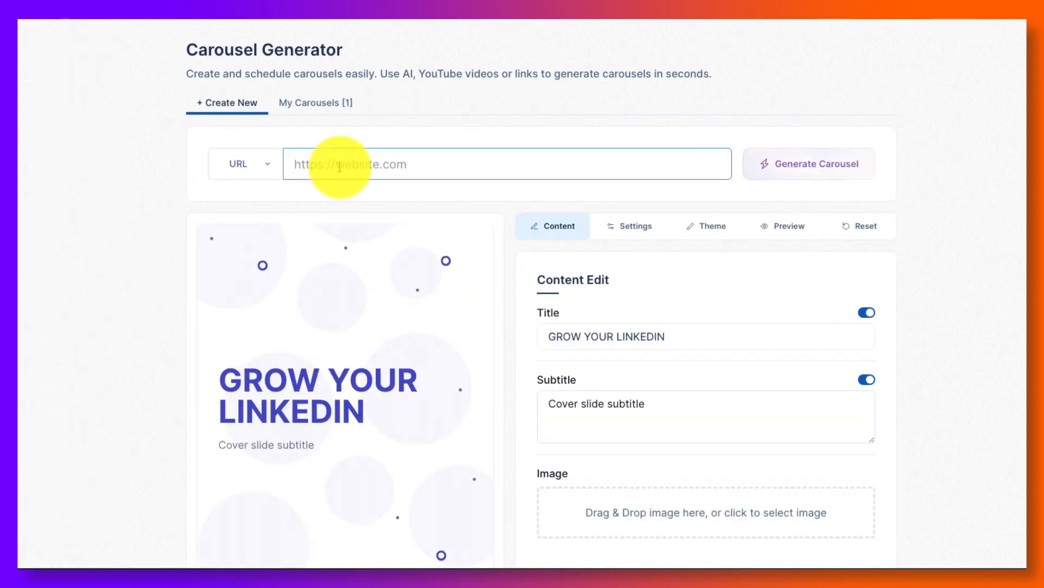
Check the carousel source options, then list saved carousels showing 'LinkedIn: Boost Your Brand & Job Hunt'
click(244, 163)
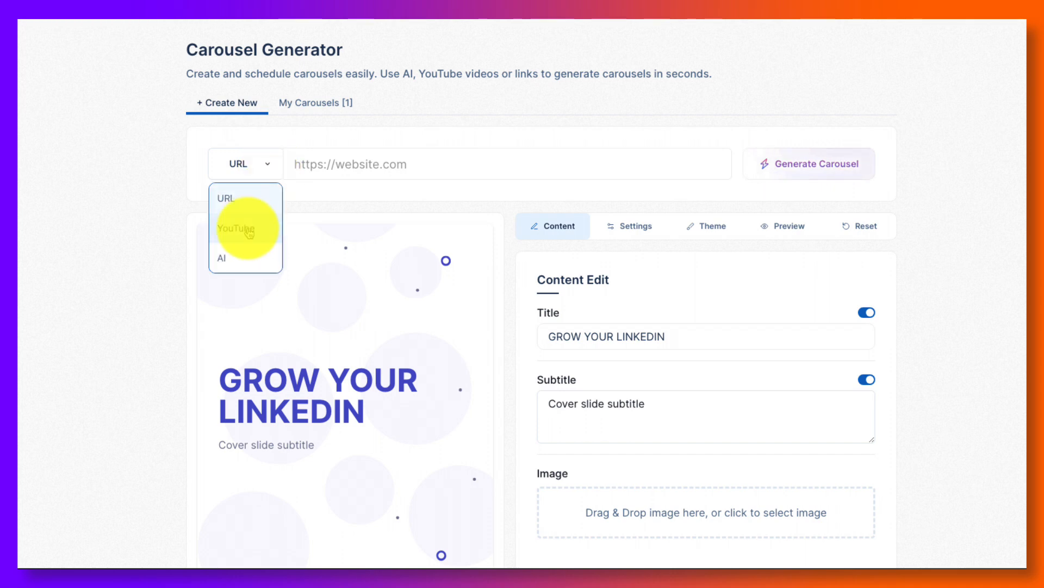
mouse_move(651, 176)
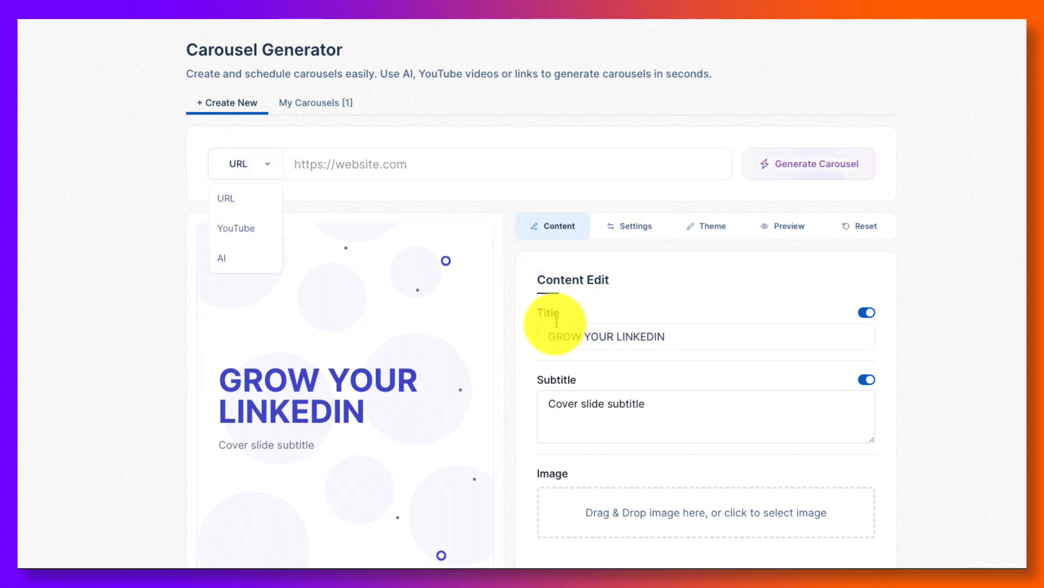
scroll(down, 3)
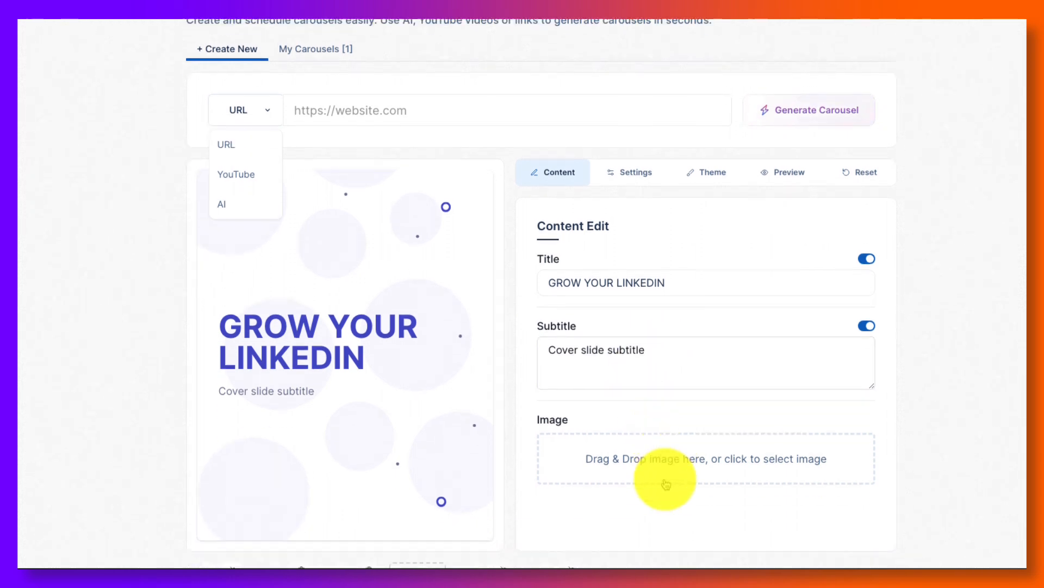
scroll(down, 3)
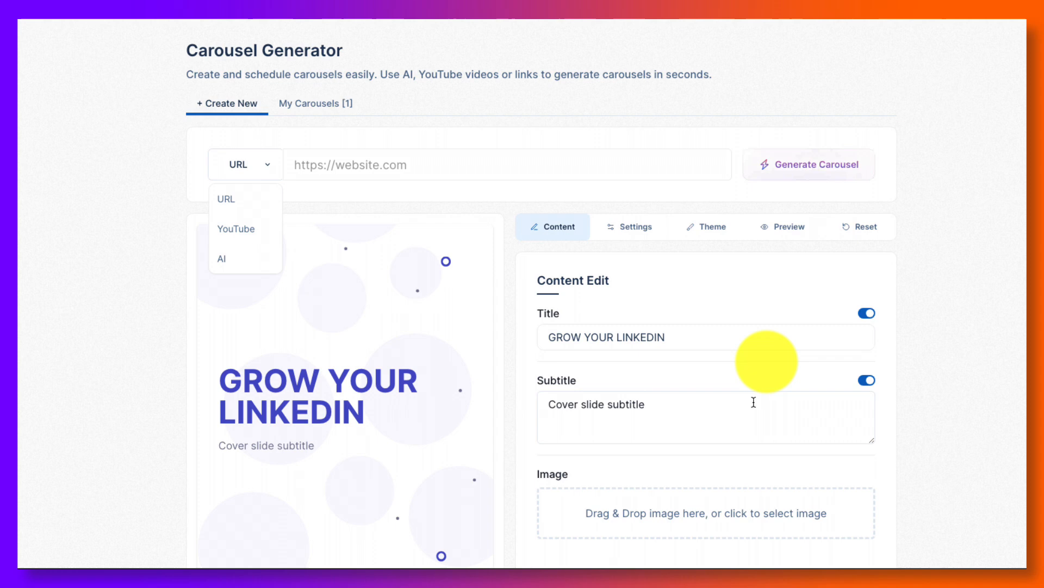
click(316, 103)
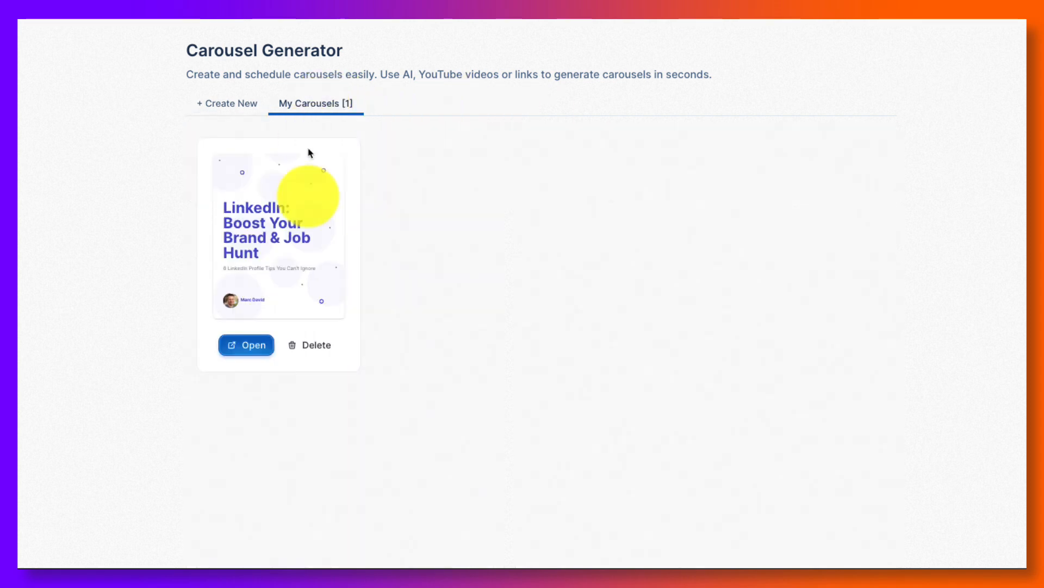
Open the Boost Your Brand carousel, apply a pink palette, and preview each slide
click(246, 345)
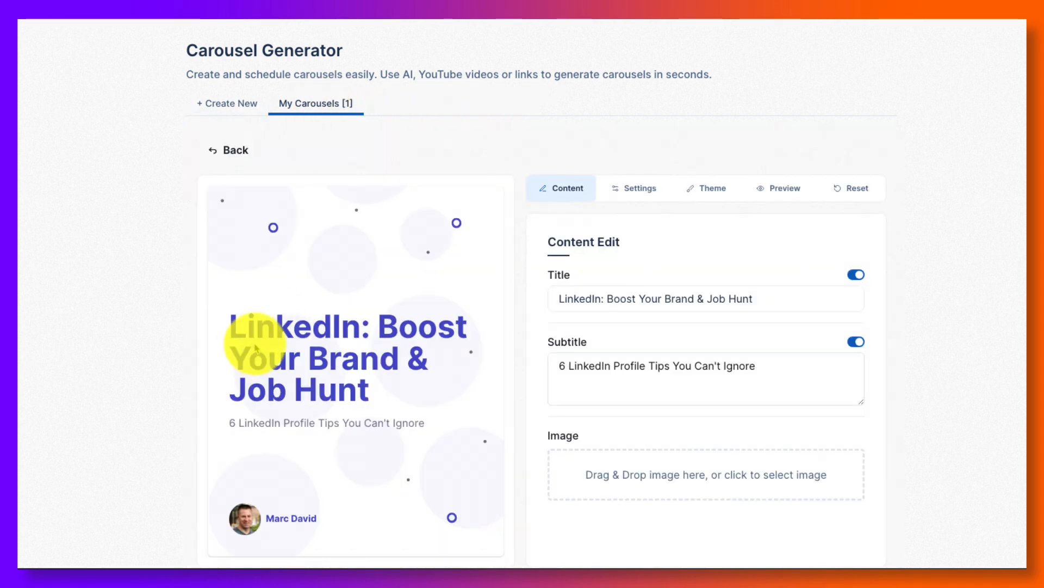
click(666, 297)
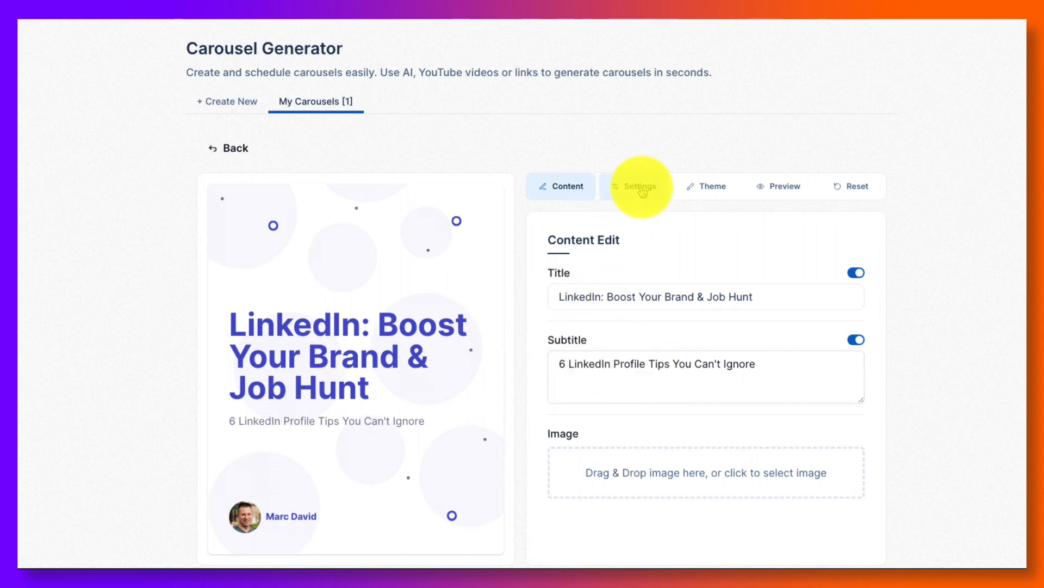
click(636, 186)
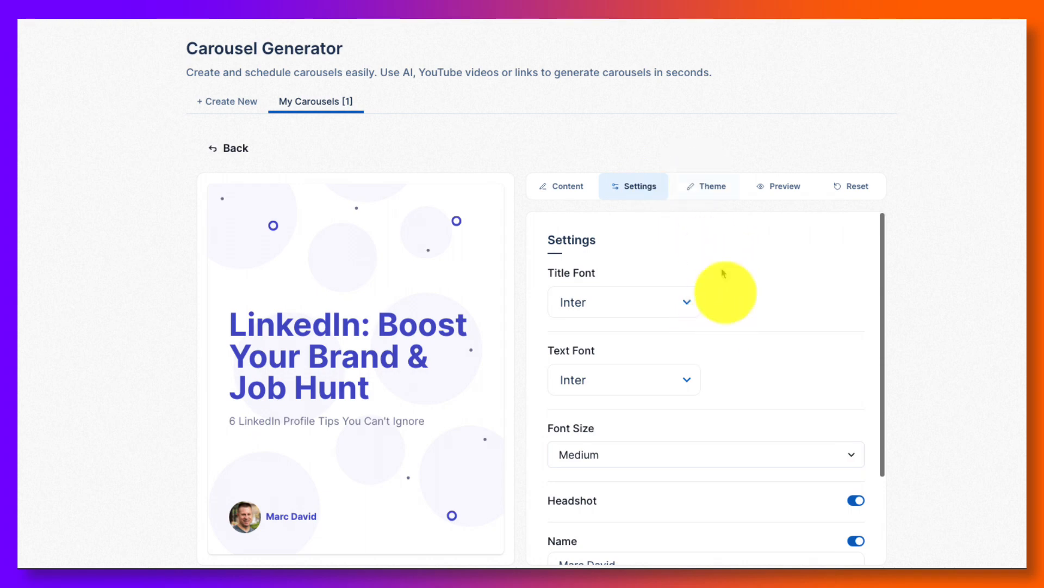
scroll(down, 3)
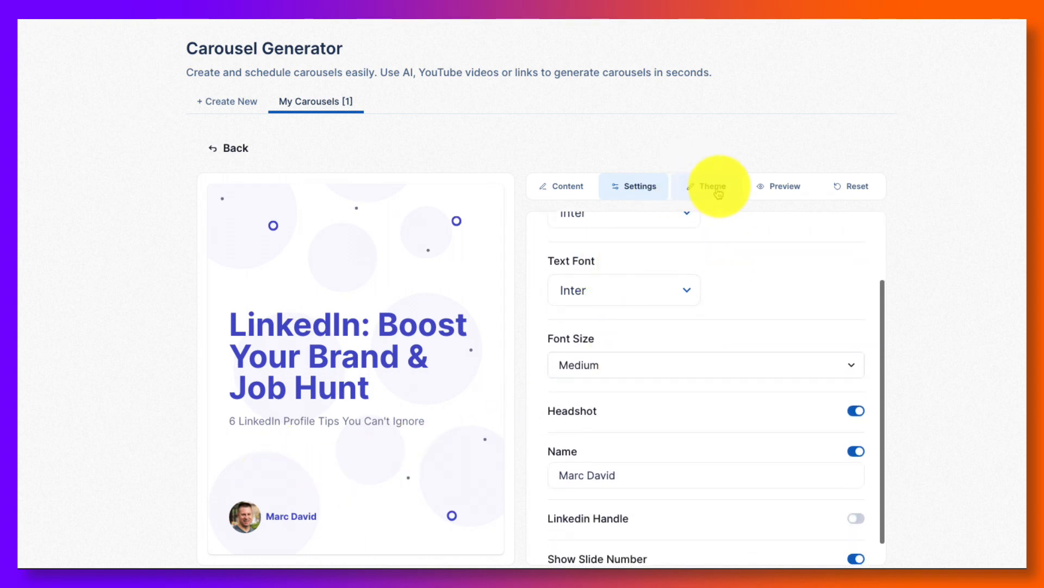
click(711, 187)
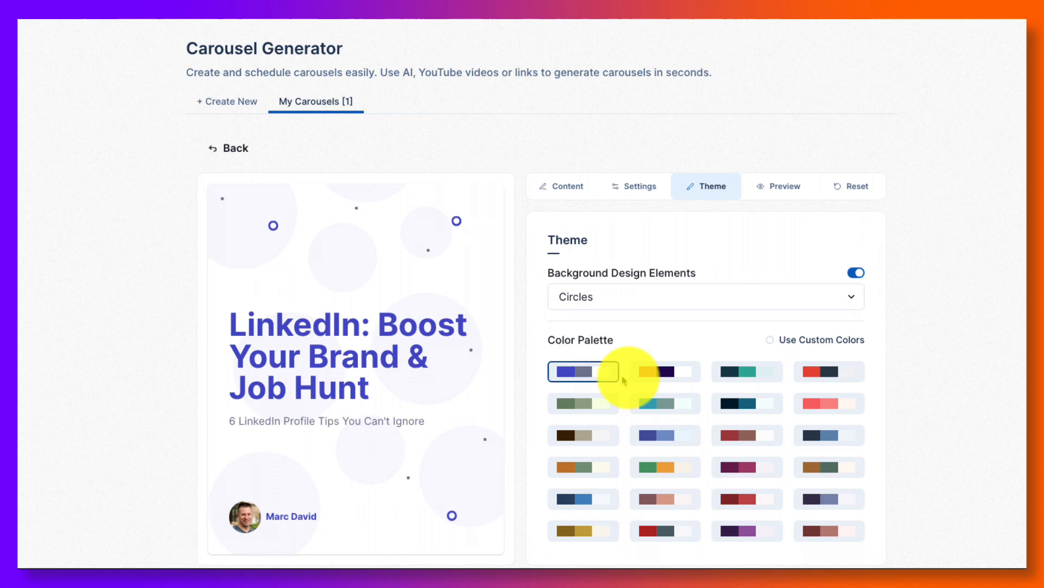
click(665, 371)
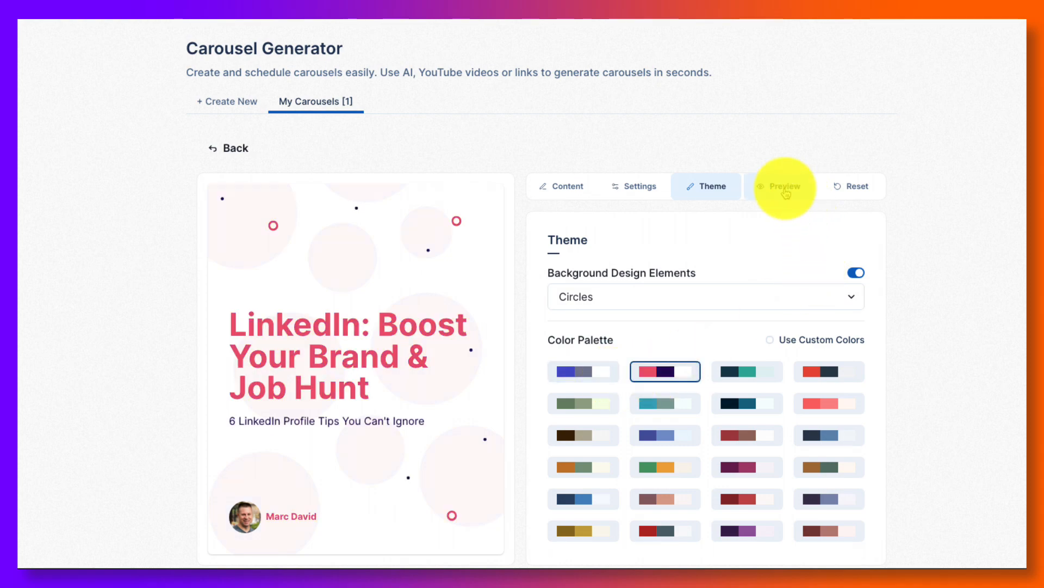
click(784, 186)
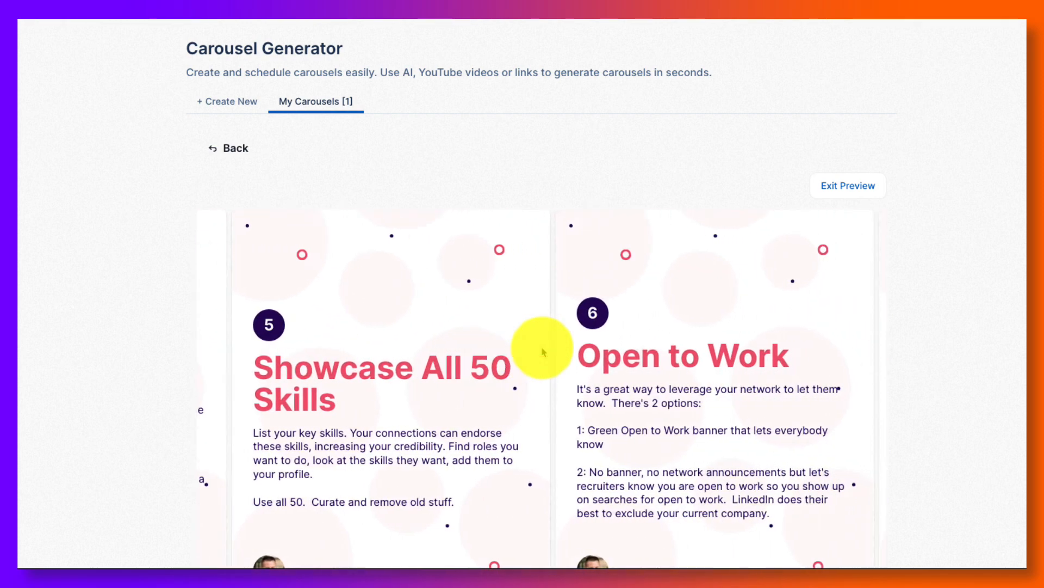
scroll(right, 3)
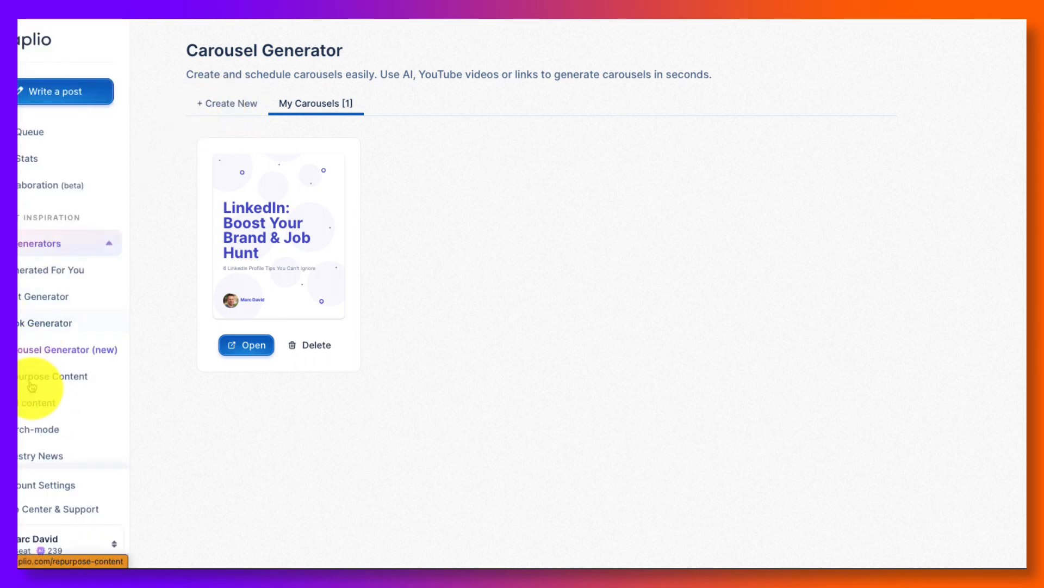
Open Repurpose Content Into Posts and switch the source between Article and YouTube Video
click(30, 376)
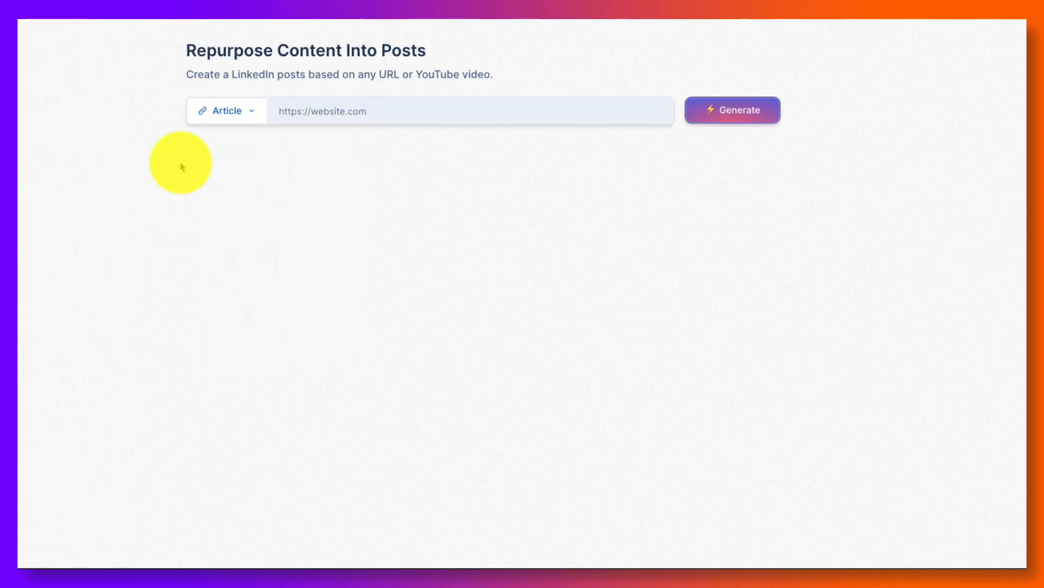
click(225, 111)
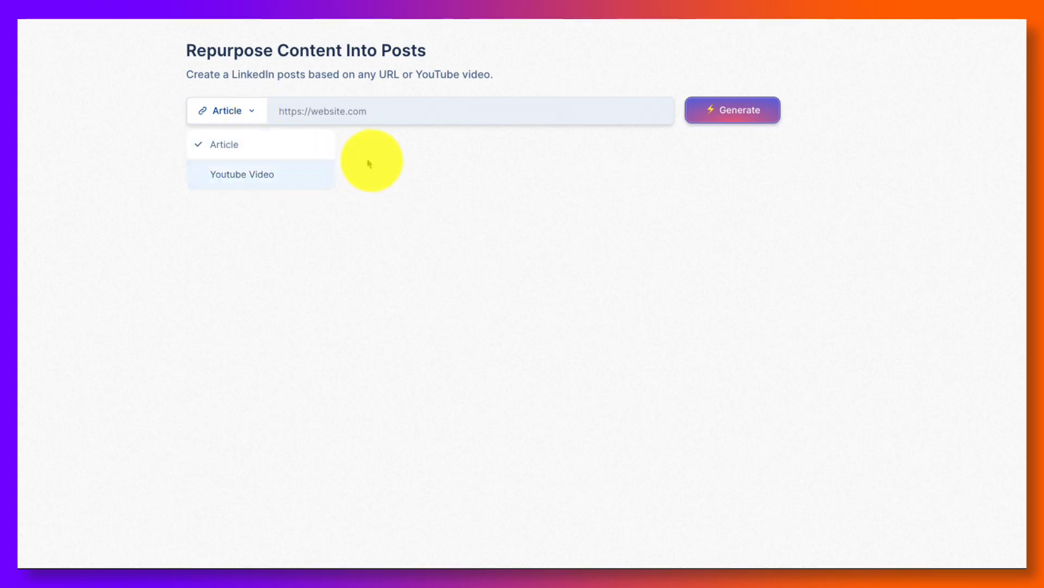
mouse_move(238, 167)
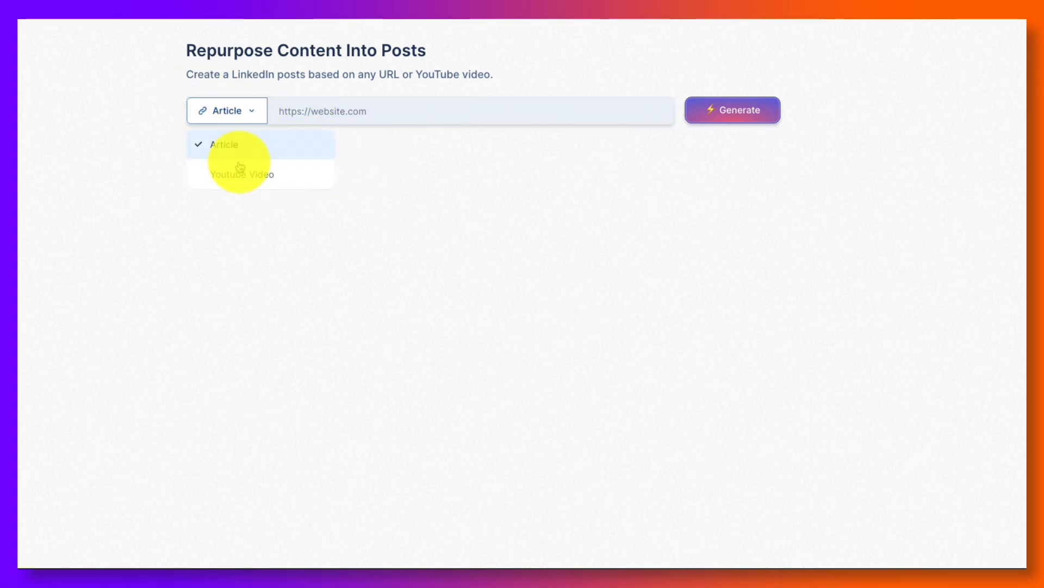
click(240, 174)
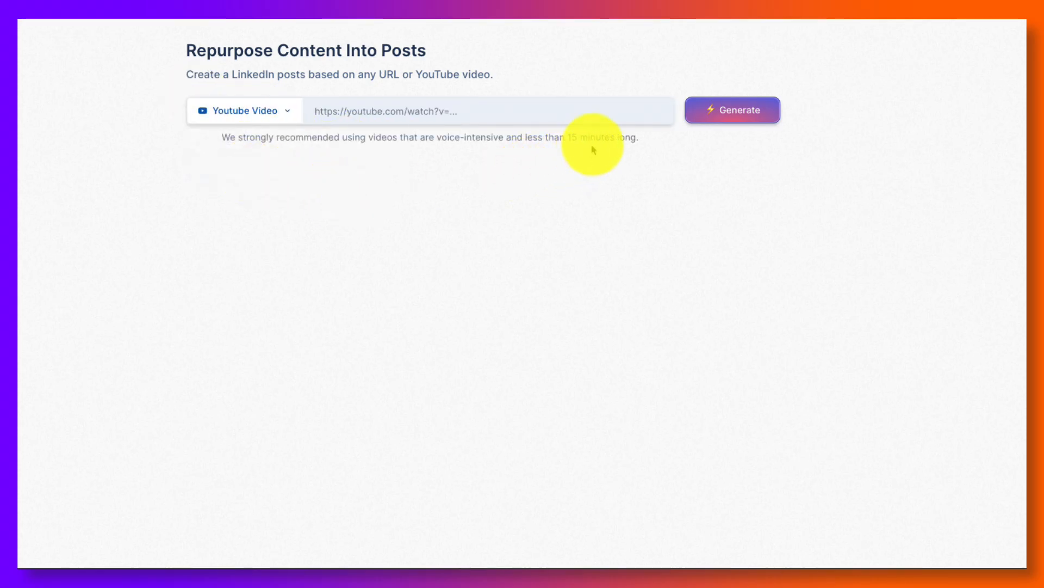
mouse_move(497, 140)
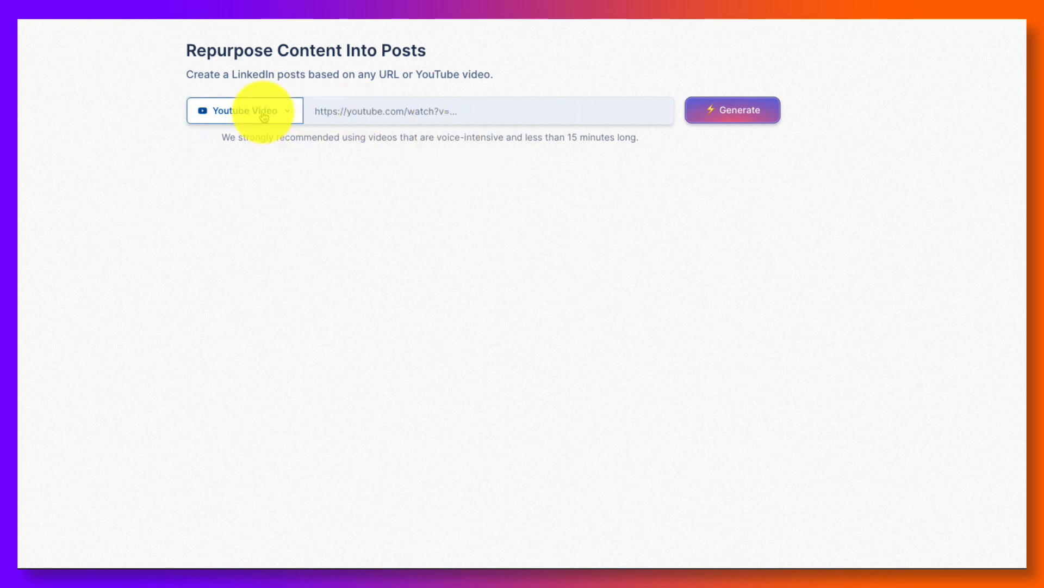
click(241, 111)
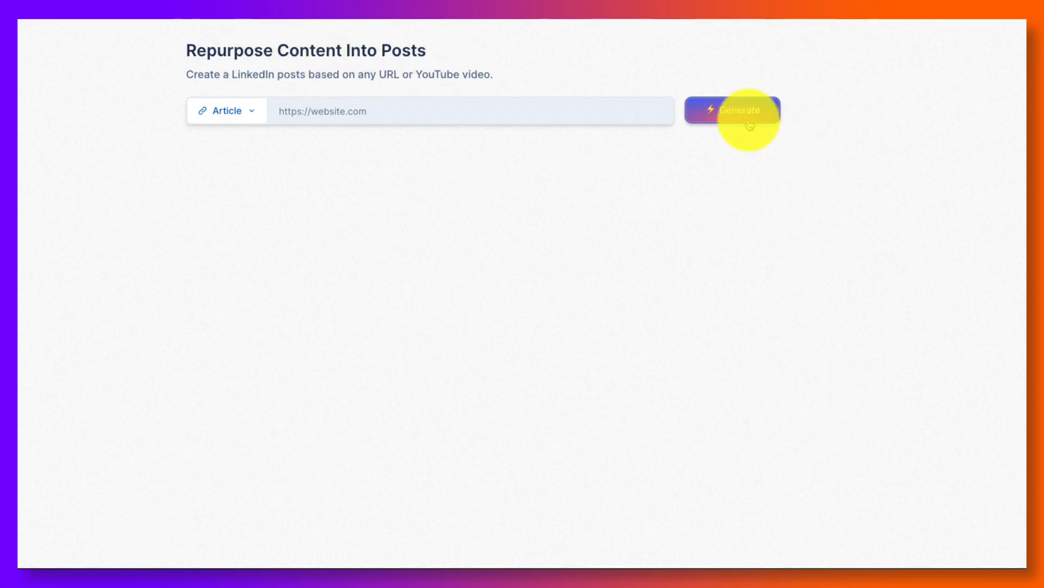
mouse_move(911, 475)
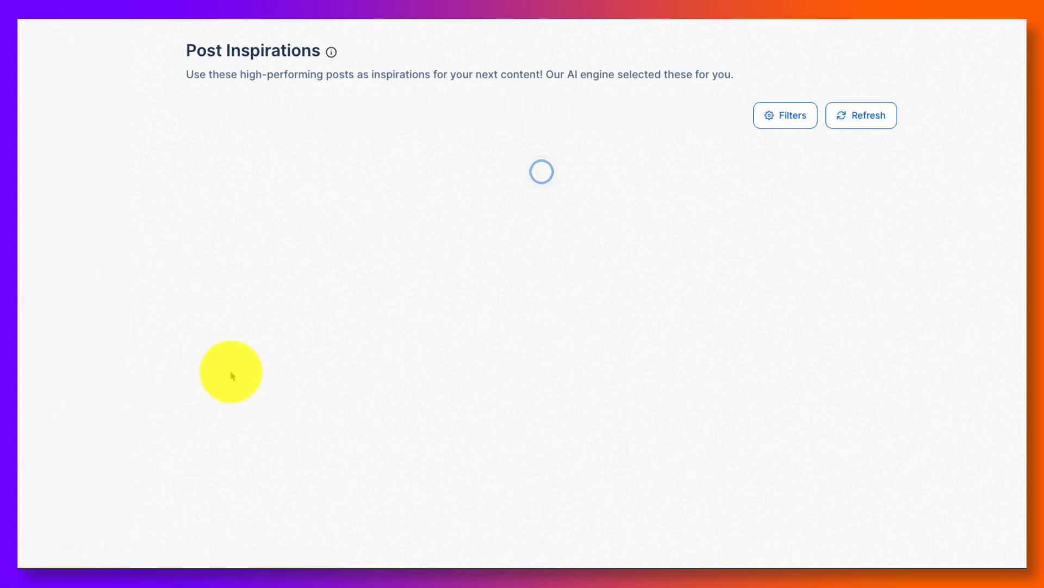
mouse_move(243, 355)
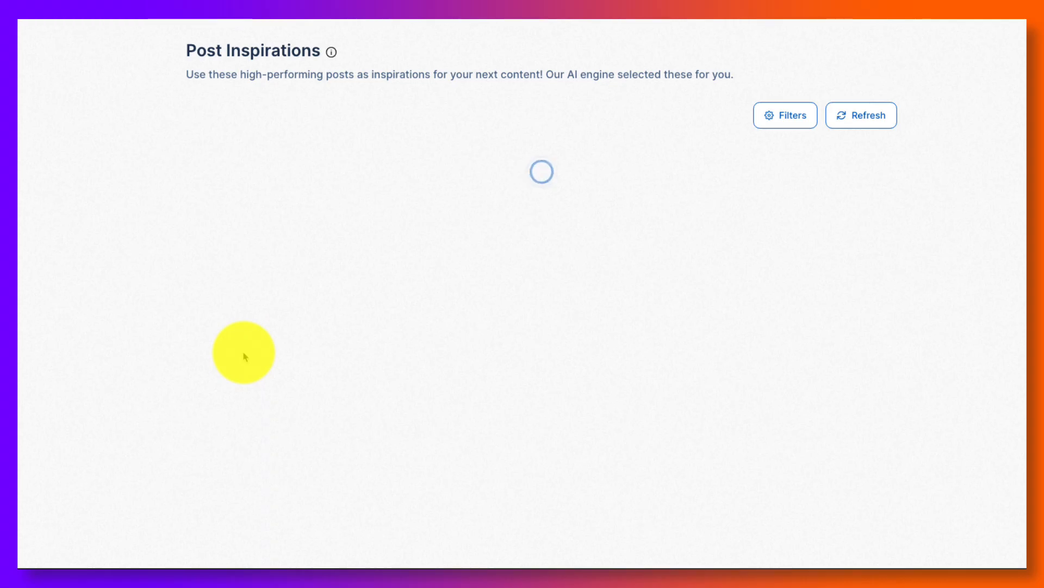
mouse_move(252, 351)
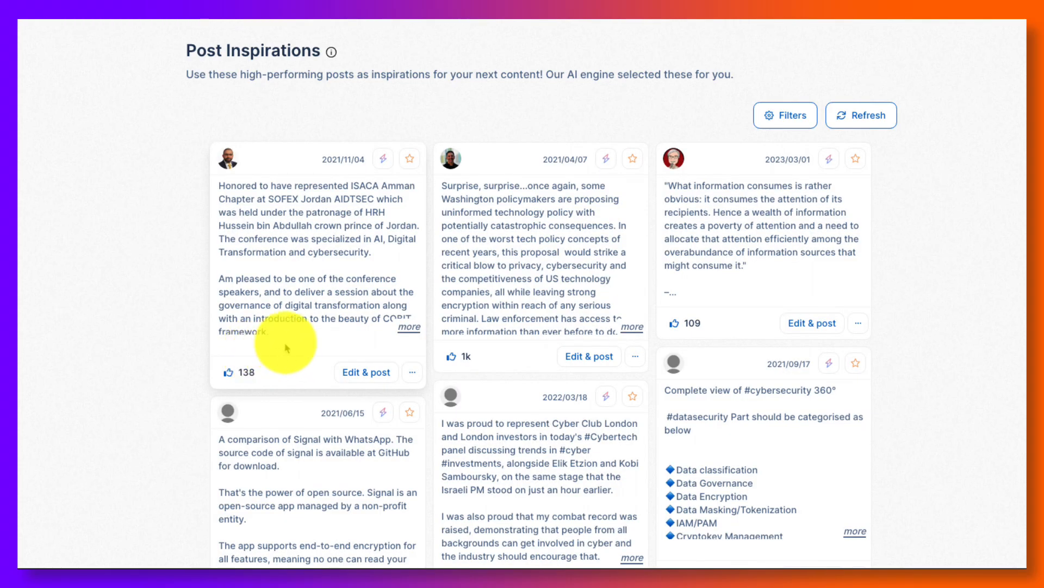
Scroll the Post Inspirations feed and copy the #cybersecurity 360° post into the composer
scroll(down, 3)
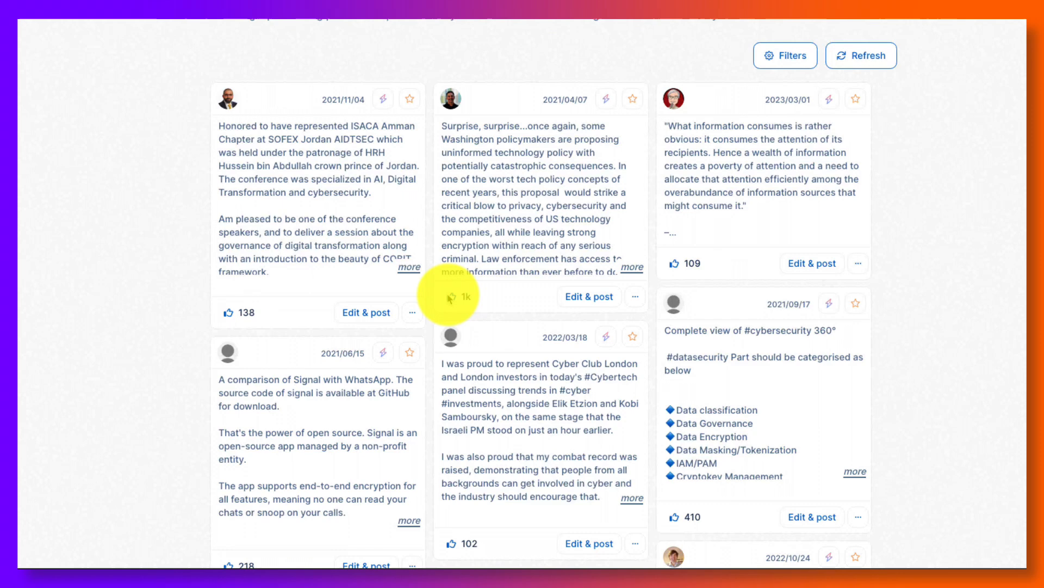
scroll(down, 3)
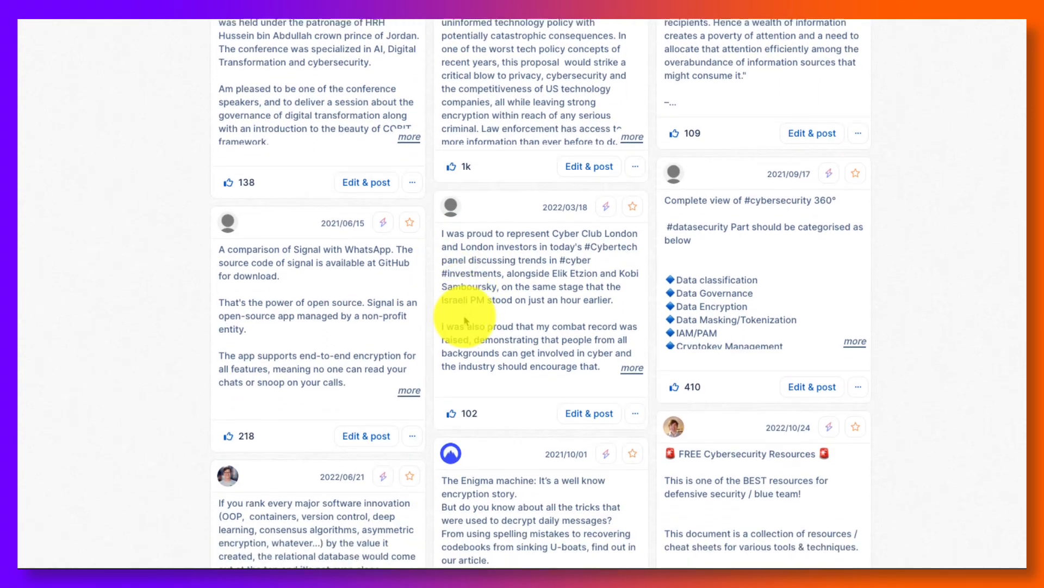
scroll(down, 3)
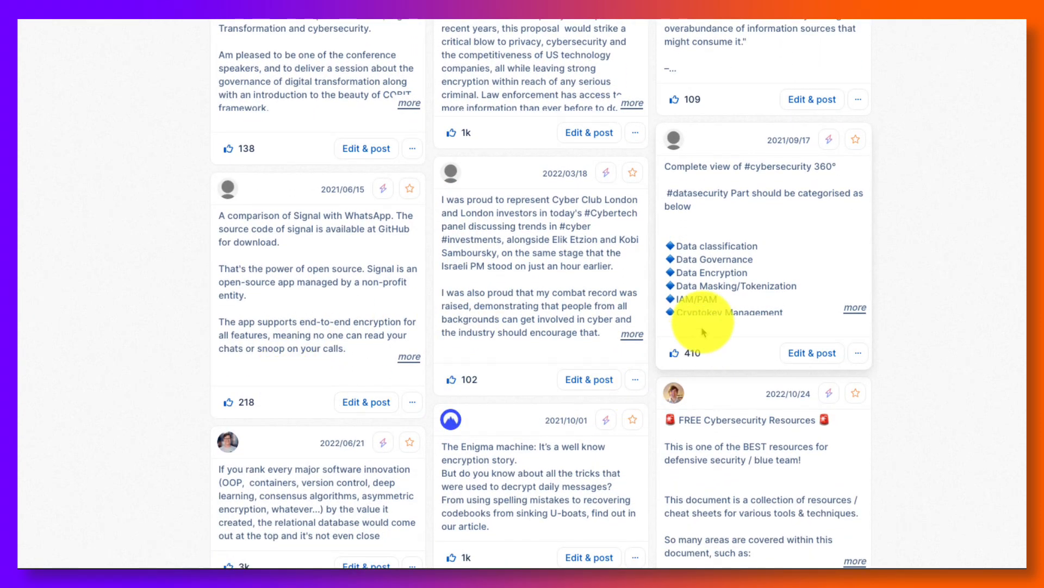
mouse_move(793, 337)
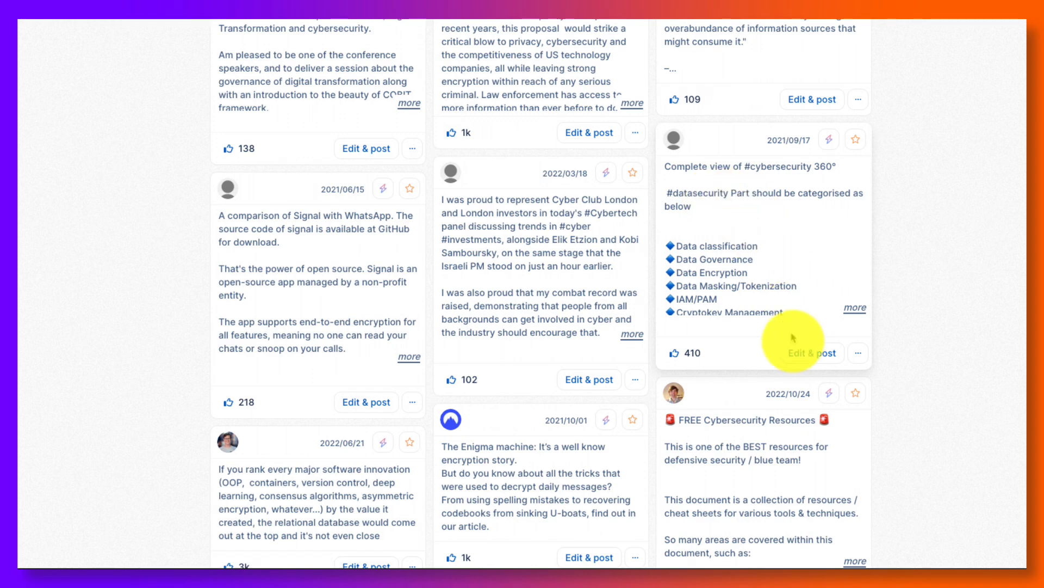
click(811, 353)
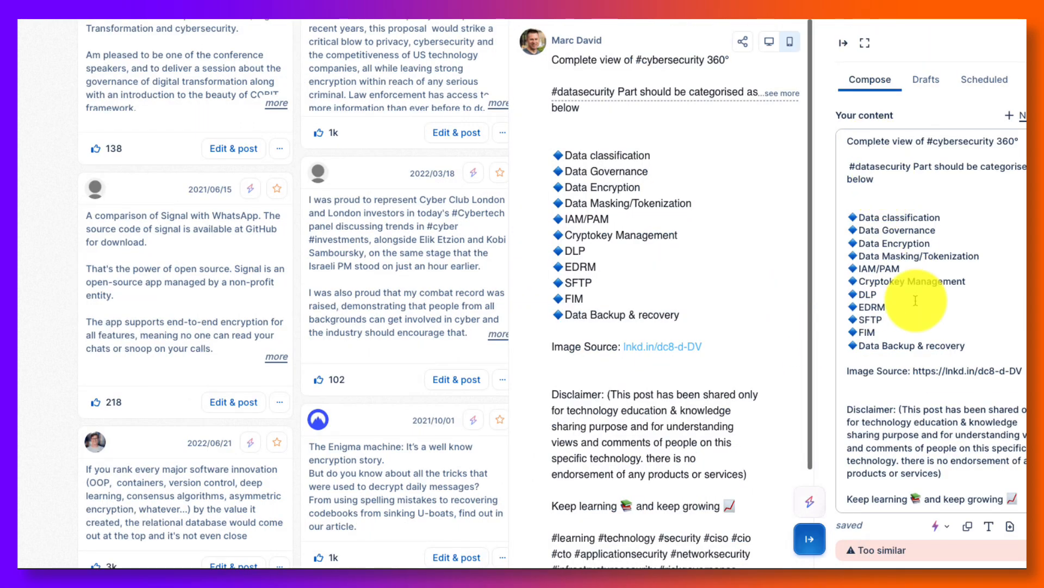
Change DLP to DLZ in the copied post and review the Add to Queue options
scroll(down, 3)
text(Z)
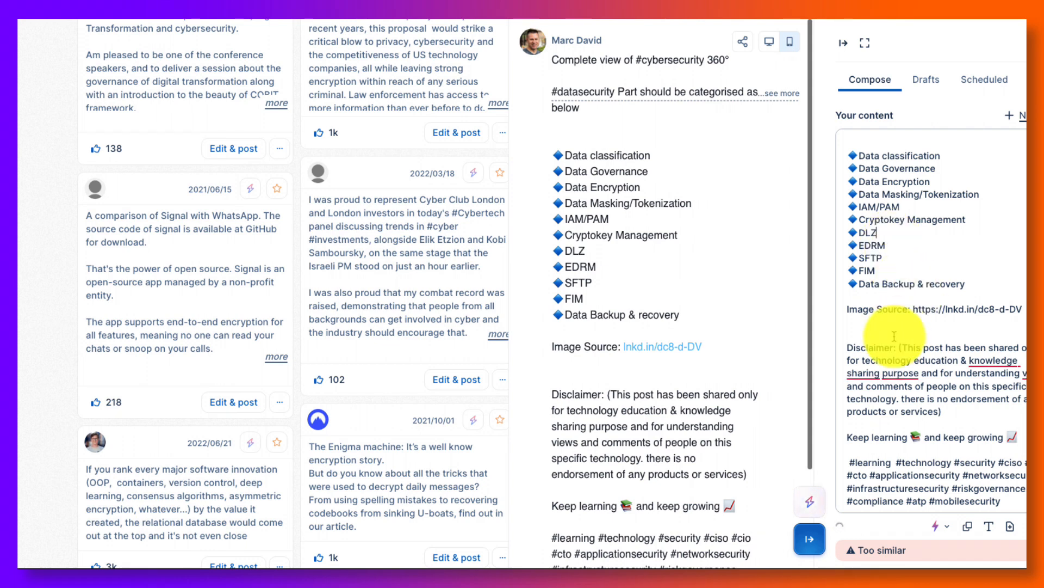
scroll(down, 3)
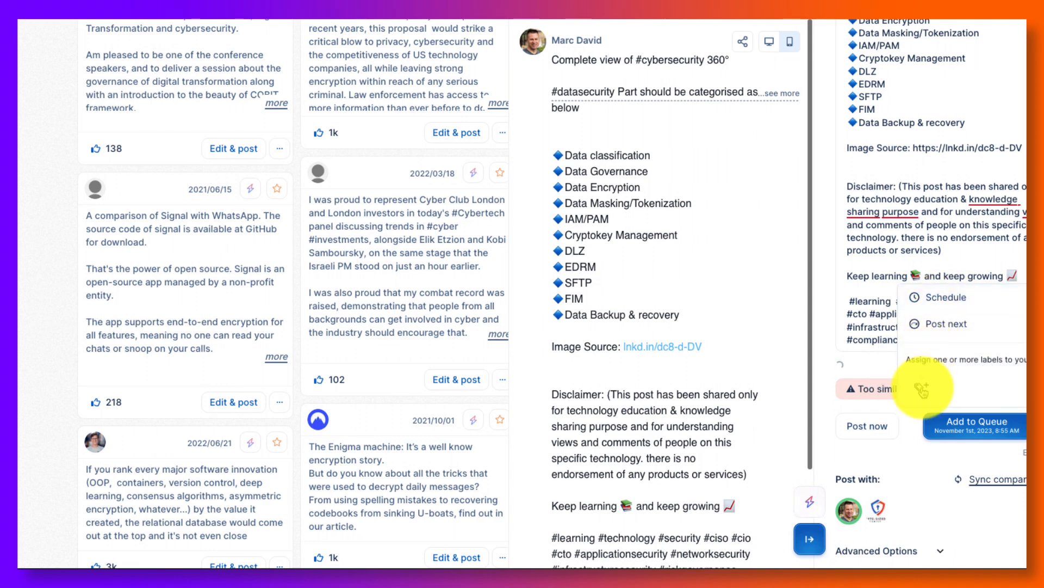
mouse_move(935, 562)
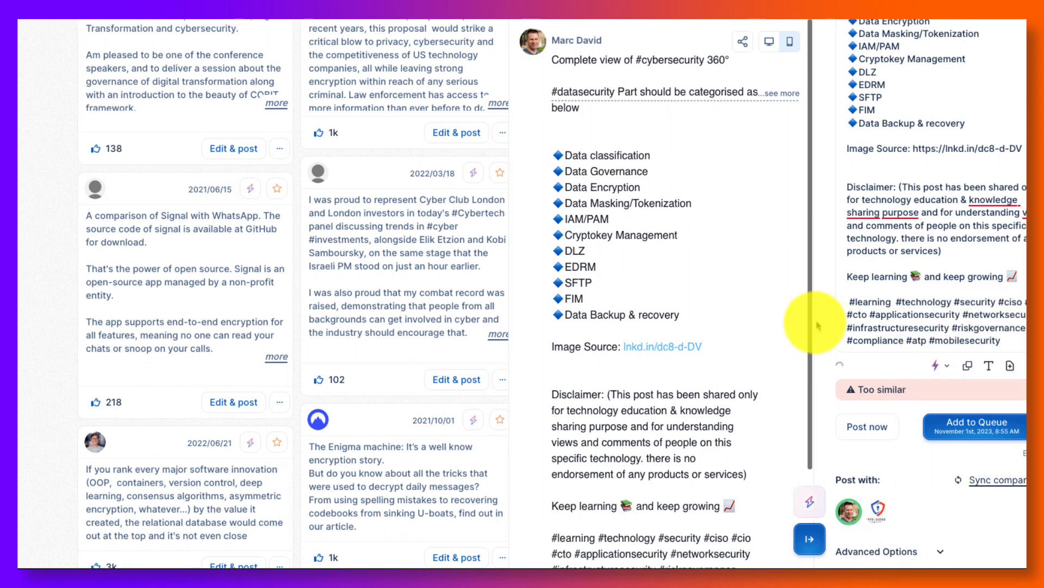
mouse_move(469, 256)
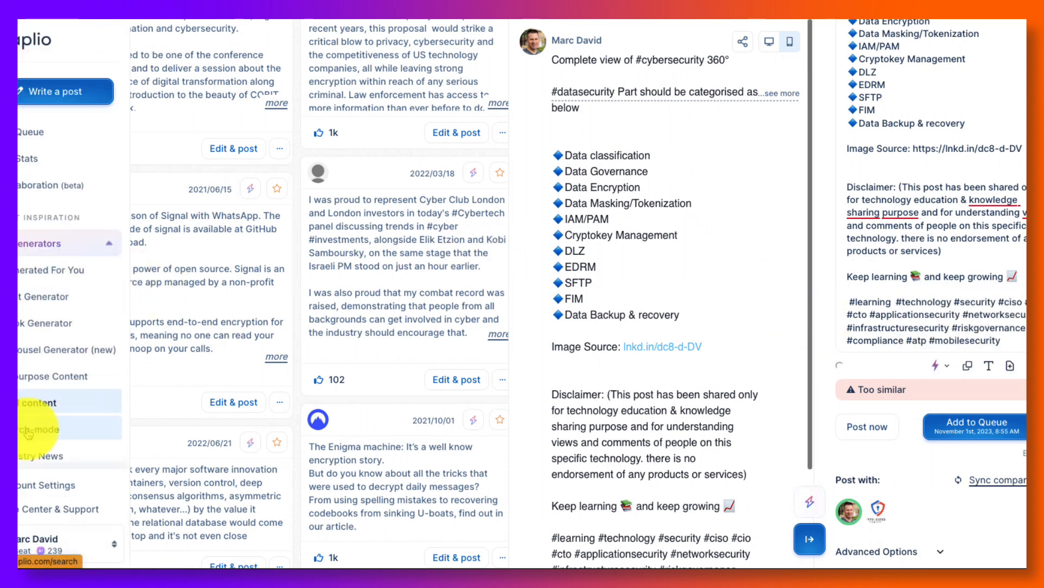
Open Search-mode to reach the keyword search with topics like marketing, crypto and saas
click(38, 428)
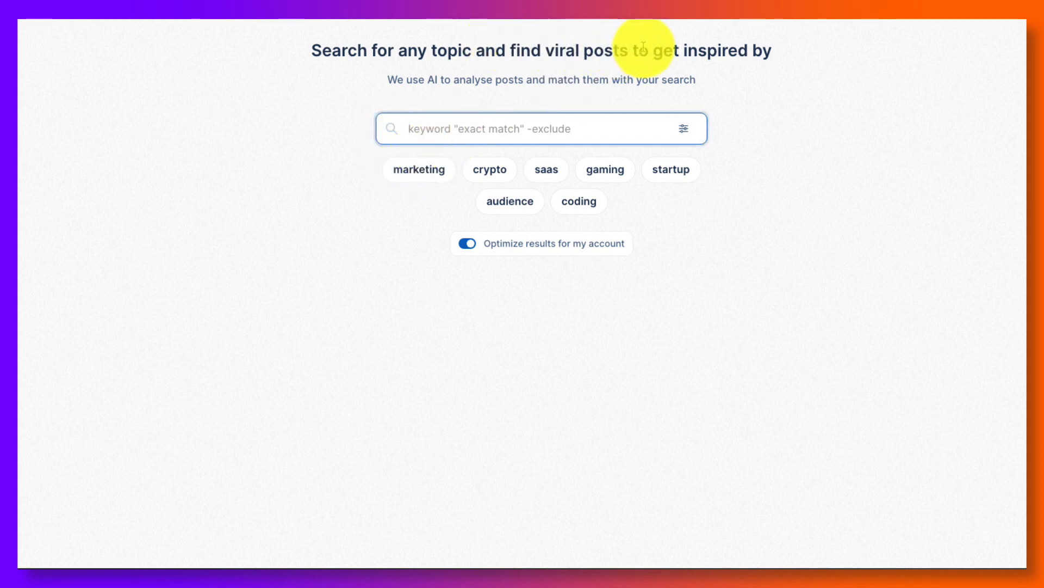
mouse_move(525, 244)
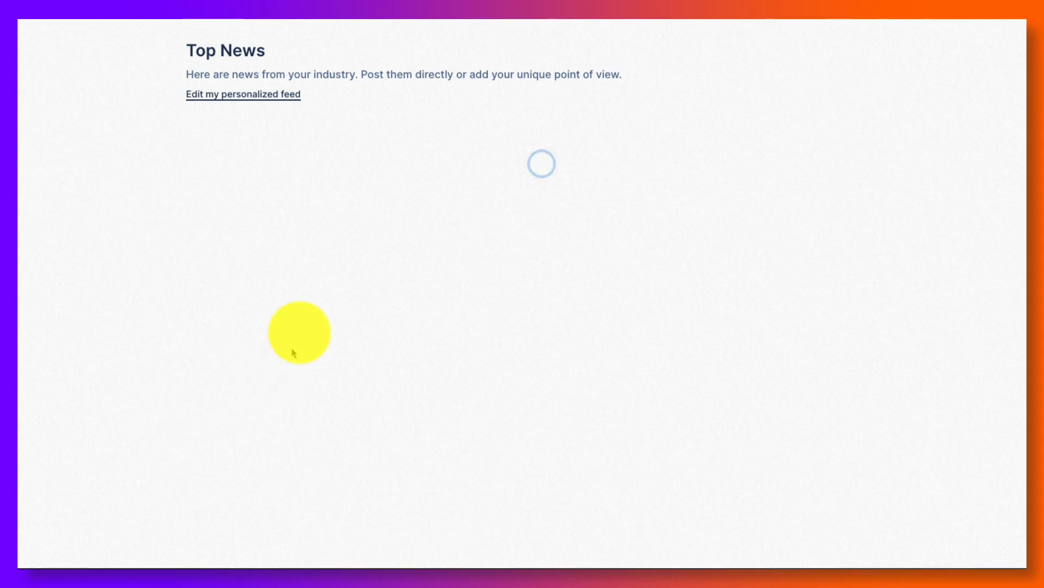
mouse_move(279, 248)
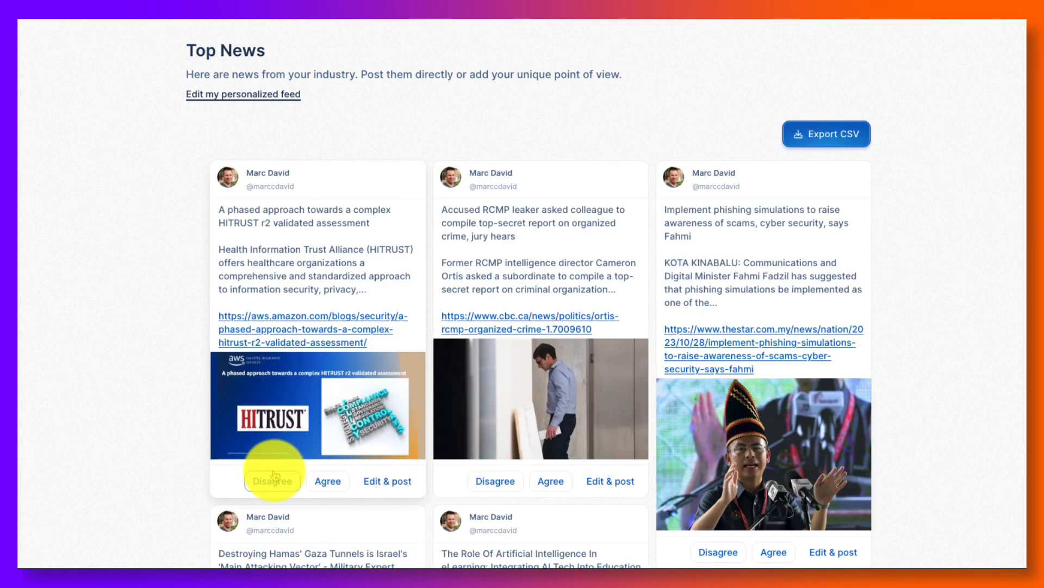
mouse_move(387, 481)
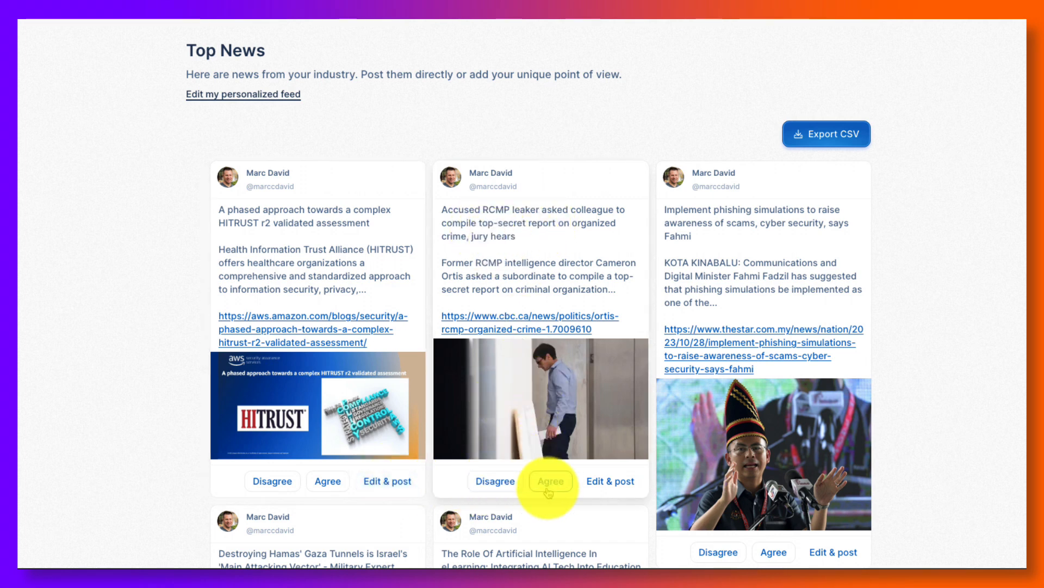
mouse_move(608, 481)
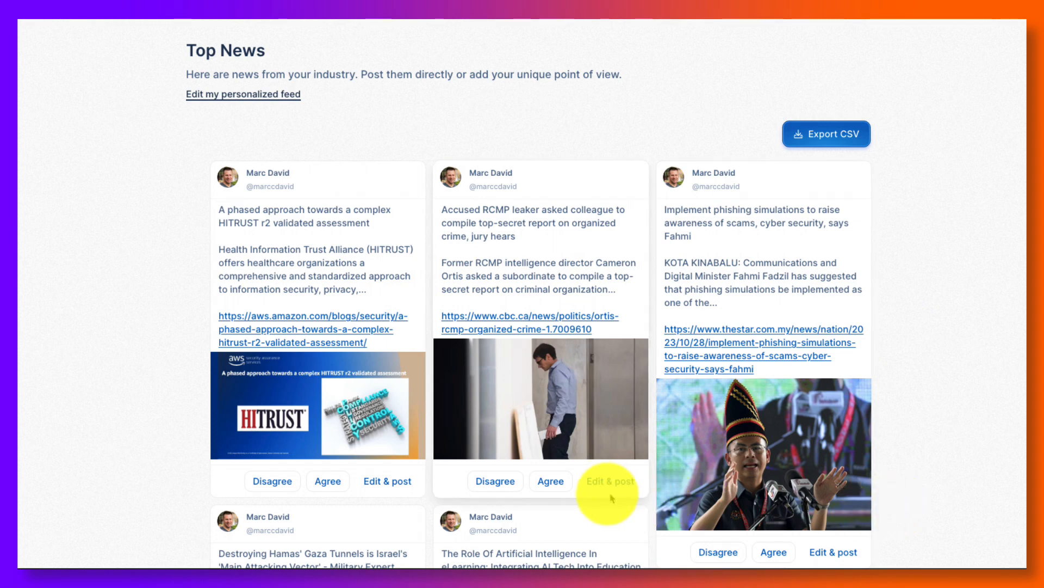
Copy the RCMP leaker article from the Top News feed into the composer
click(609, 481)
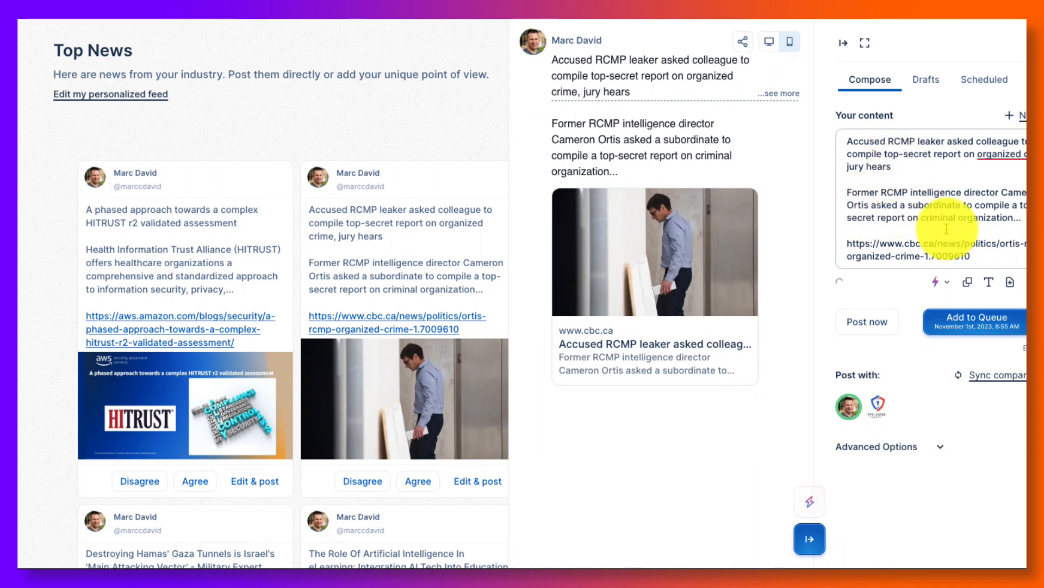
mouse_move(783, 133)
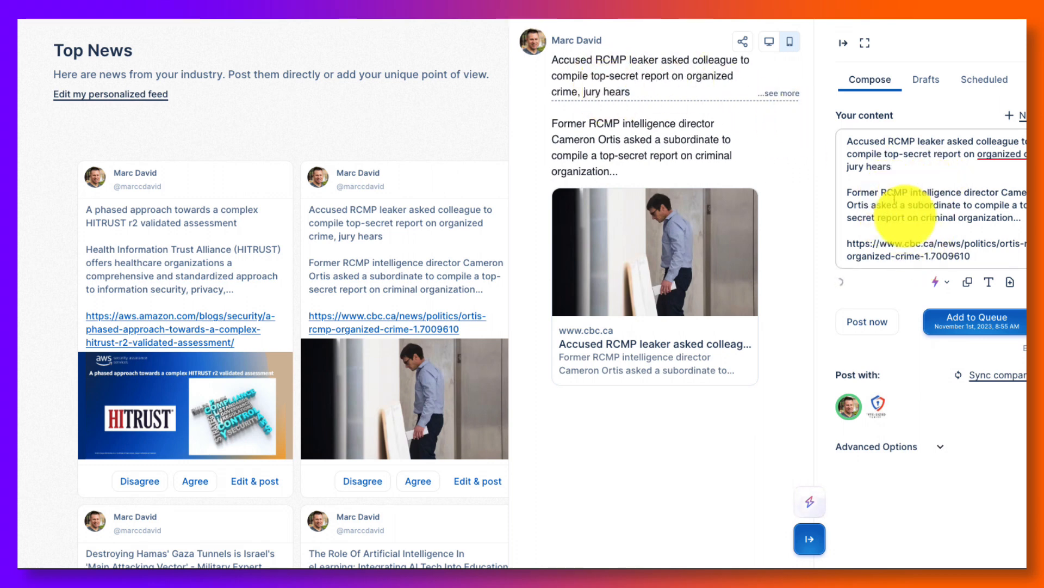
Show AI options like Improve Post, Add Emojis and Fix Grammar for the RCMP post
click(938, 281)
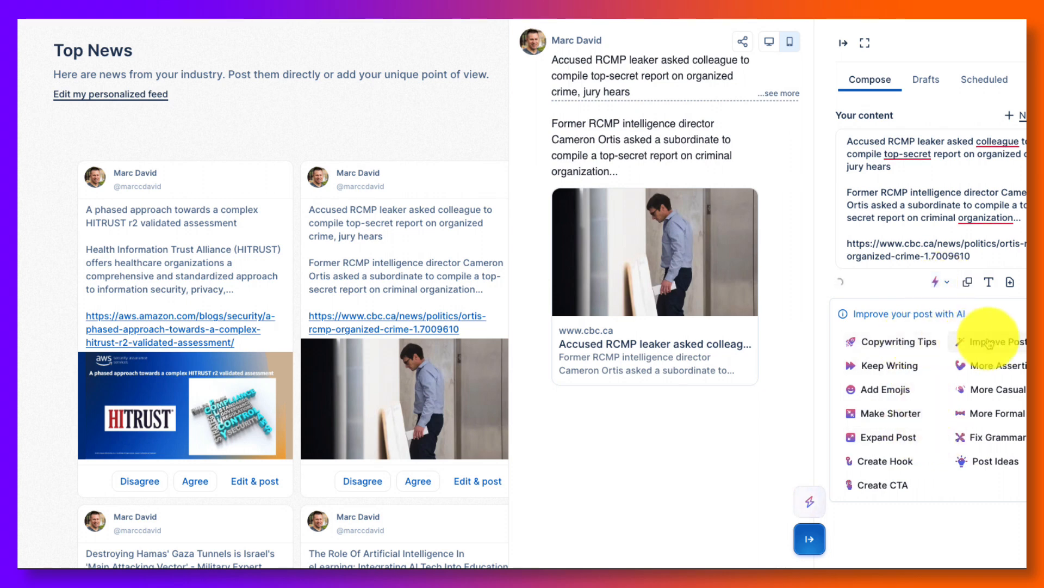
mouse_move(992, 437)
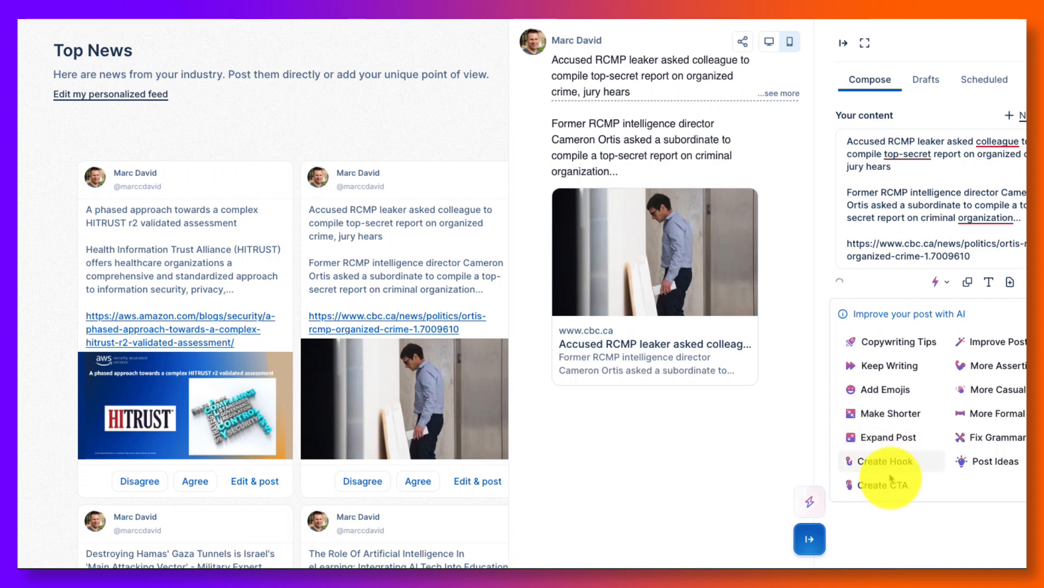
mouse_move(942, 283)
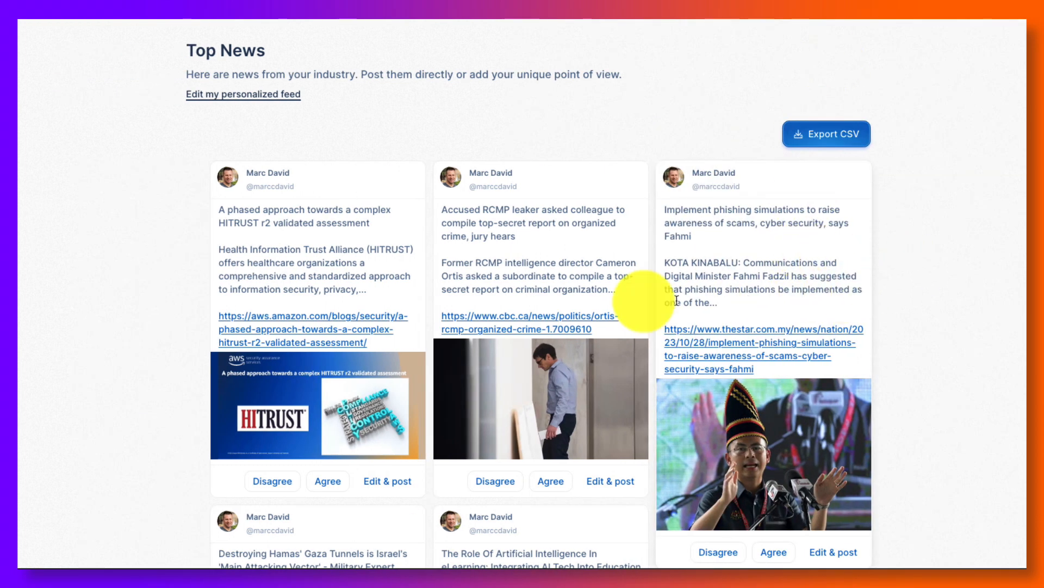
scroll(down, 3)
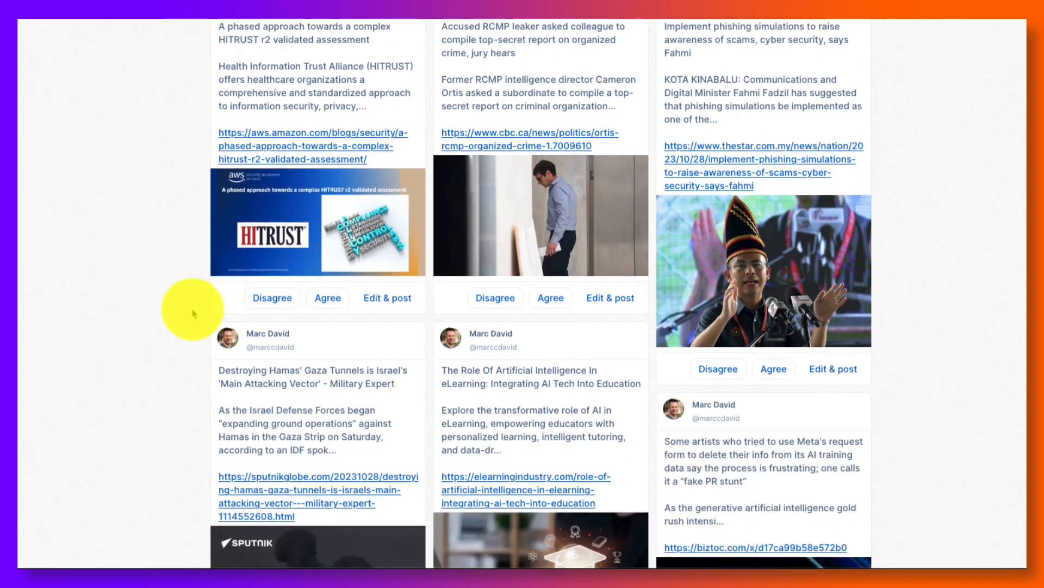
scroll(down, 3)
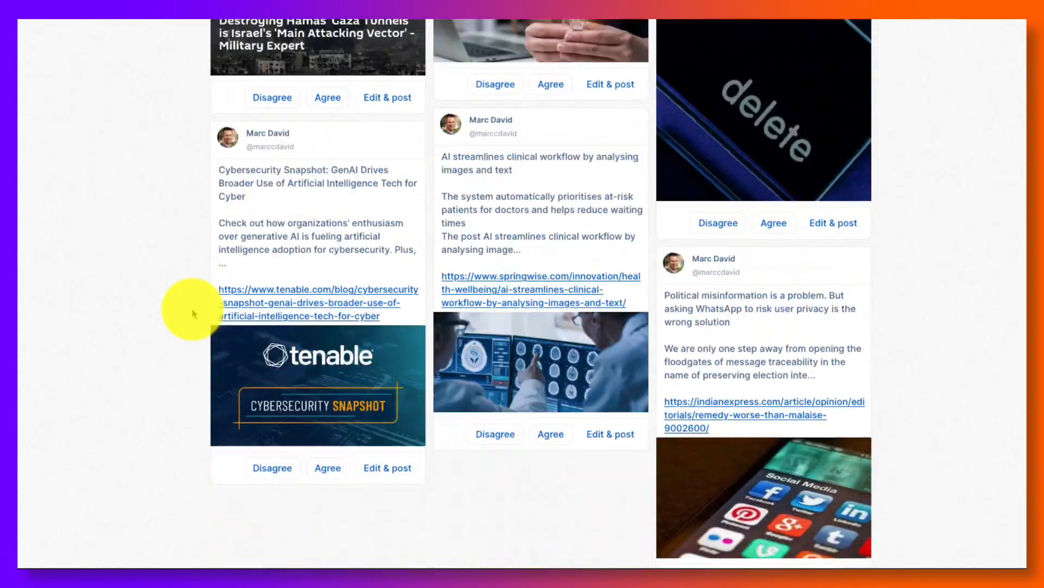
scroll(up, 3)
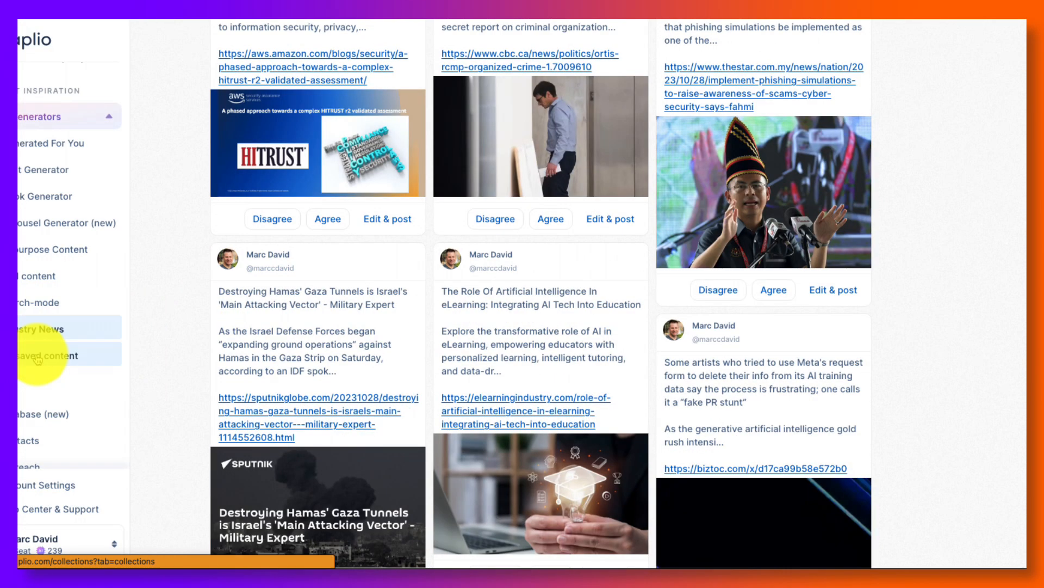
Open Collections from Saved content and view the Staff Picks categories like family and money
click(40, 355)
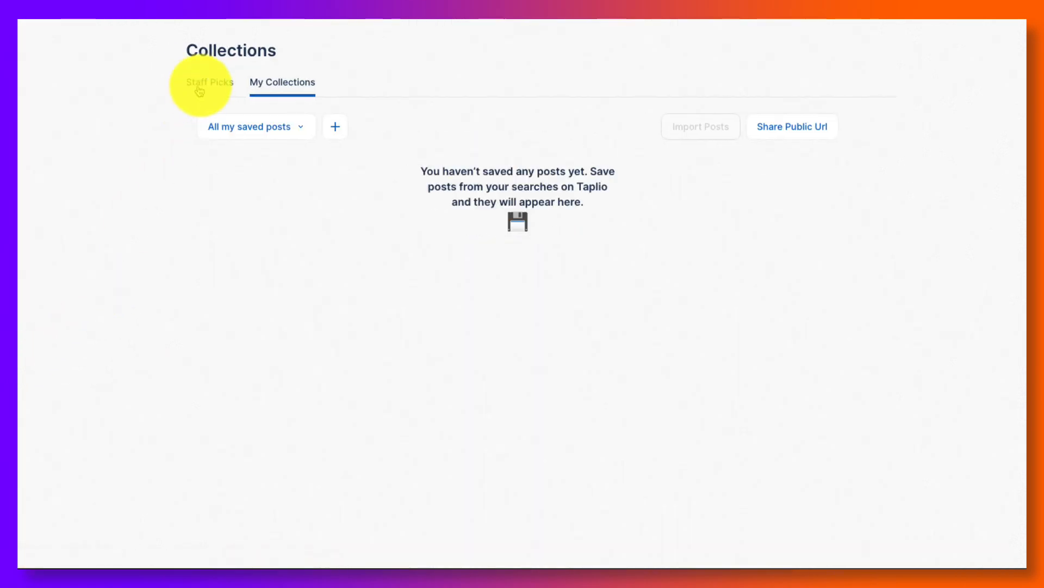
click(210, 82)
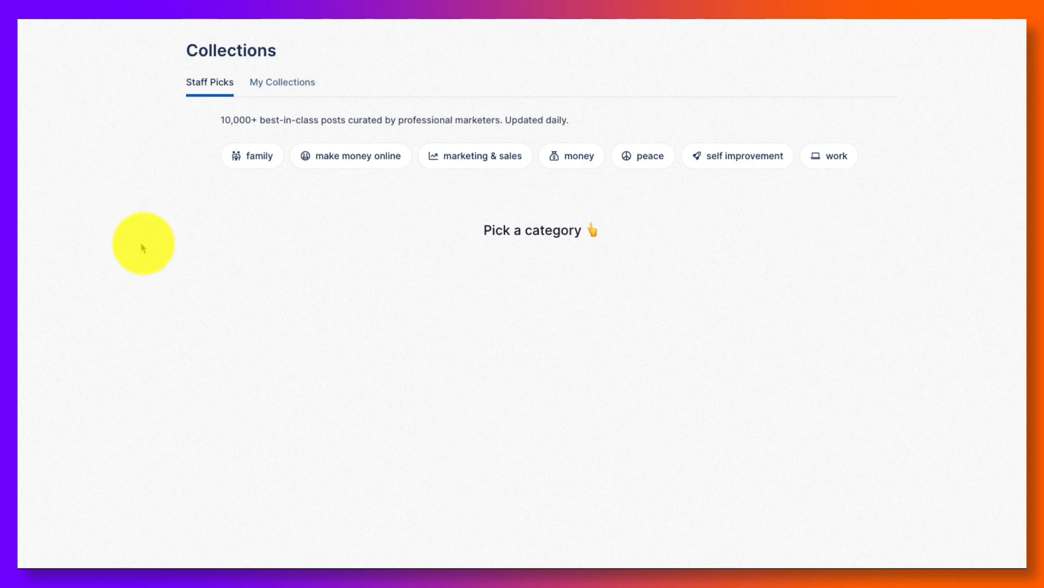
mouse_move(417, 124)
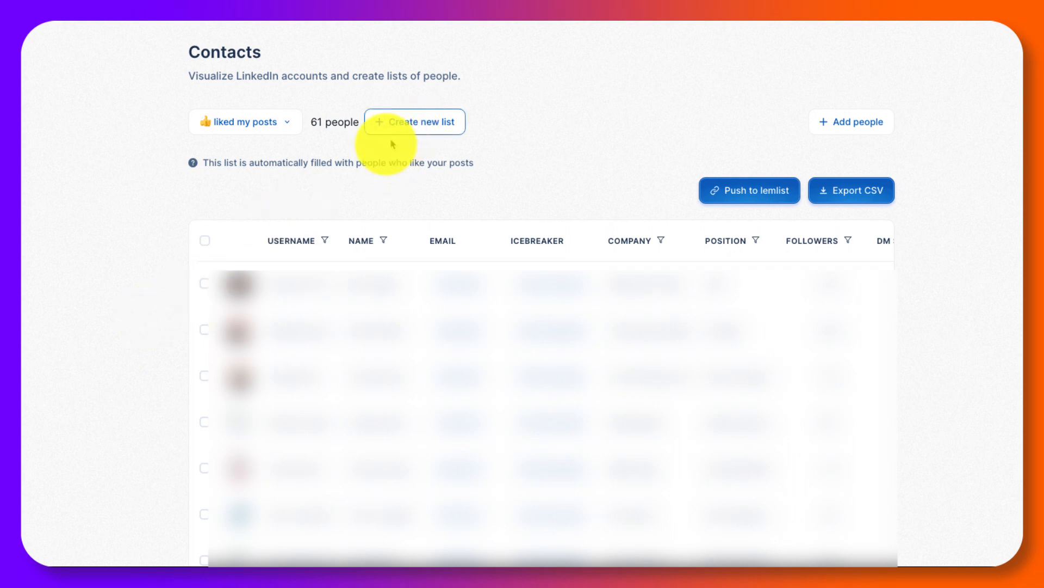
mouse_move(748, 191)
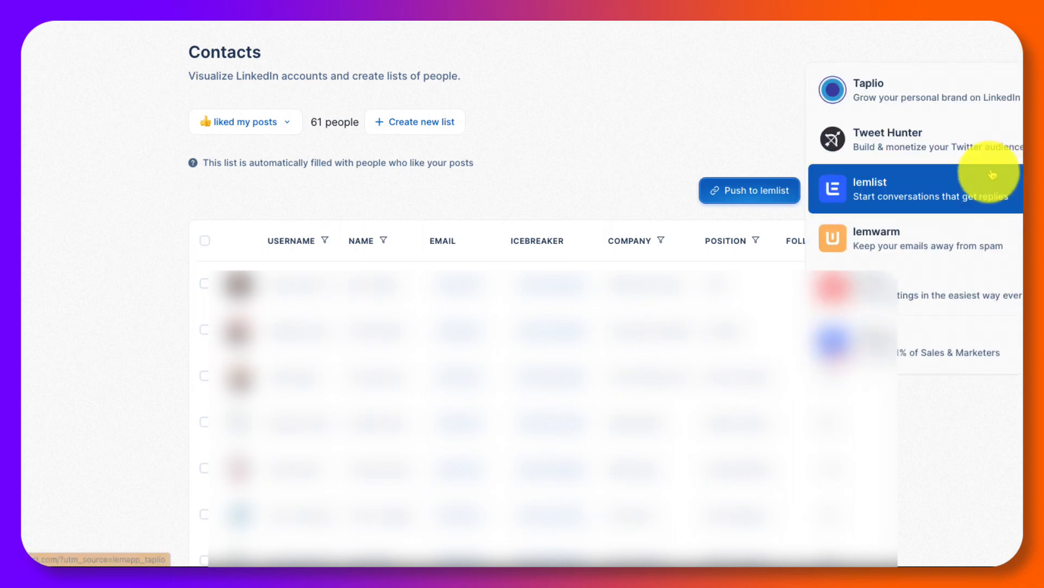
mouse_move(716, 132)
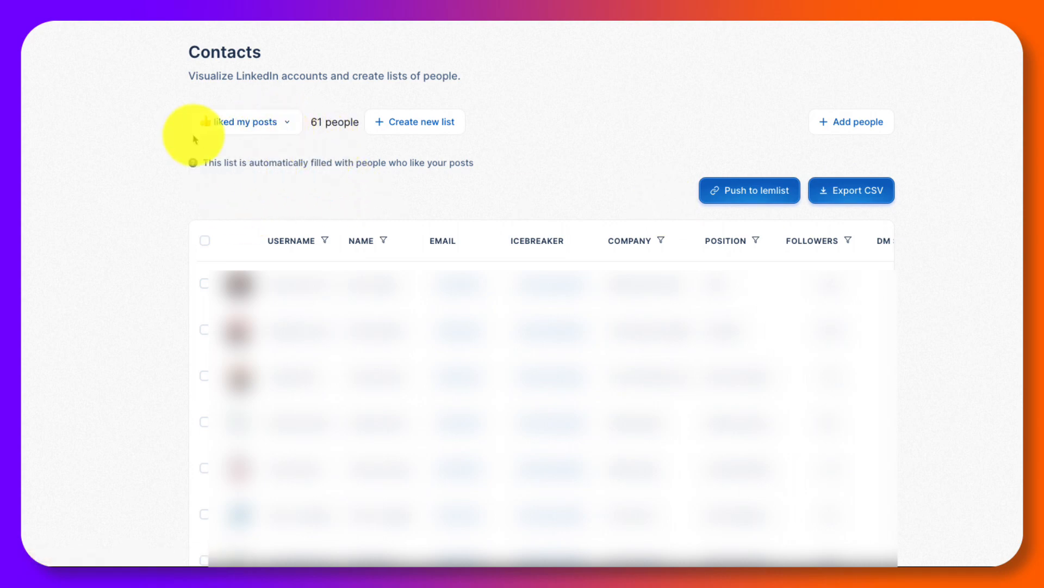
View the Contacts list of 61 people who liked my posts
click(250, 122)
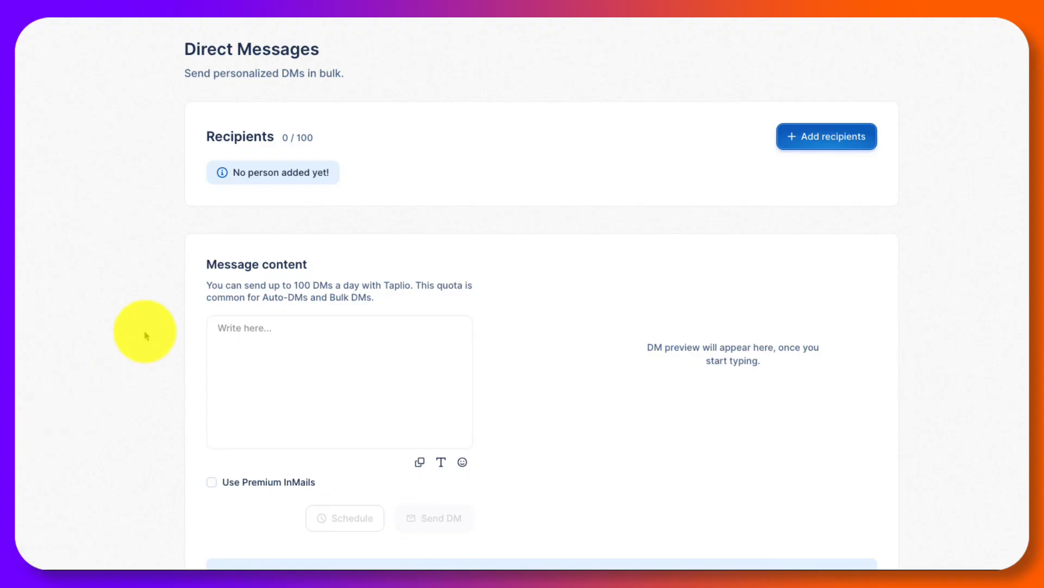
mouse_move(160, 200)
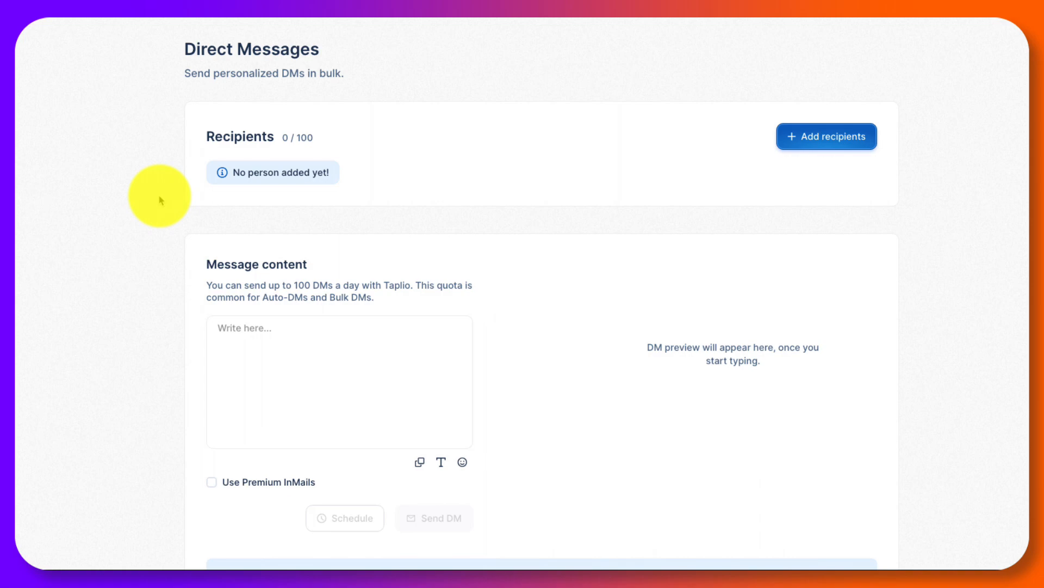
Scroll down the bulk Direct Messages page to the Pro tips and back up
scroll(down, 3)
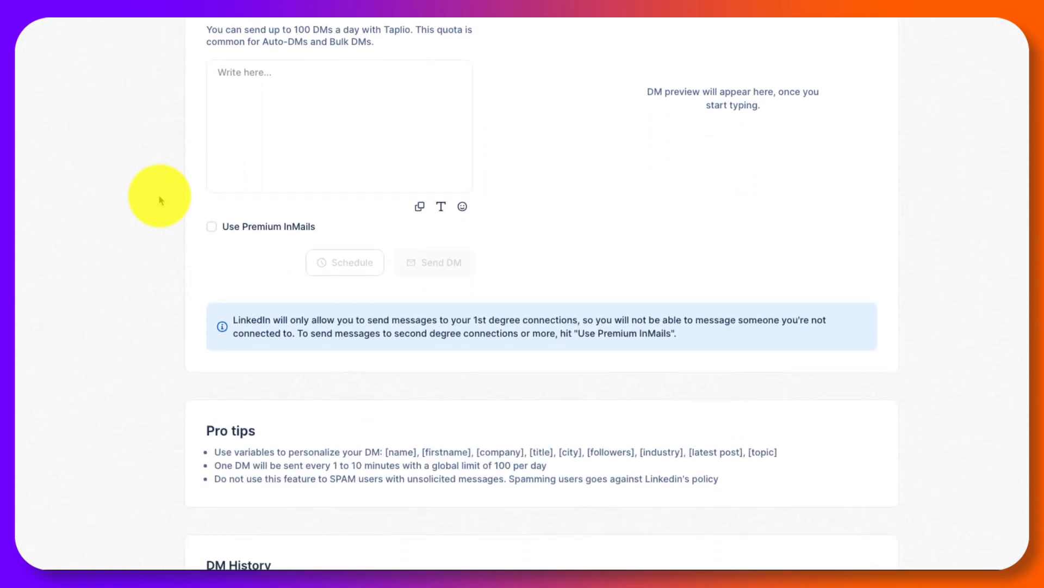
scroll(up, 3)
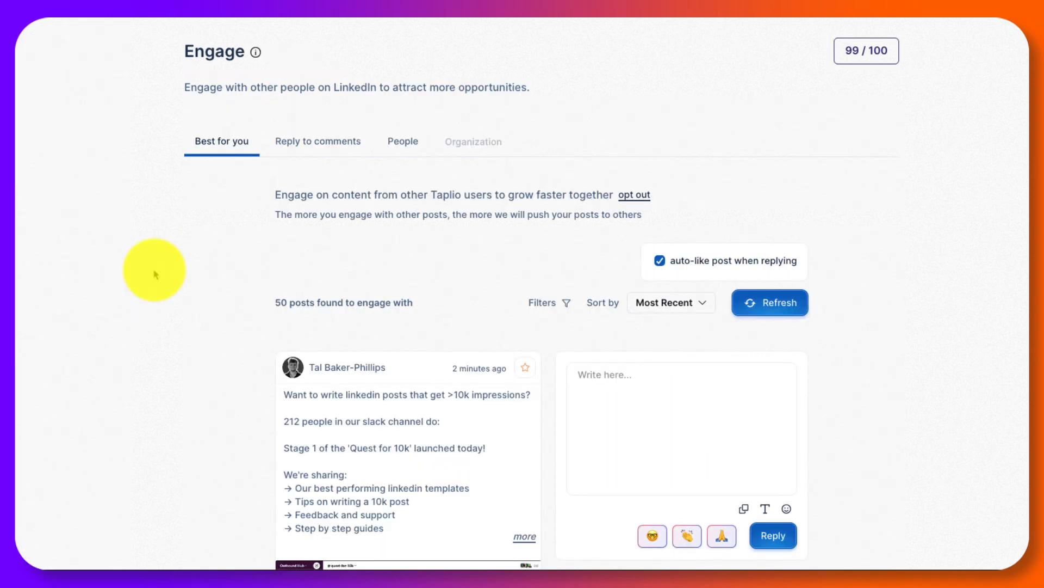
mouse_move(288, 302)
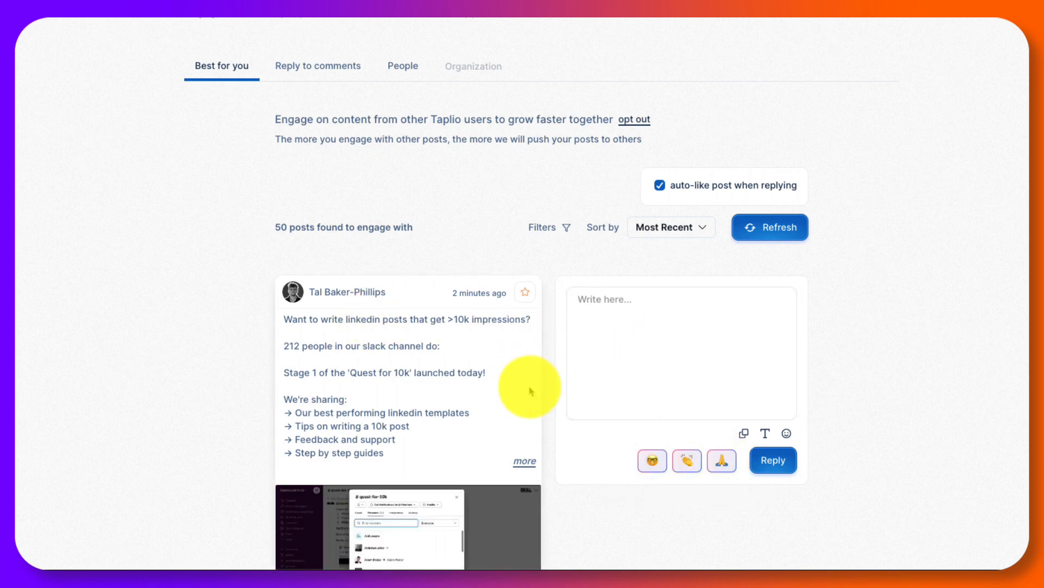
Scroll through the Best for you posts on Engage, then switch to Reply to comments
scroll(down, 3)
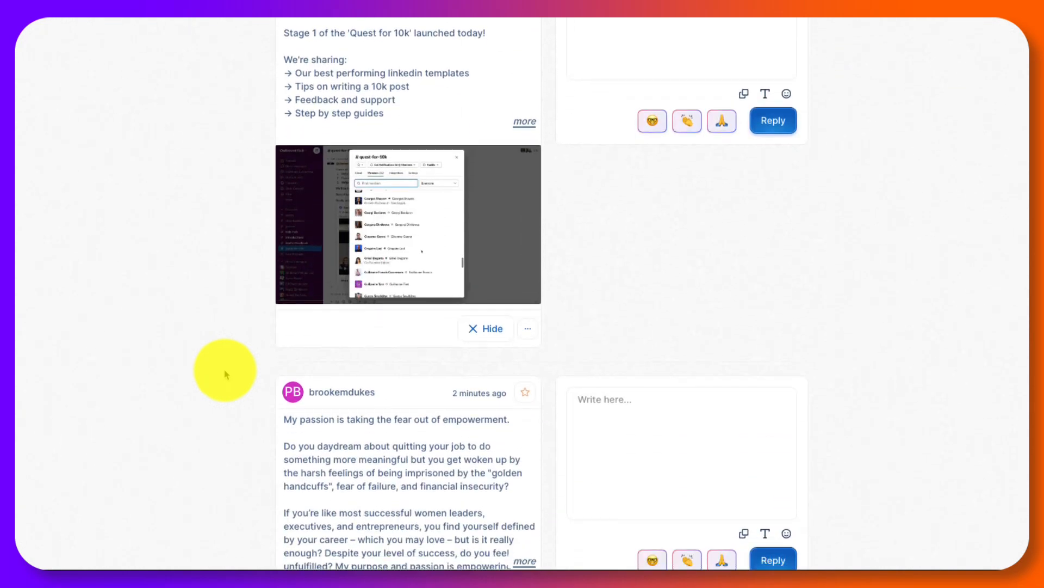
scroll(down, 3)
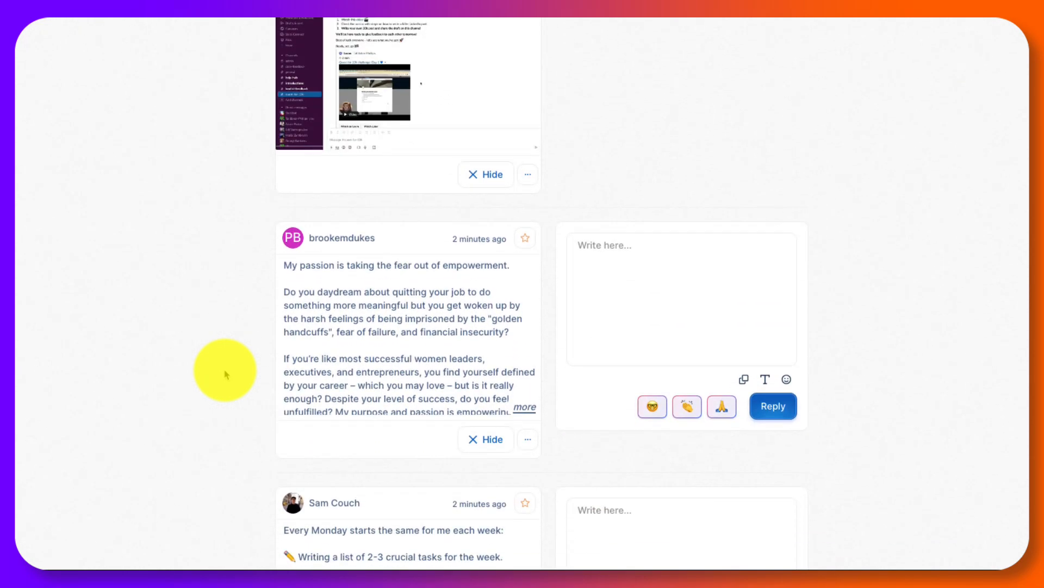
mouse_move(253, 341)
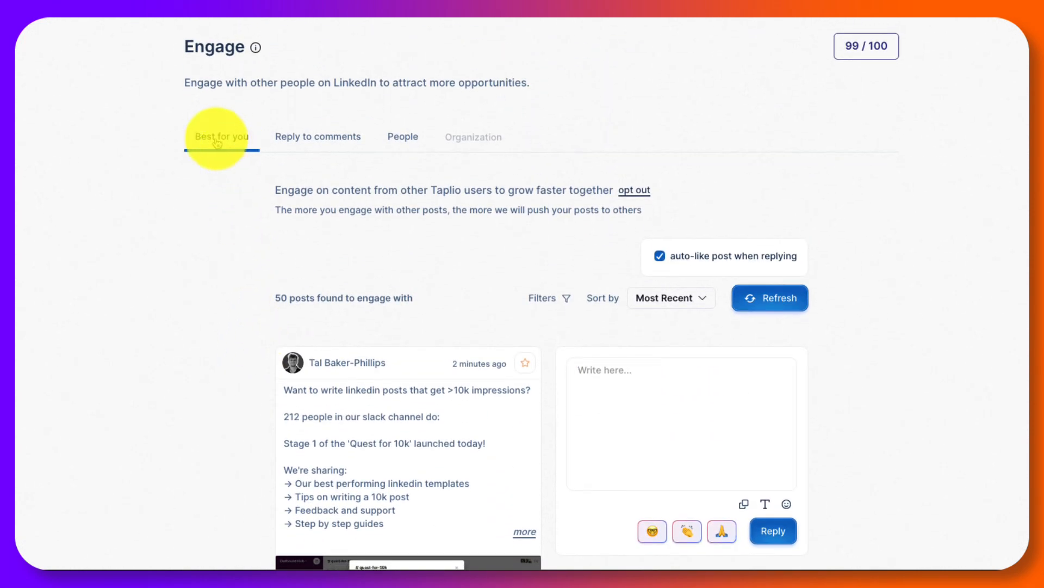
click(318, 137)
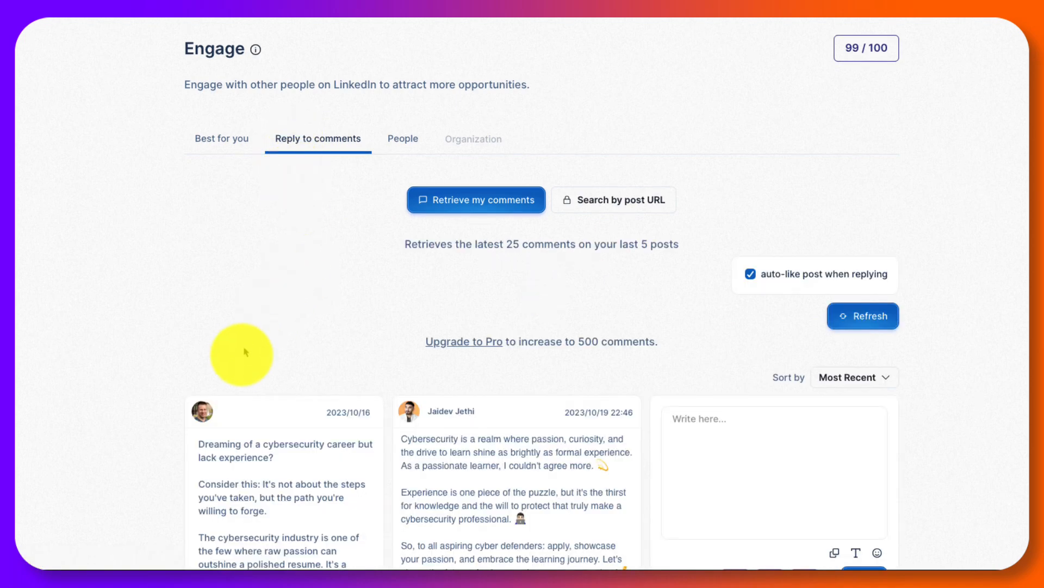
Scroll through the recent comments listed under the Reply to comments tab
scroll(down, 3)
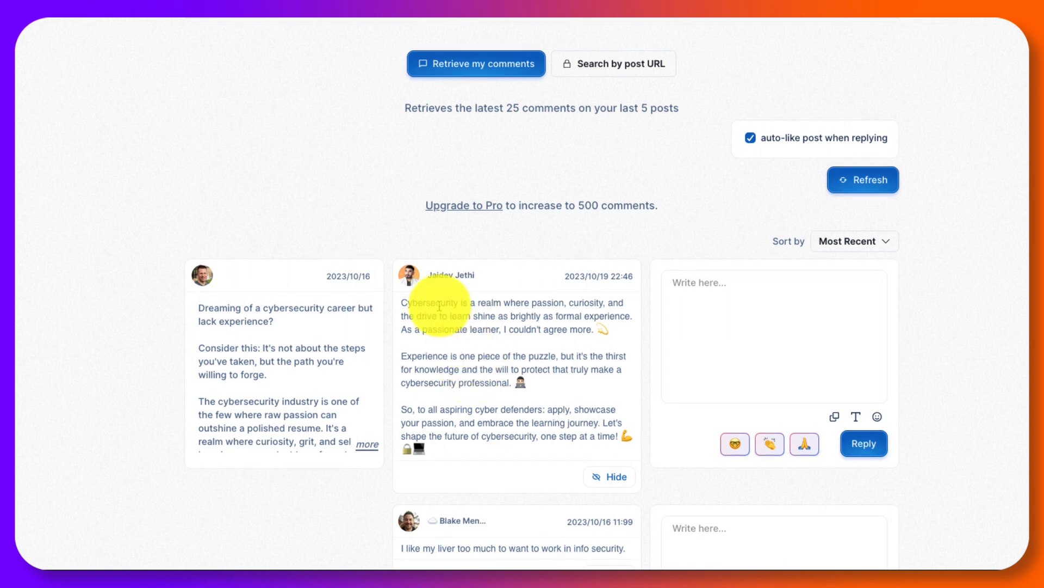
mouse_move(645, 363)
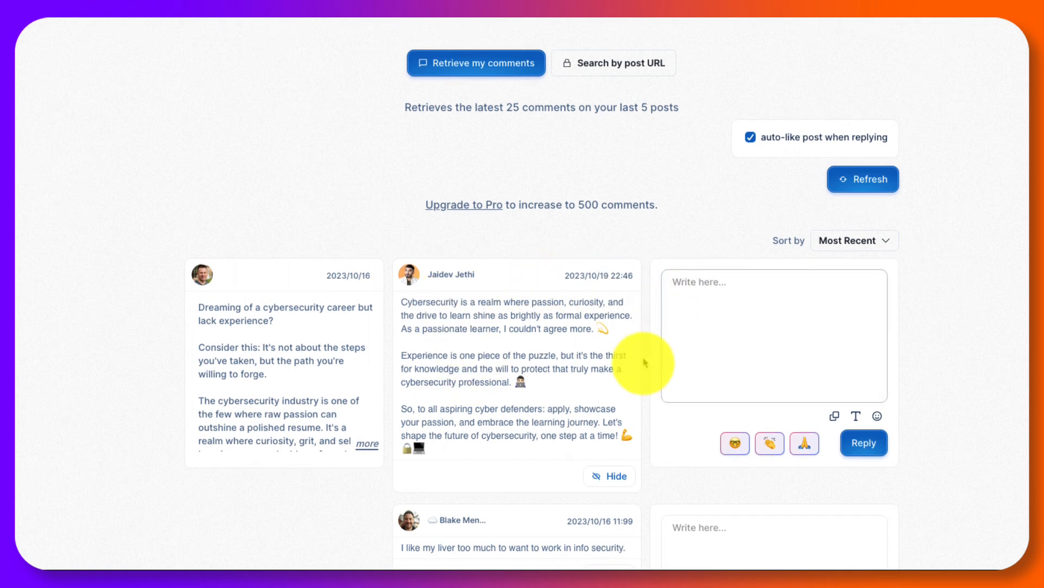
scroll(down, 3)
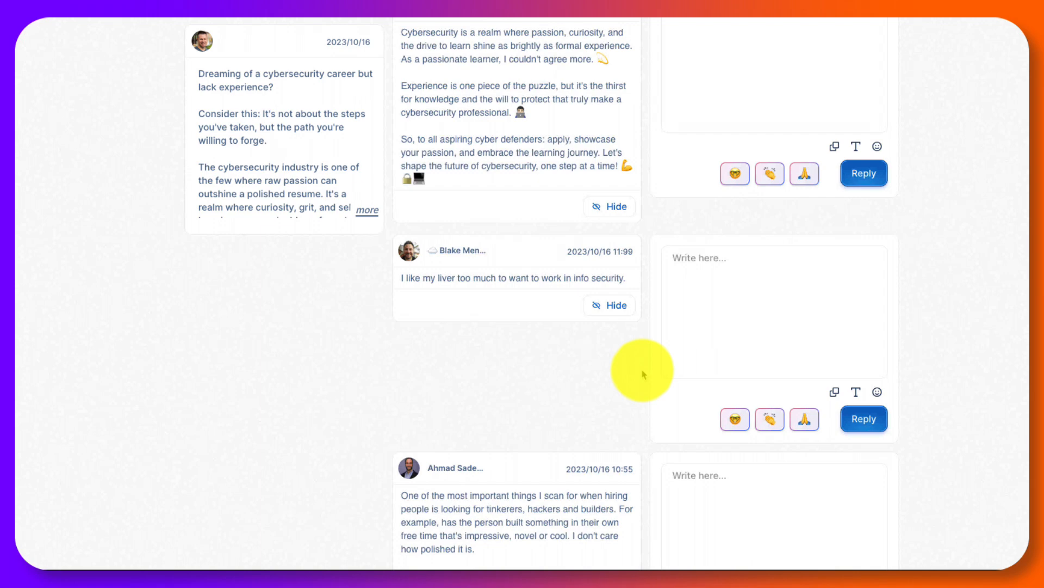
scroll(up, 3)
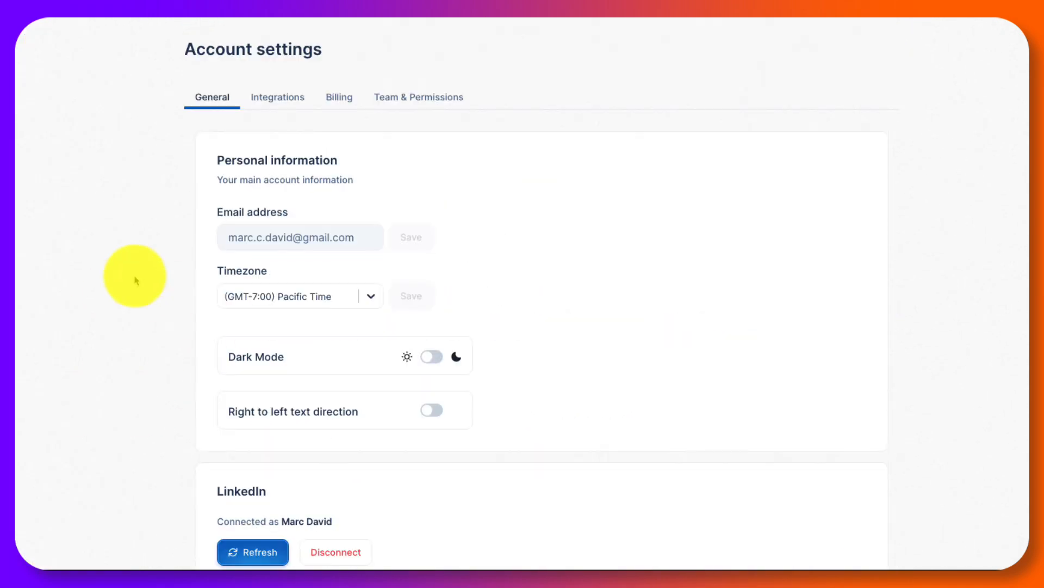
Scroll to AI Settings, show suggested search keywords, and continue to Danger zone
scroll(down, 3)
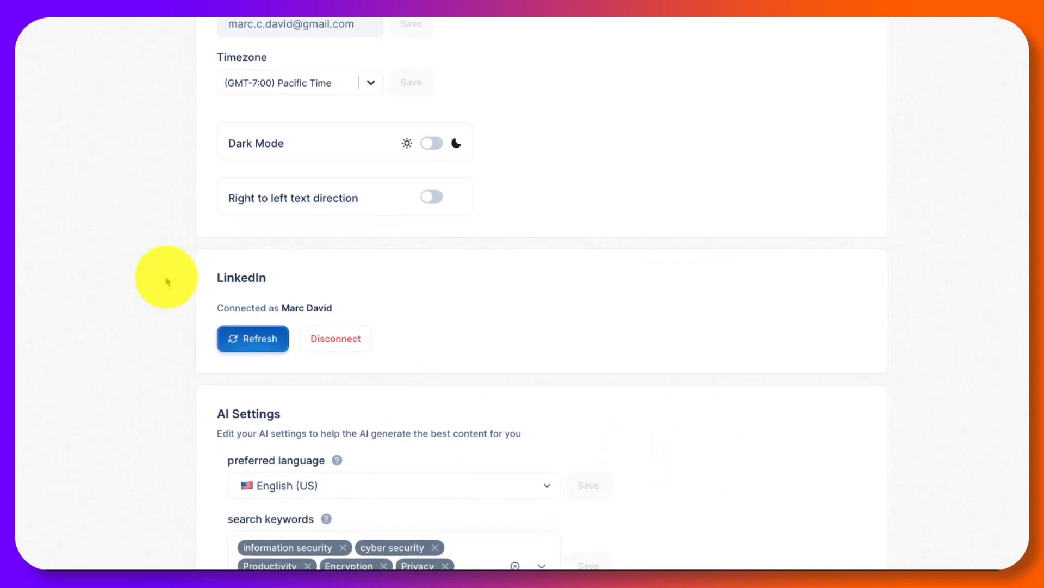
scroll(down, 3)
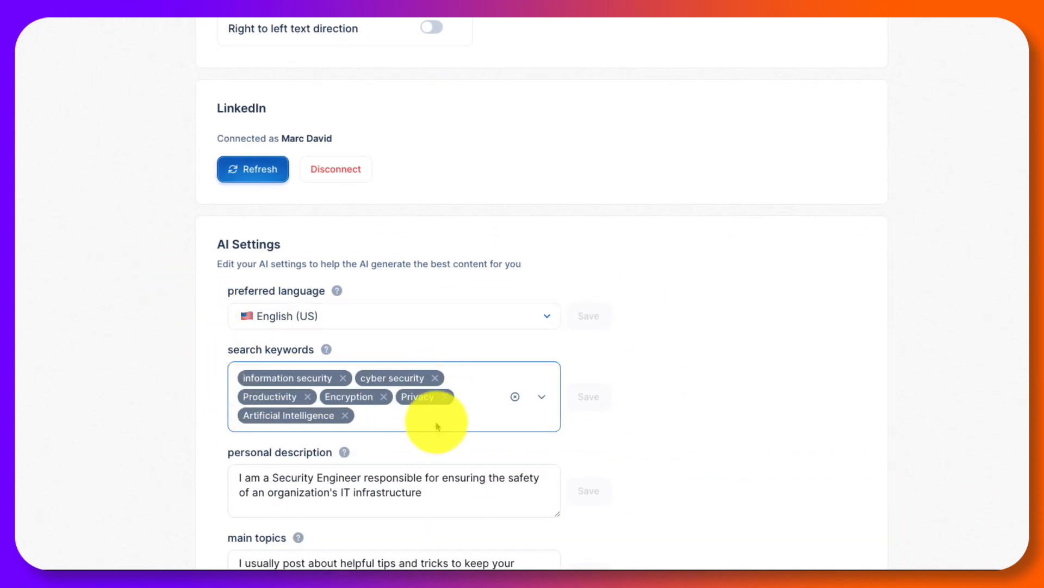
scroll(down, 3)
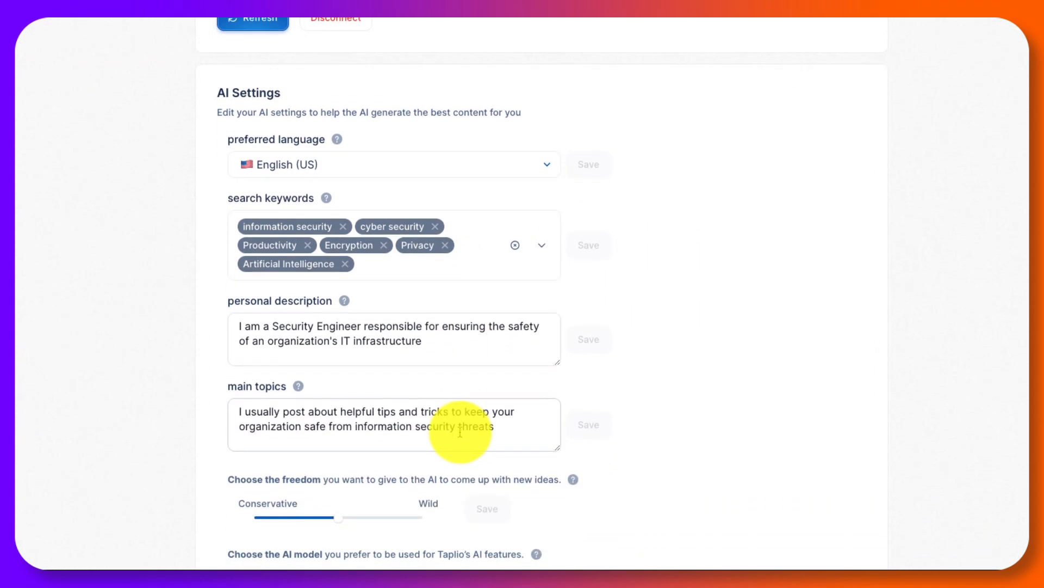
scroll(down, 3)
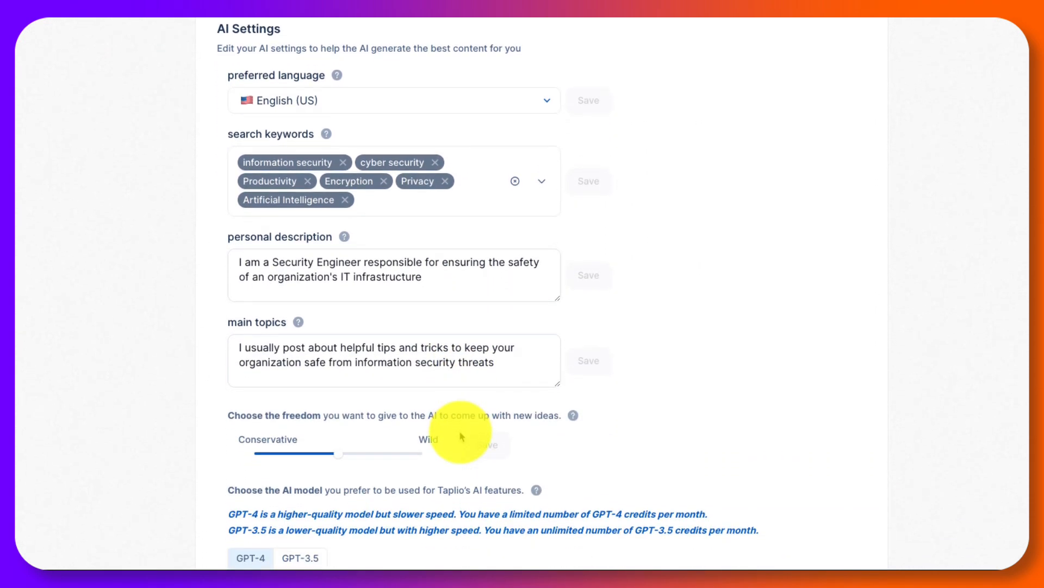
mouse_move(307, 270)
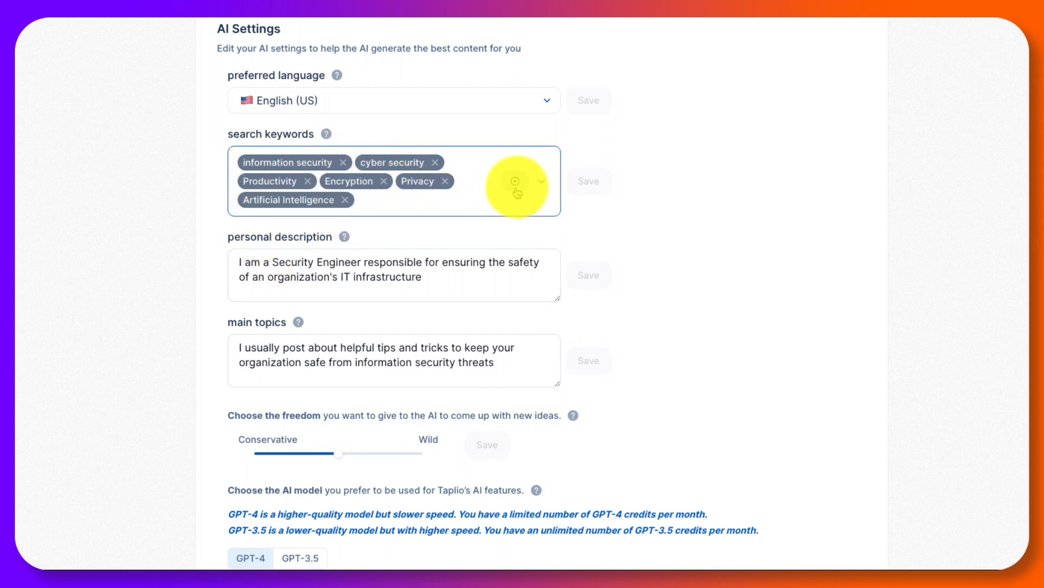
click(541, 181)
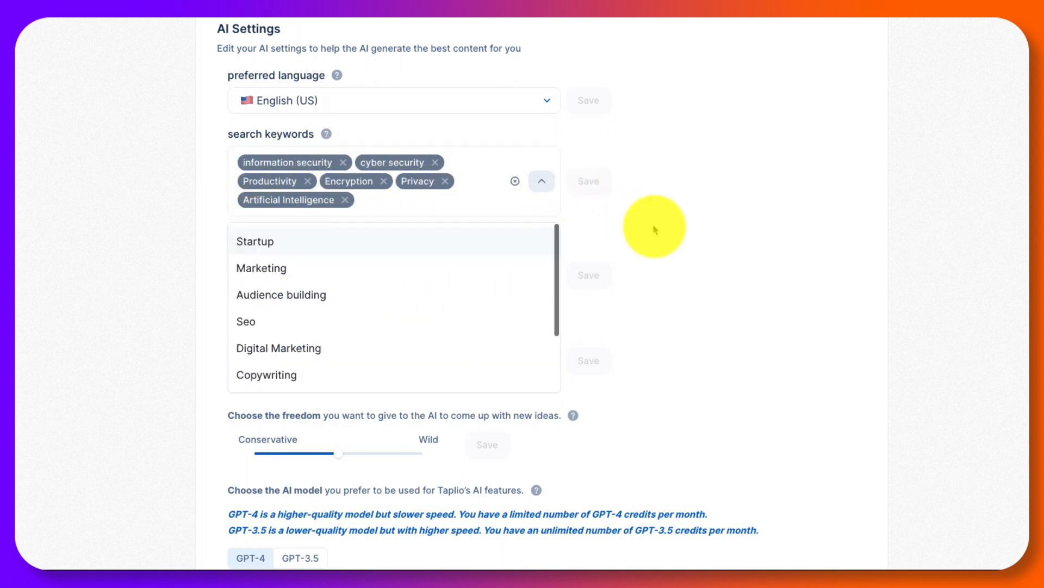
scroll(down, 3)
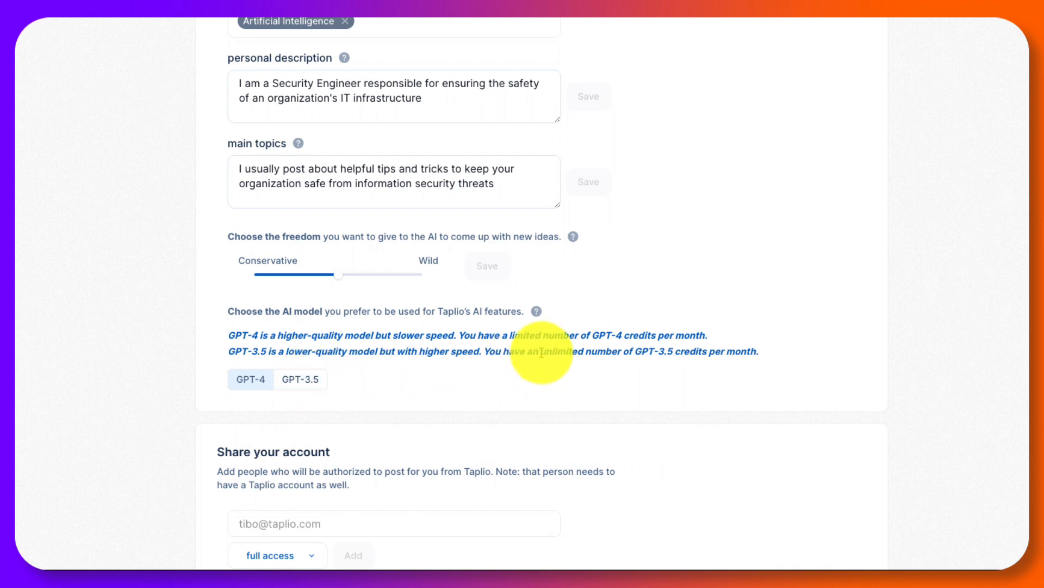
scroll(down, 3)
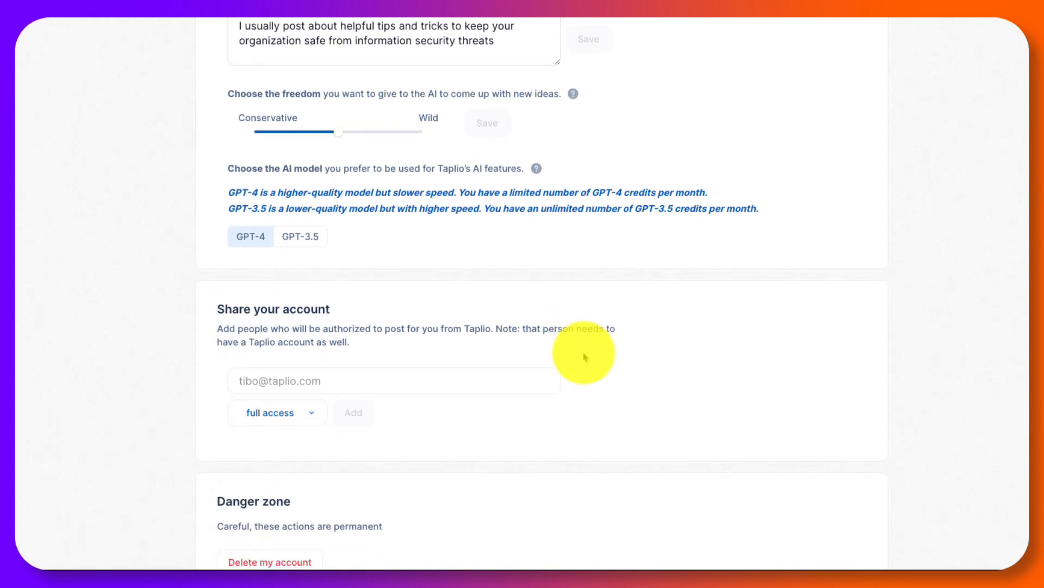